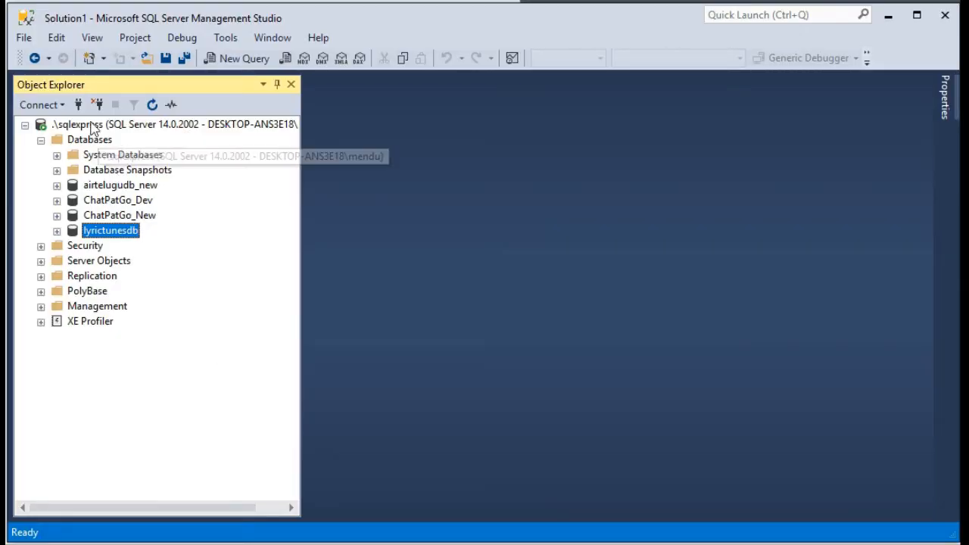
- Dismiss the server connection dialog and name a new database NewMVCAppDB
click(39, 105)
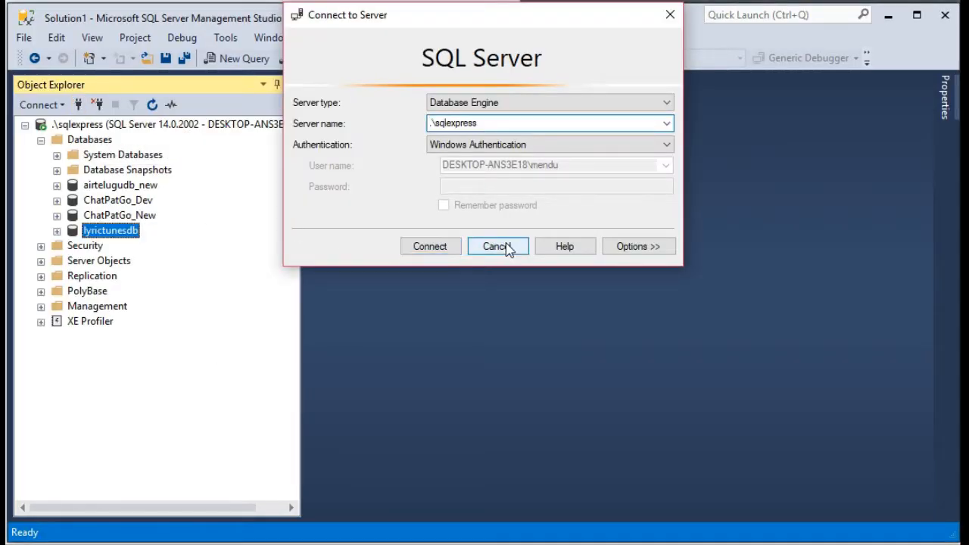
click(497, 246)
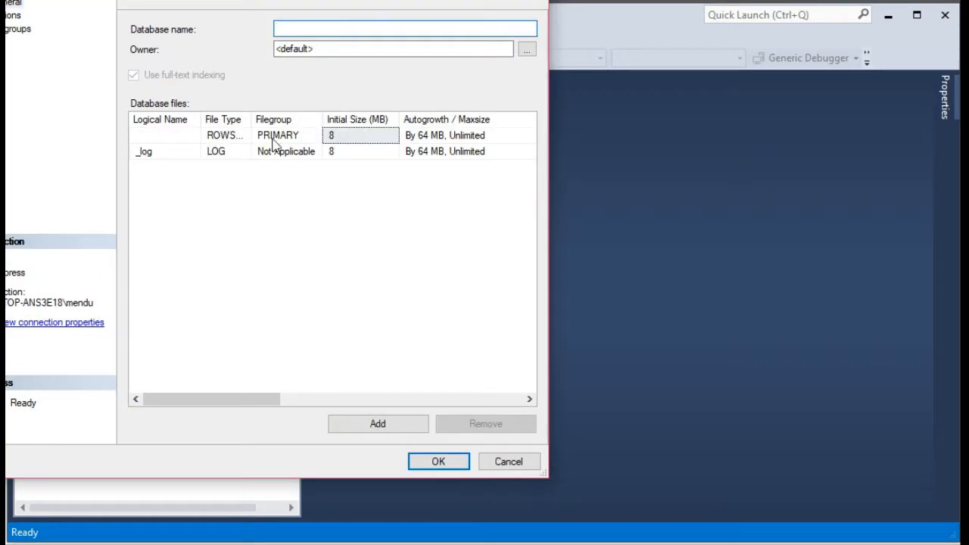
click(402, 28)
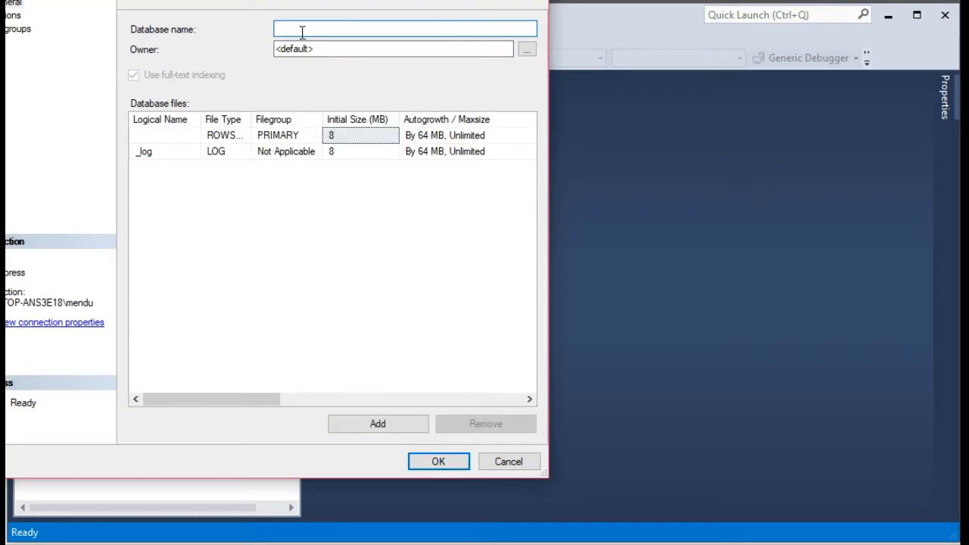
text(NewMVCApp)
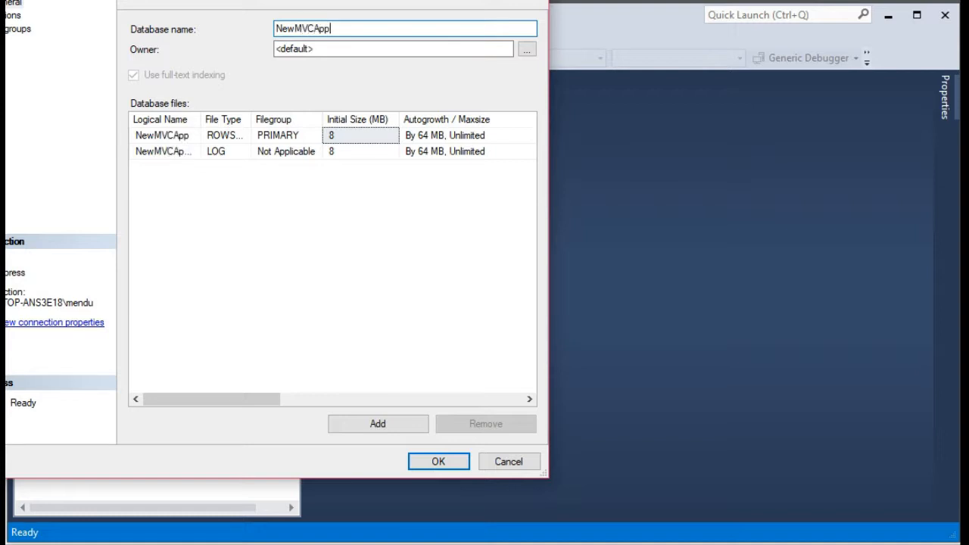
text(DB)
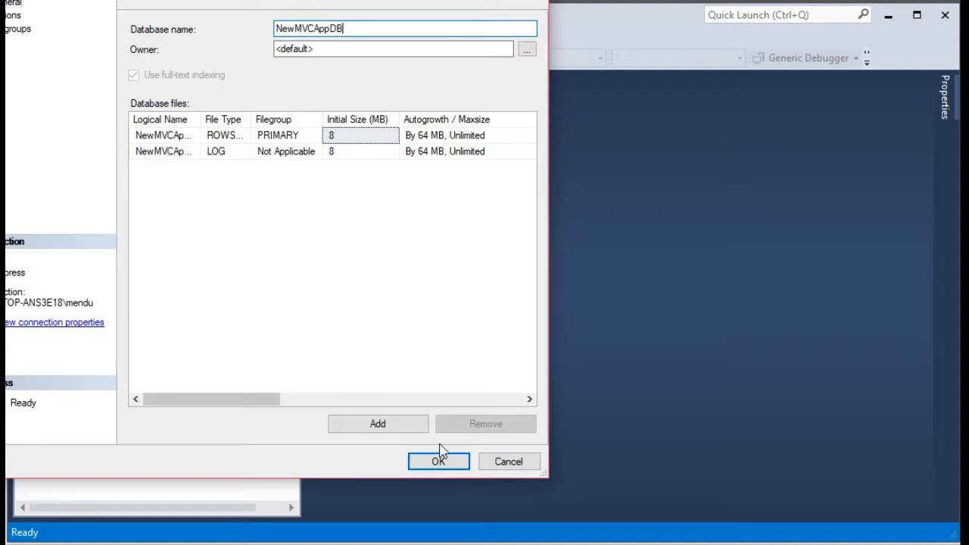
- Confirm NewMVCAppDB, run the tblUserDetails CREATE TABLE script, and view UID, FirstName, LastName columns
click(435, 461)
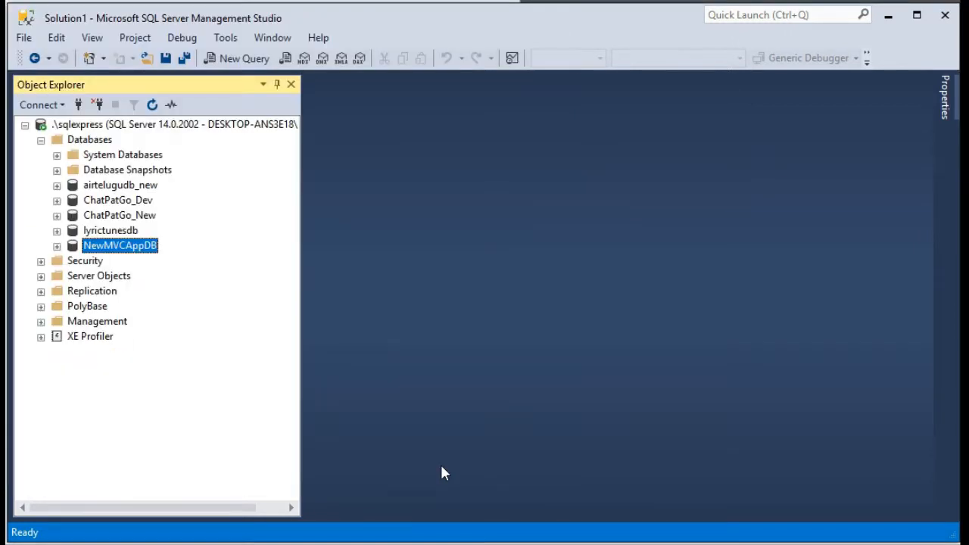
click(54, 245)
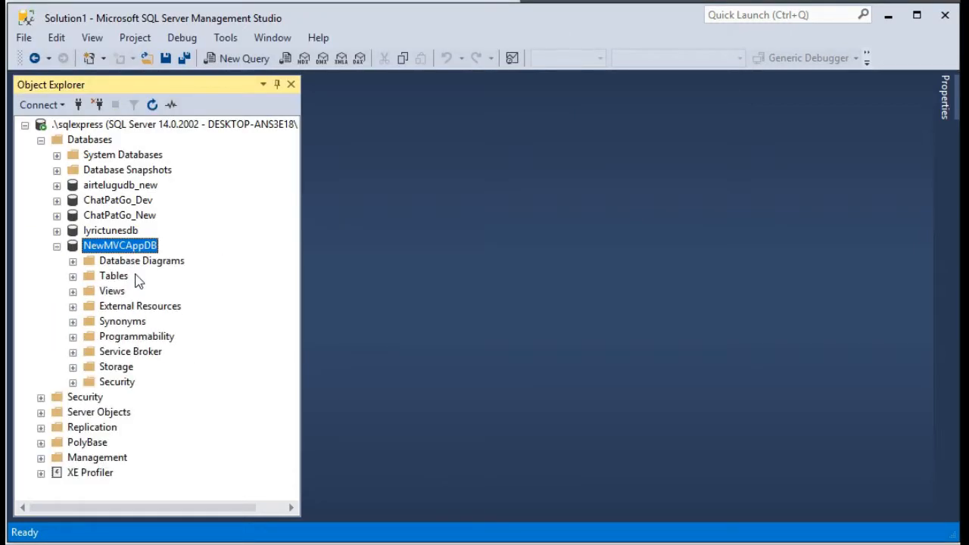
click(242, 59)
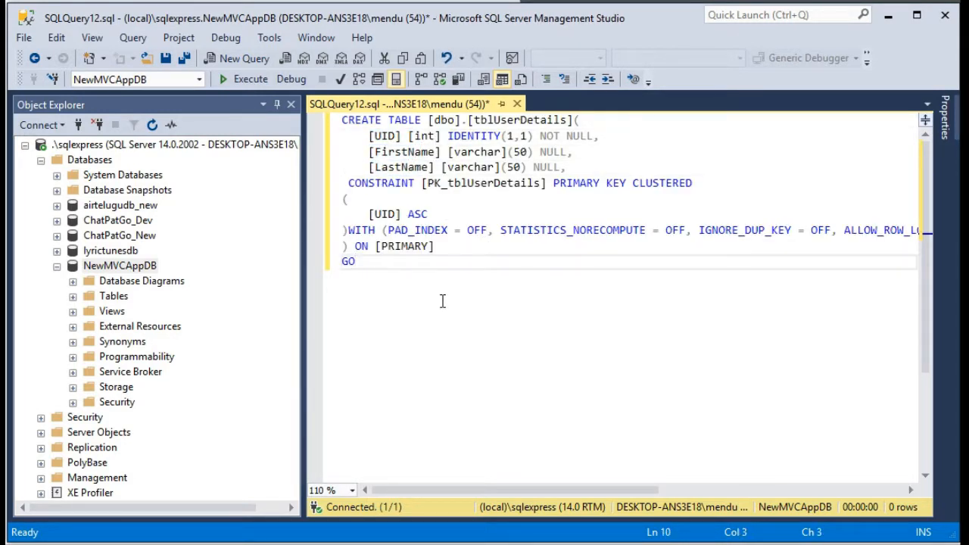
click(223, 79)
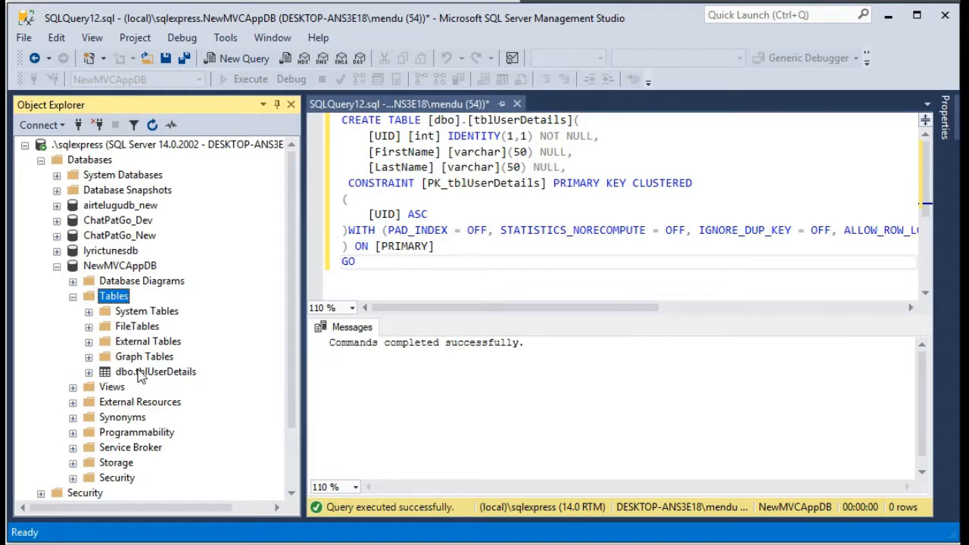
click(88, 372)
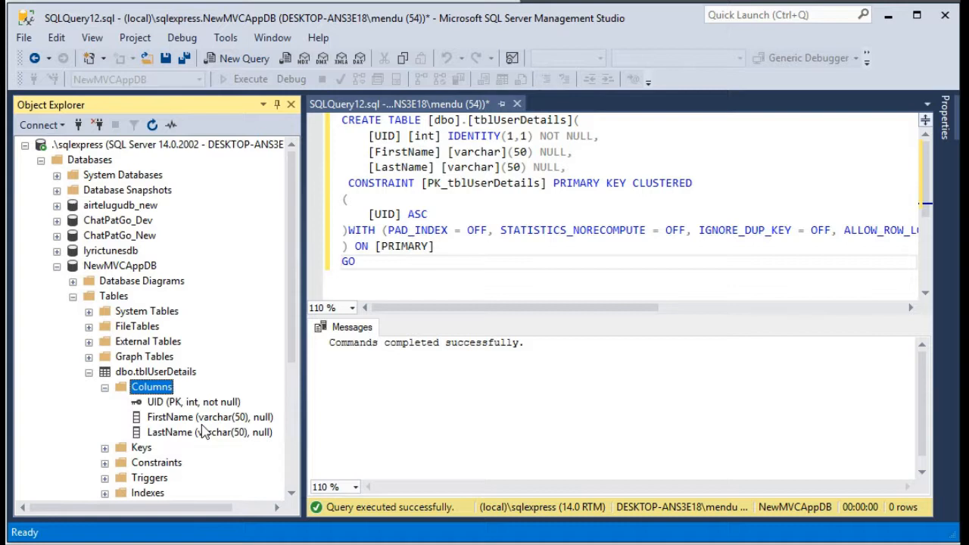
scroll(down, 3)
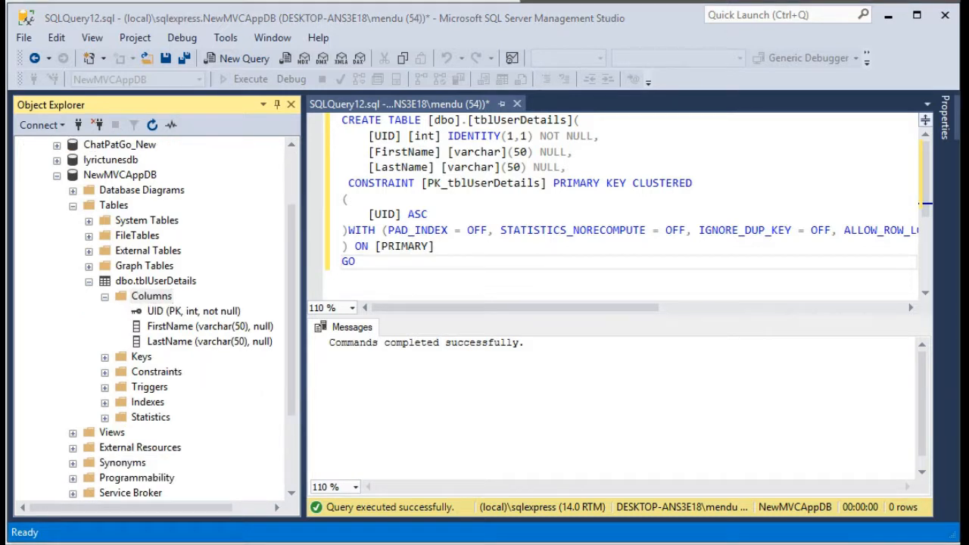
mouse_move(556, 256)
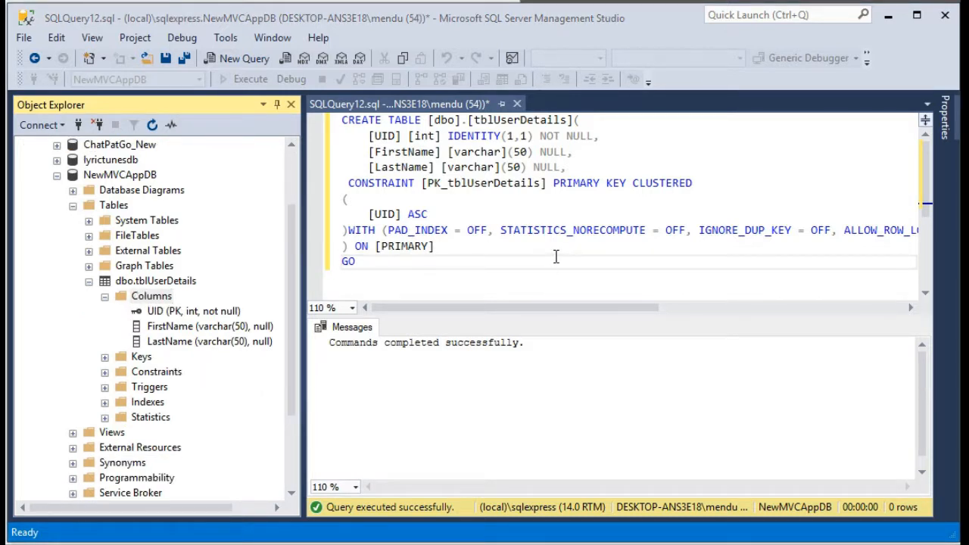
click(236, 57)
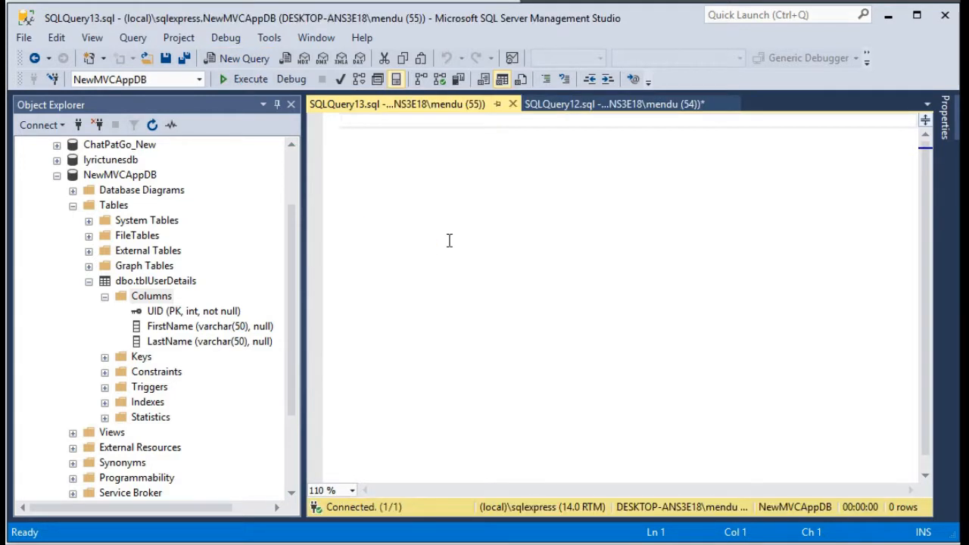
text(INSERT INTO [dbo].[tblUserDetails])
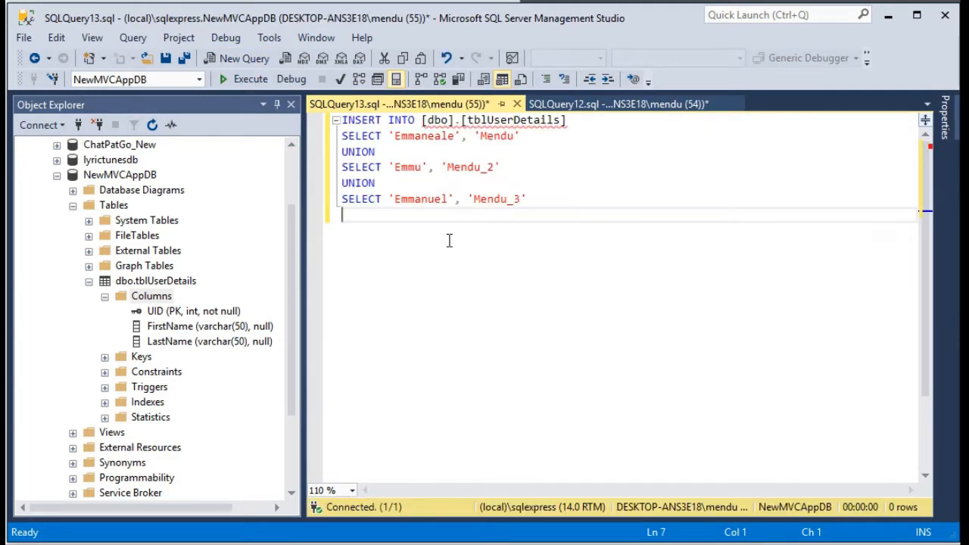
click(242, 79)
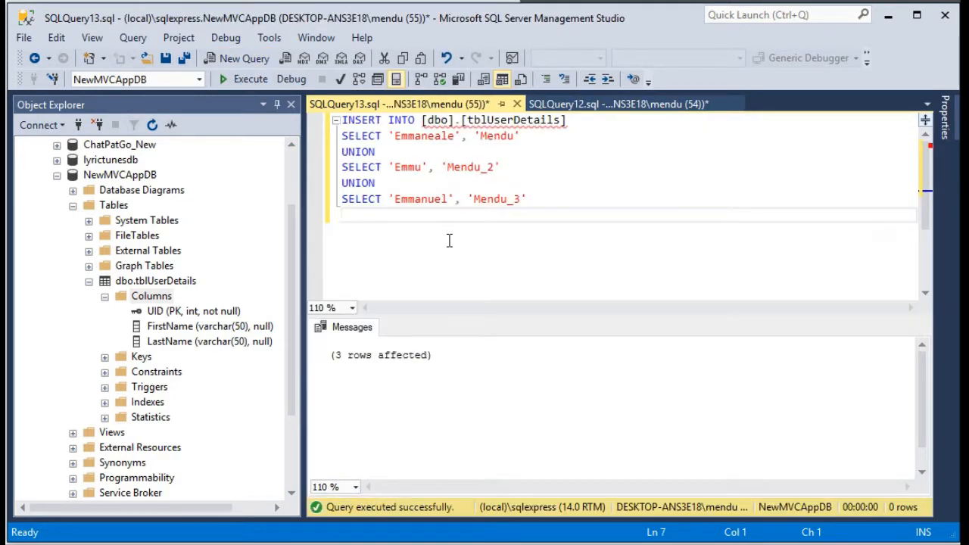
right_click(140, 281)
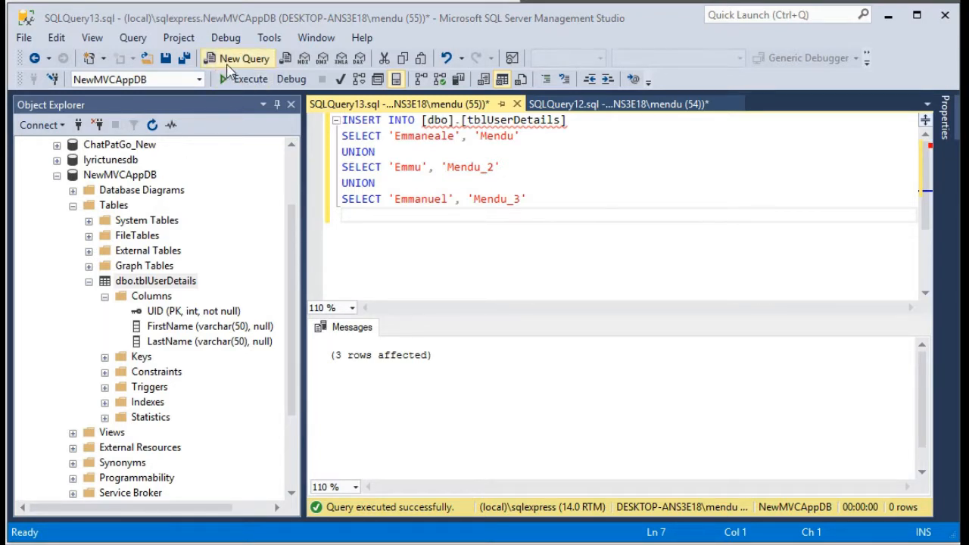
- Execute CREATE PROCEDURE GetUserDetails in a new query, then reopen its definition
click(237, 58)
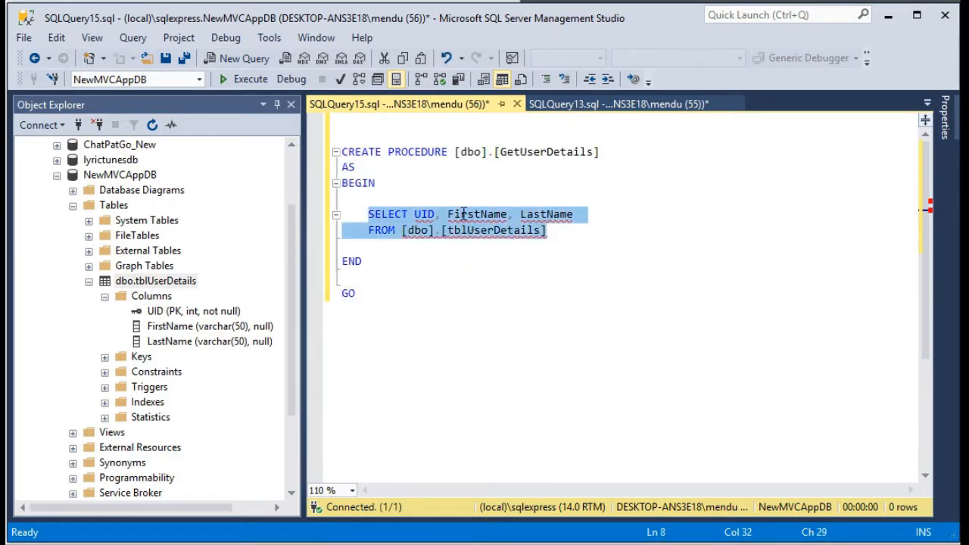
click(222, 79)
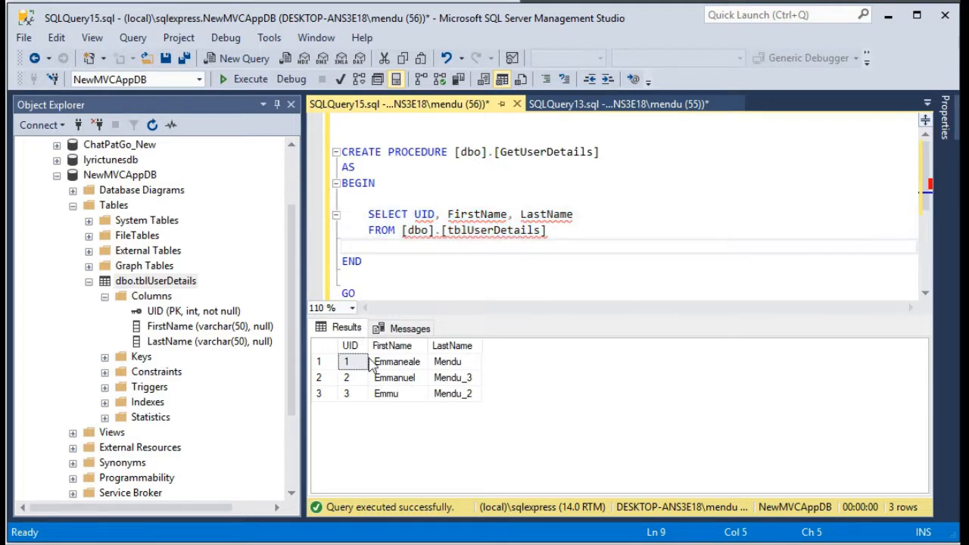
click(351, 345)
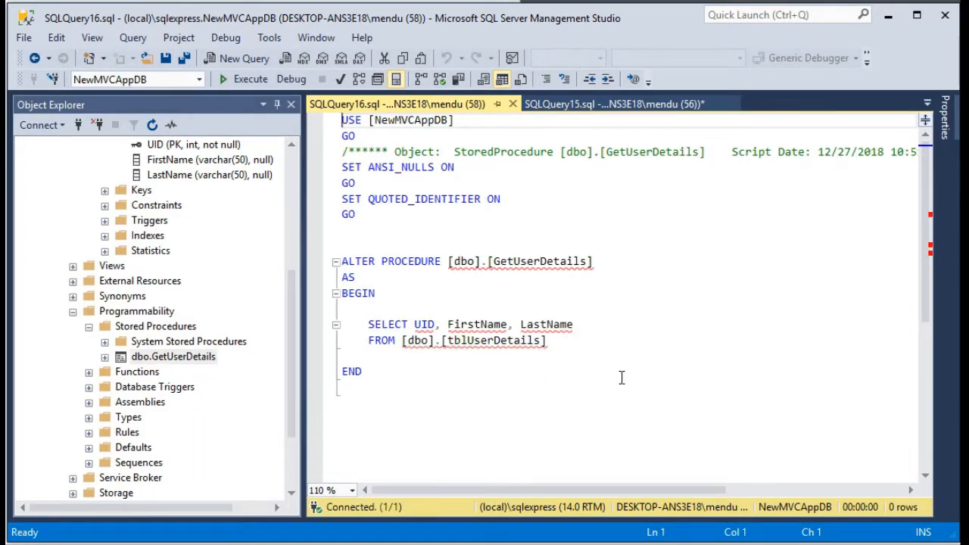
mouse_move(629, 391)
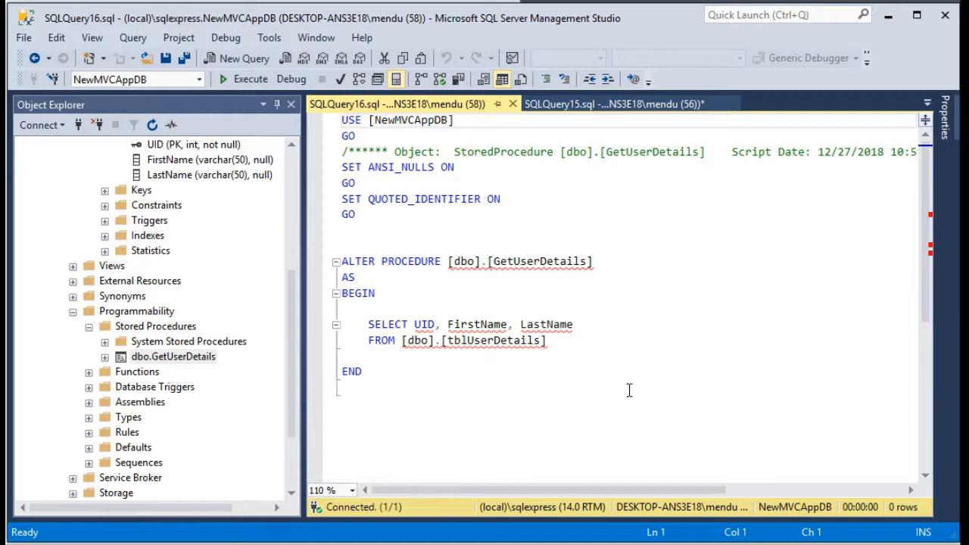
mouse_move(489, 392)
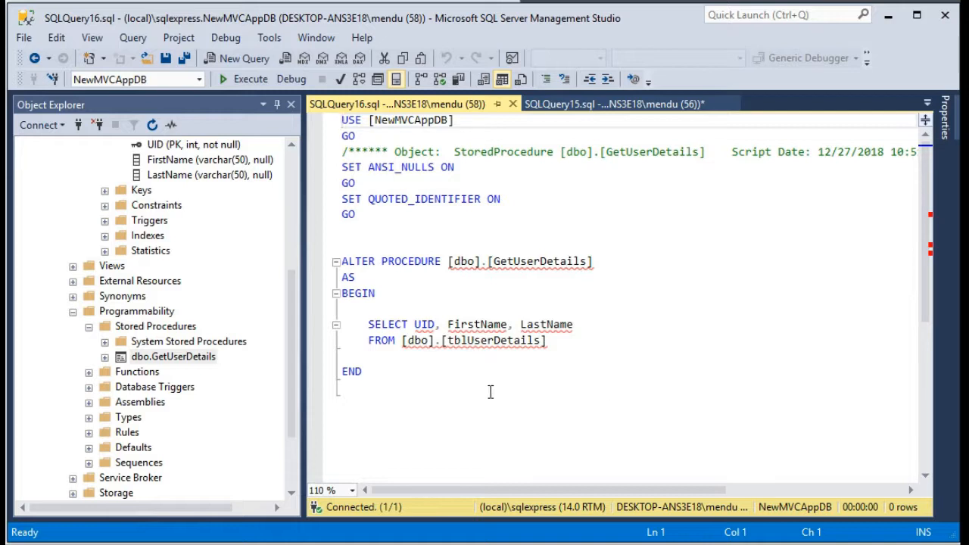
mouse_move(488, 272)
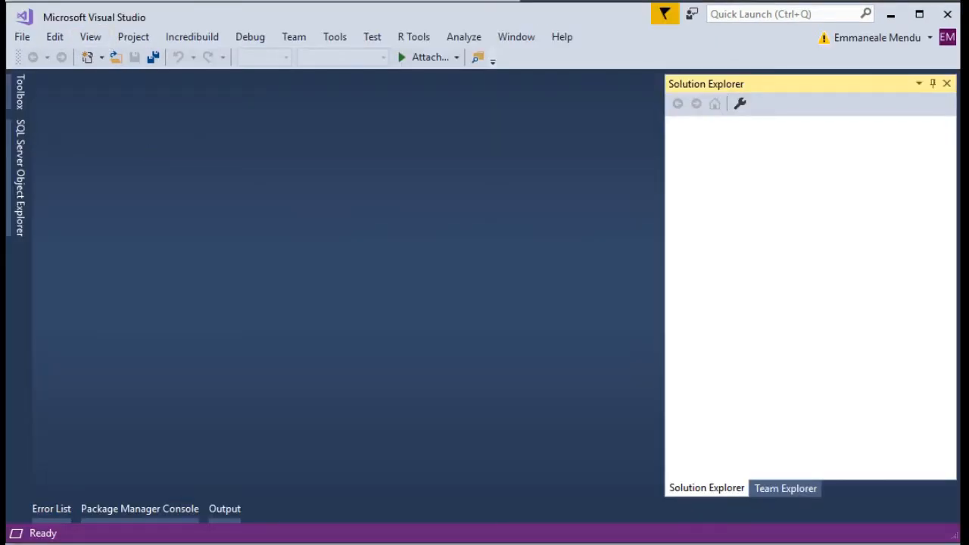
- Start a new ASP.NET Web Application (.NET Framework) project named NewMVCWebApp
click(20, 37)
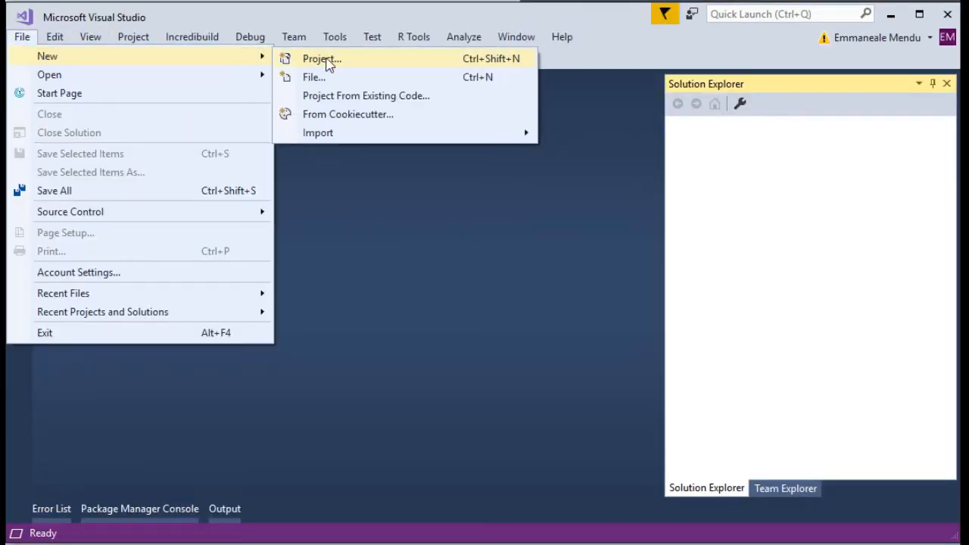
click(320, 59)
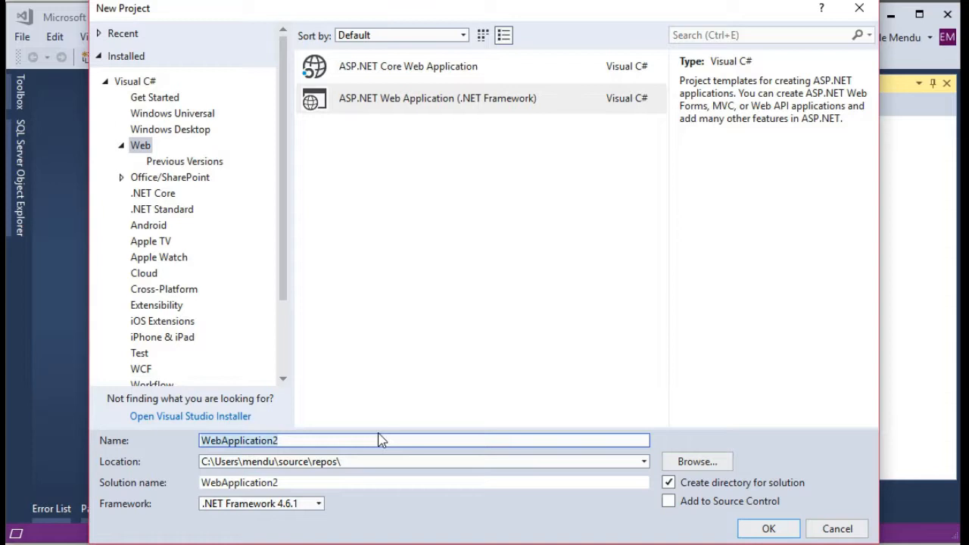
text(NewMVC)
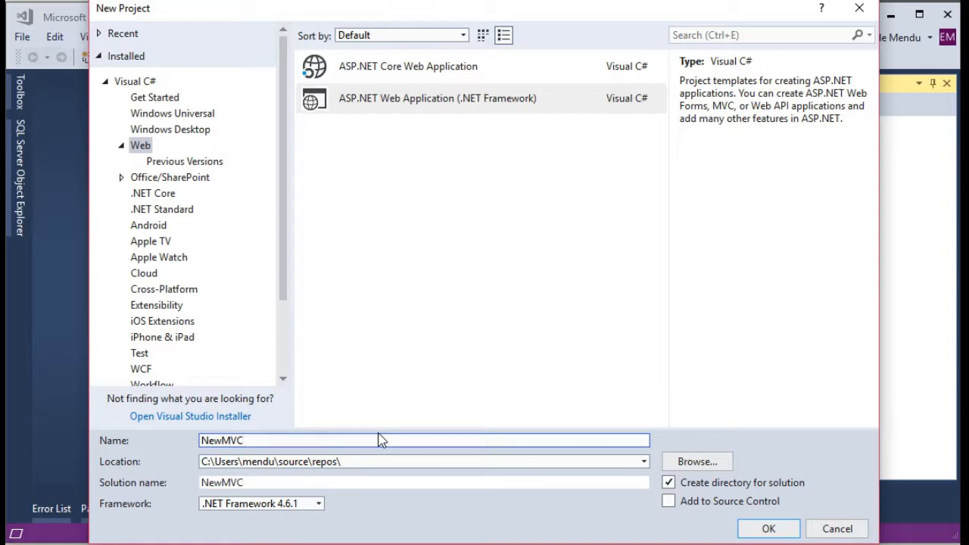
text(WebApp)
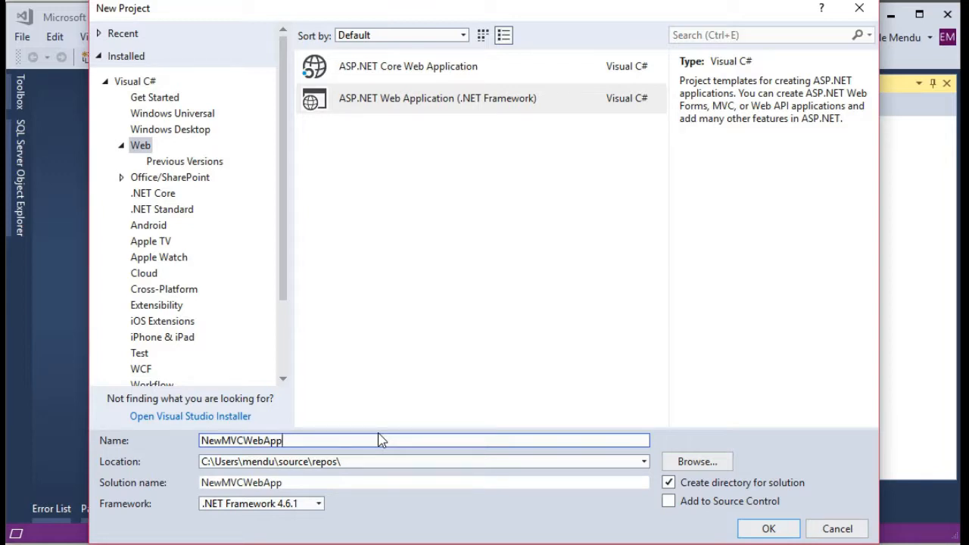
- Confirm NewMVCWebApp using the MVC template with No Authentication
click(773, 528)
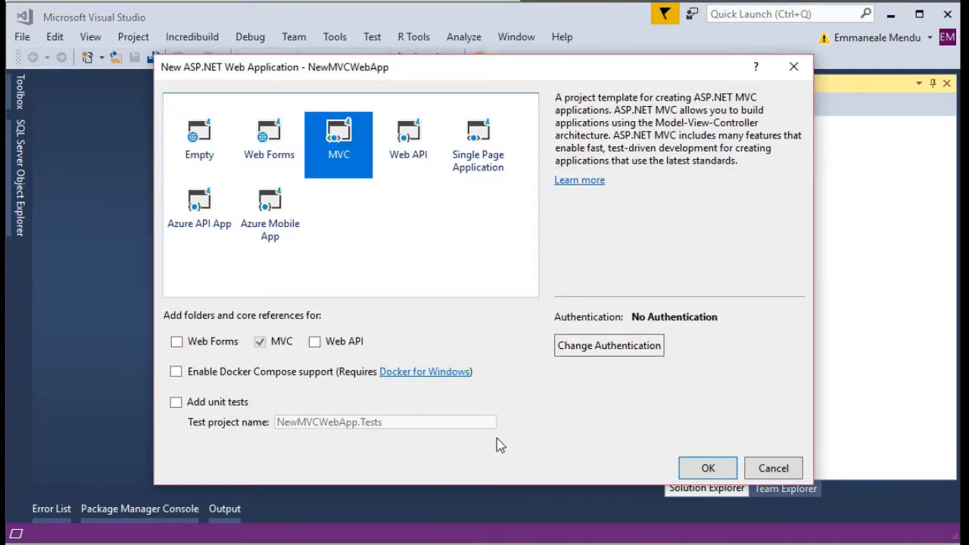
mouse_move(399, 225)
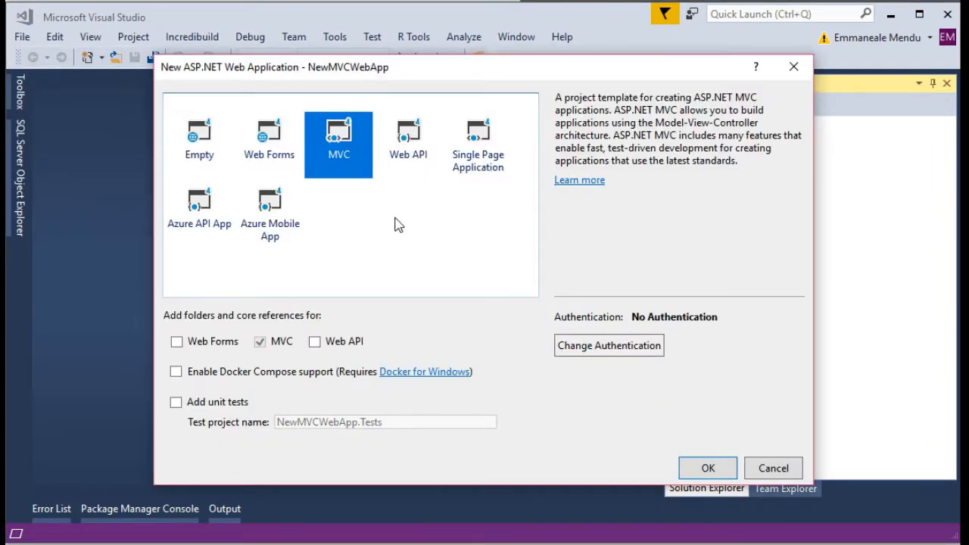
mouse_move(346, 170)
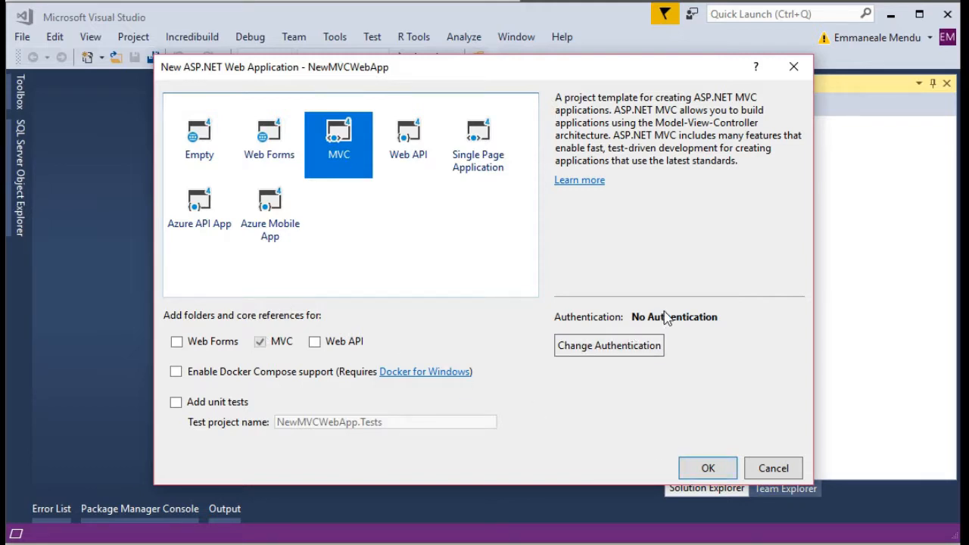
click(709, 468)
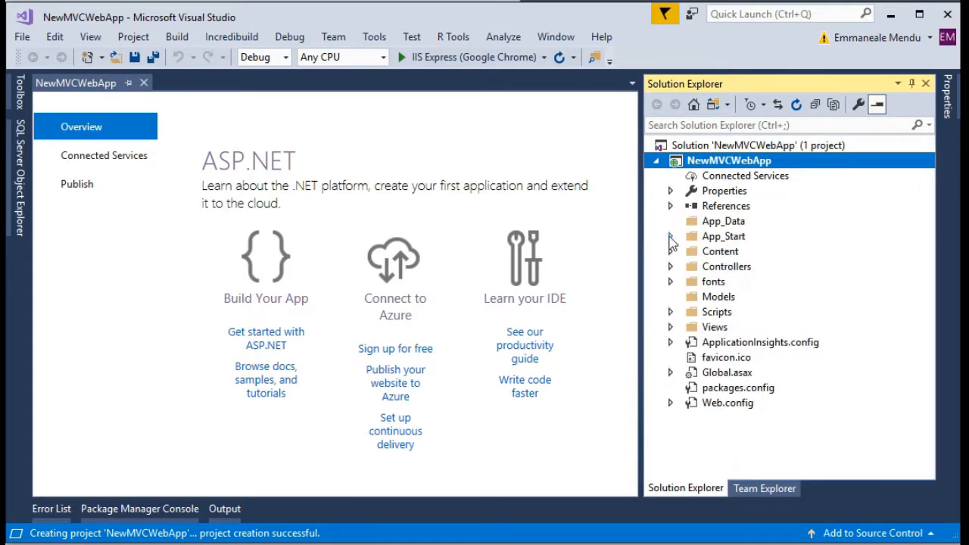
click(671, 236)
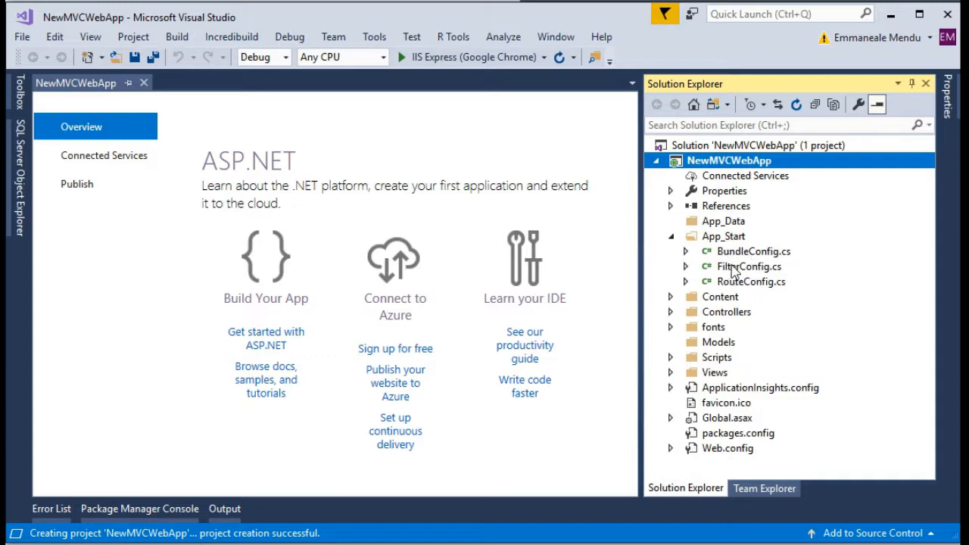
click(671, 236)
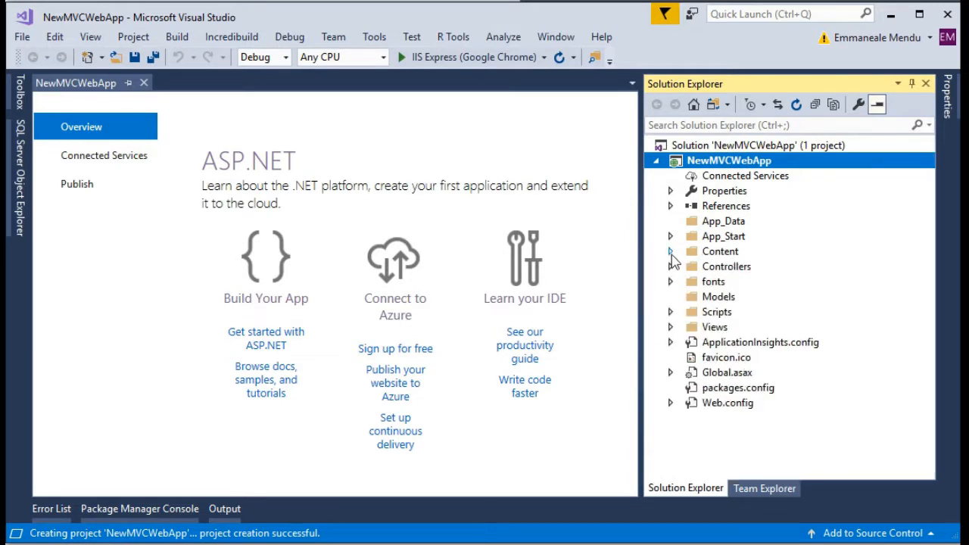
click(671, 281)
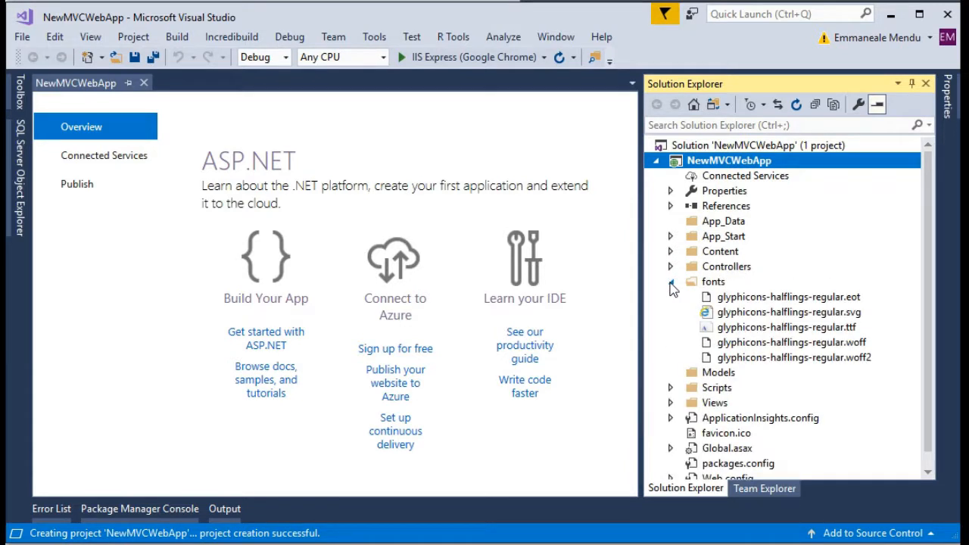
click(671, 281)
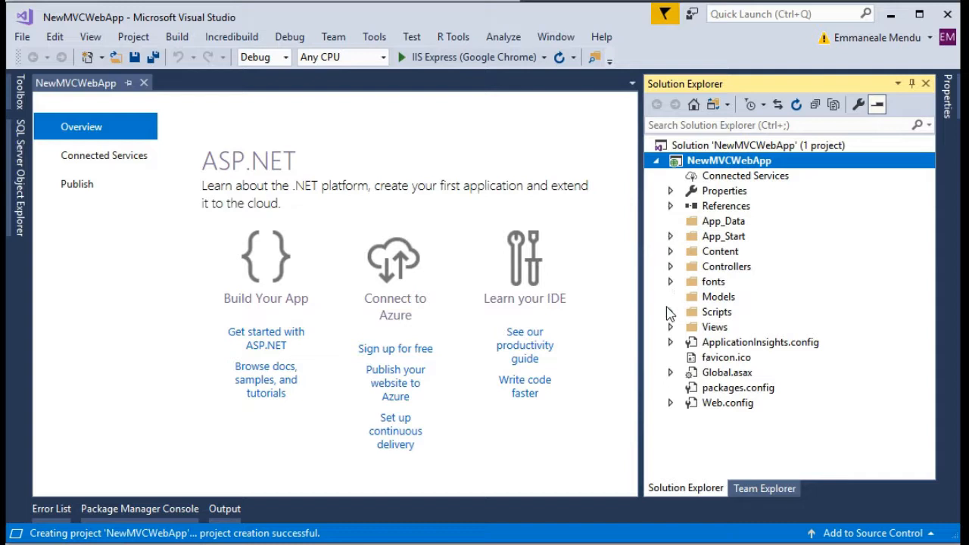
mouse_move(675, 186)
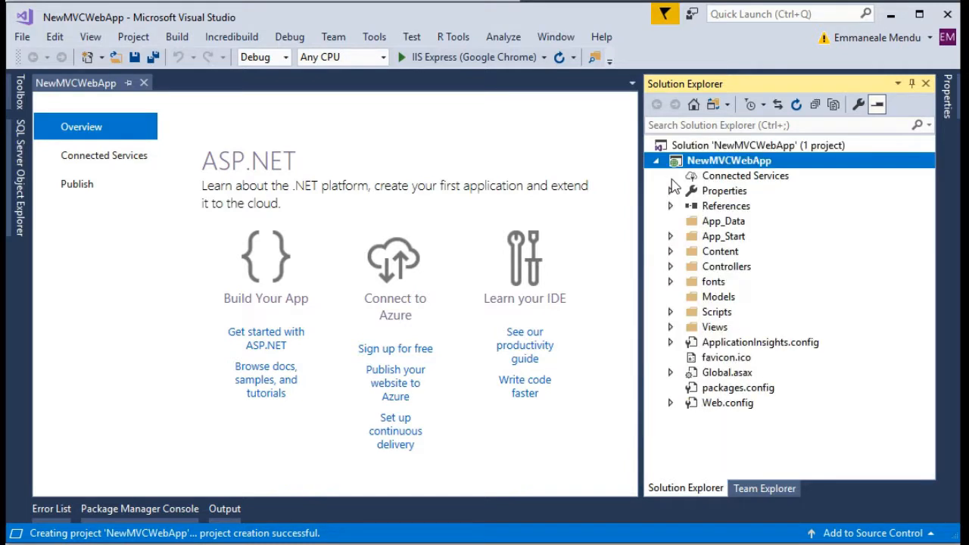
click(670, 327)
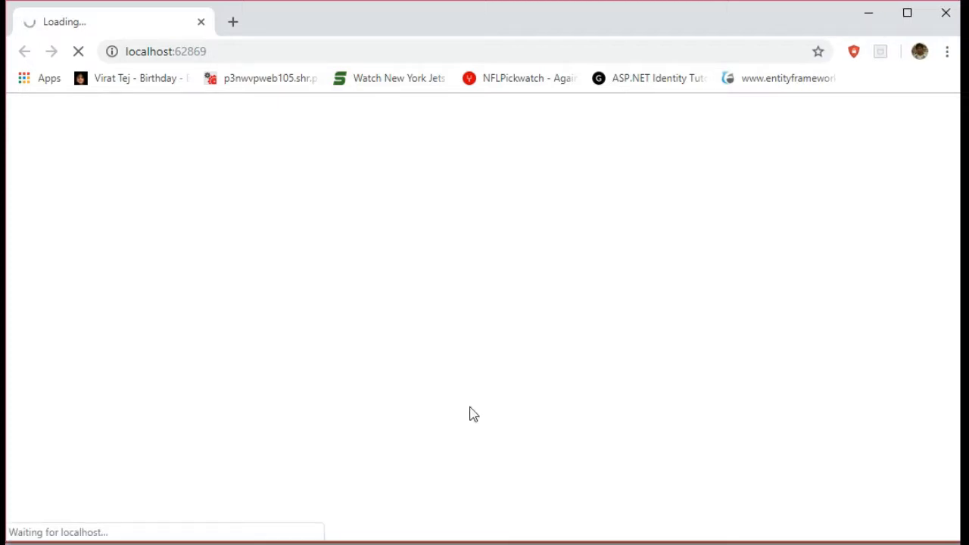
mouse_move(396, 395)
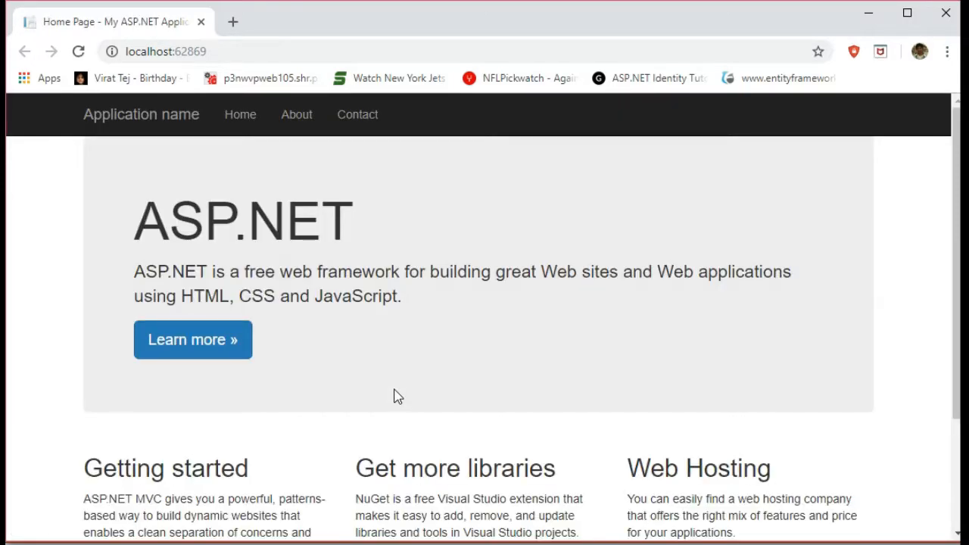
- Visit the site's About, Contact and Home pages, then scroll down Home
click(296, 114)
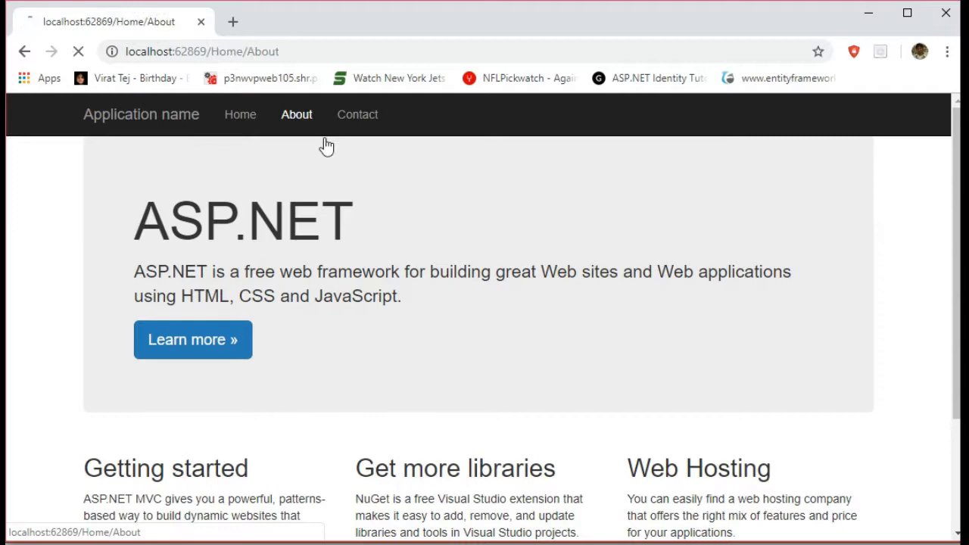
click(357, 115)
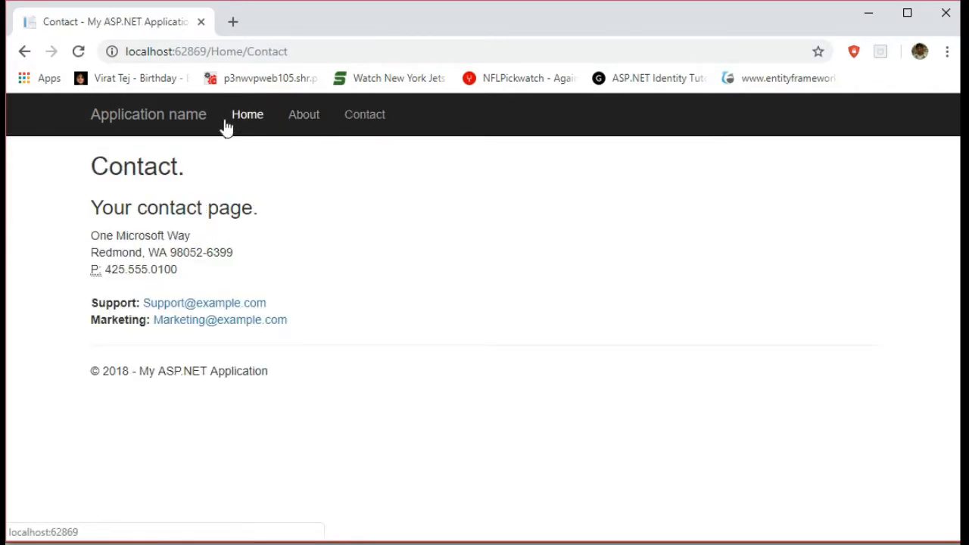
click(247, 114)
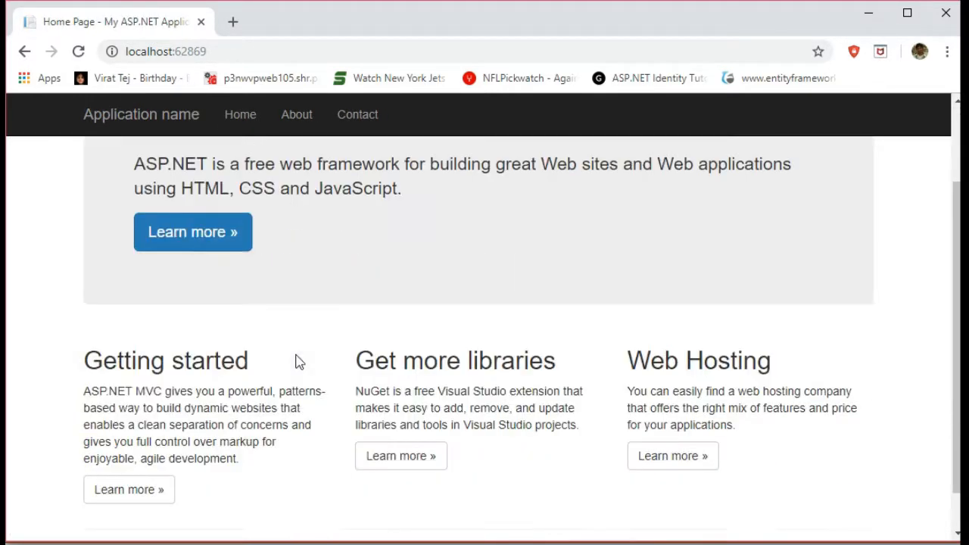
scroll(down, 3)
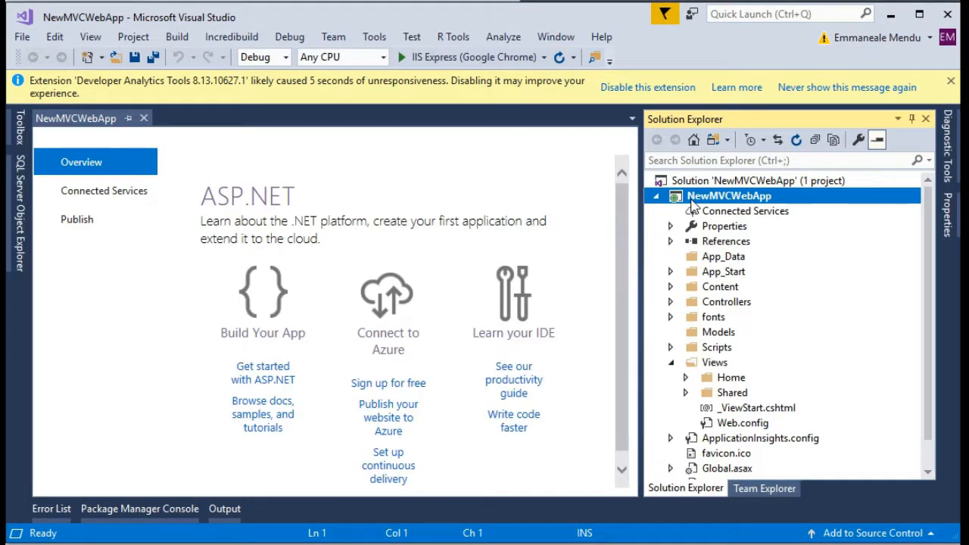
- Choose Add > New Item from the NewMVCWebApp project's context menu
right_click(730, 195)
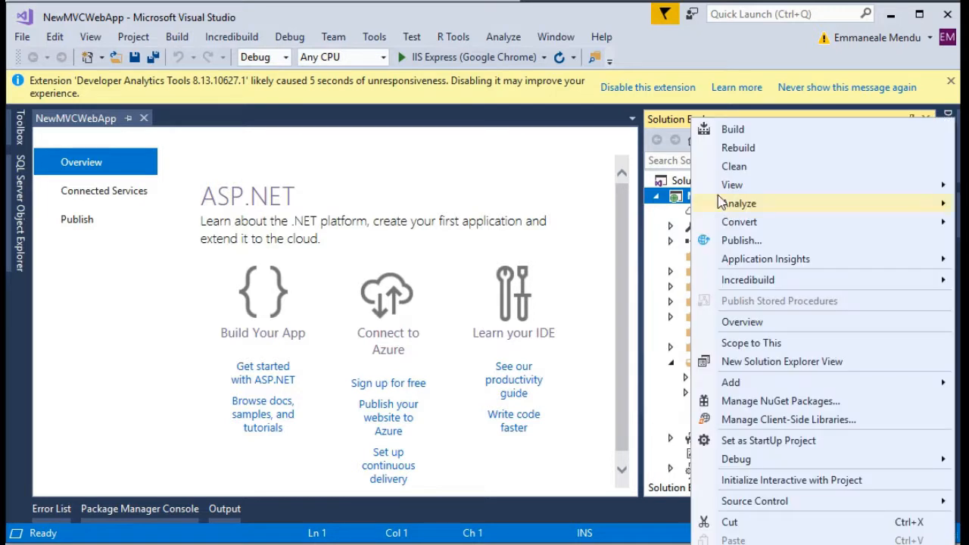
mouse_move(764, 382)
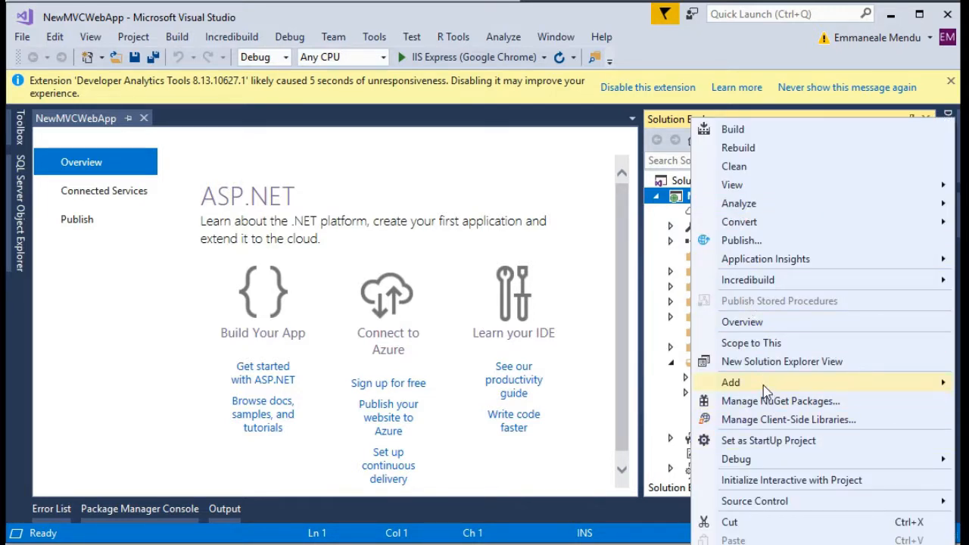
mouse_move(741, 390)
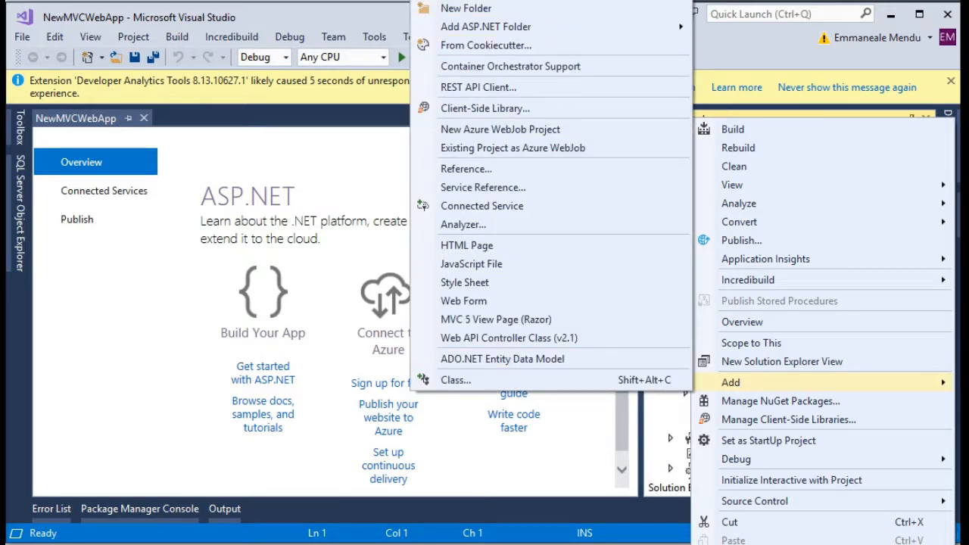
click(454, 379)
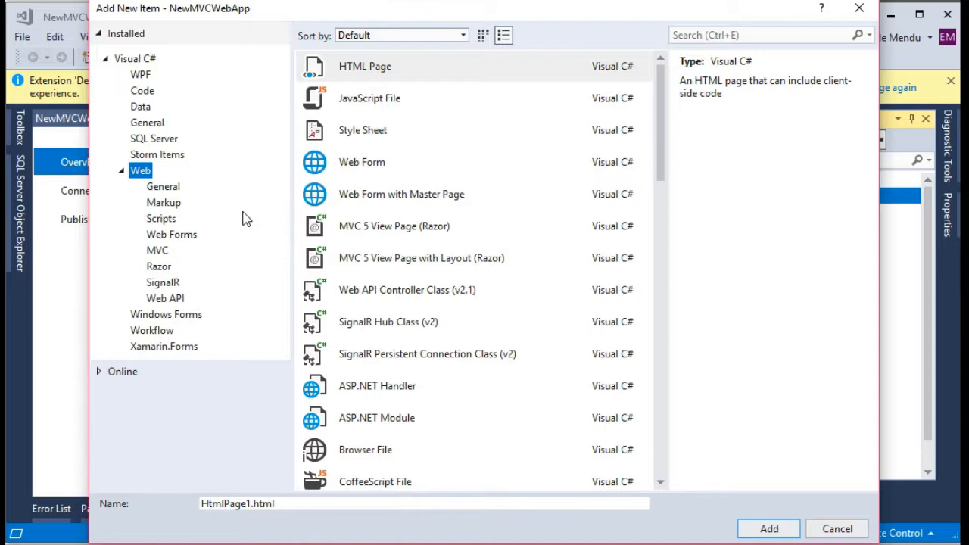
- Add a Data template ADO.NET Entity Data Model named ModelEF
click(140, 106)
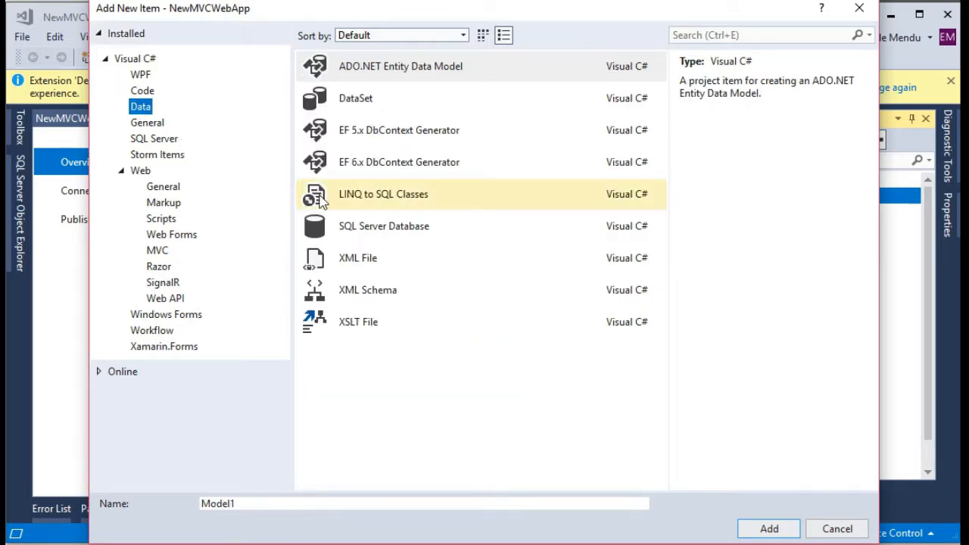
click(393, 66)
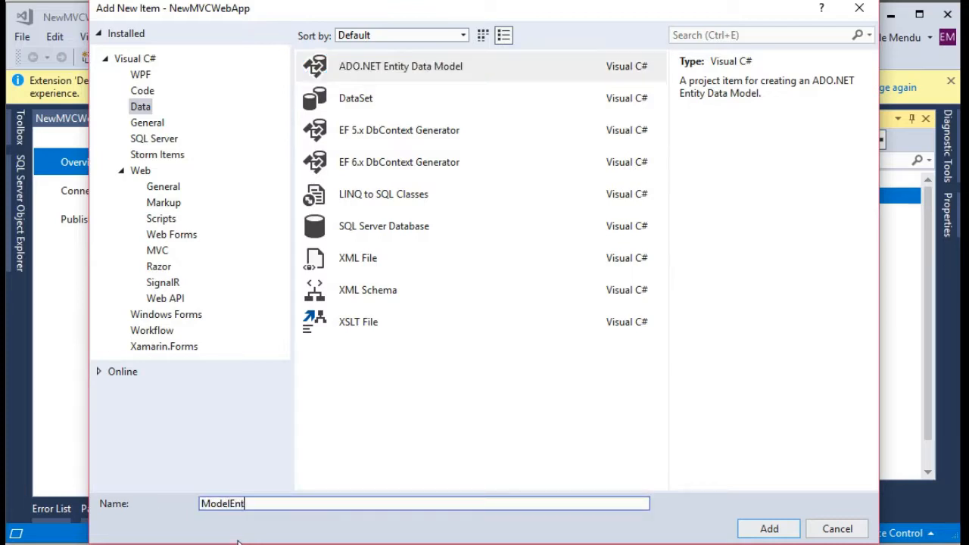
key(BackSpace)
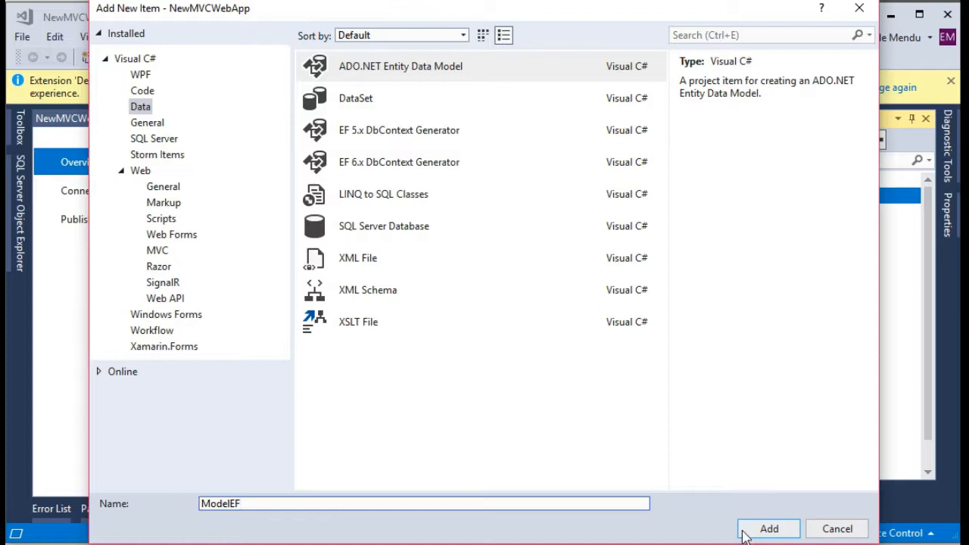
click(775, 528)
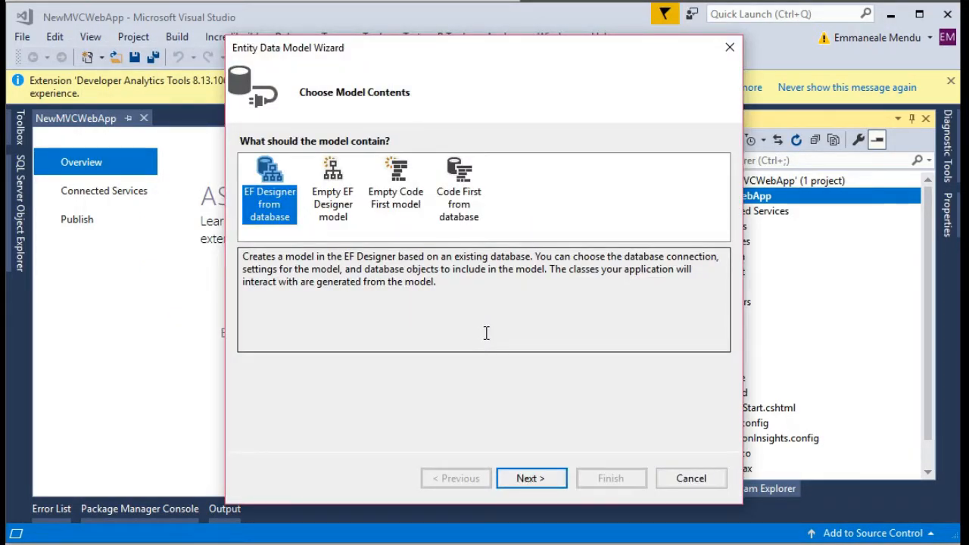
mouse_move(284, 220)
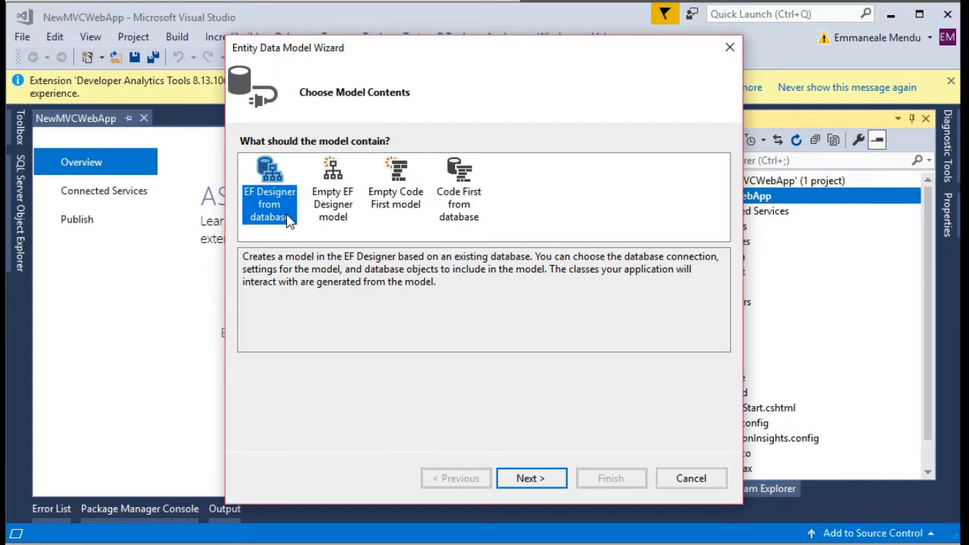
mouse_move(274, 240)
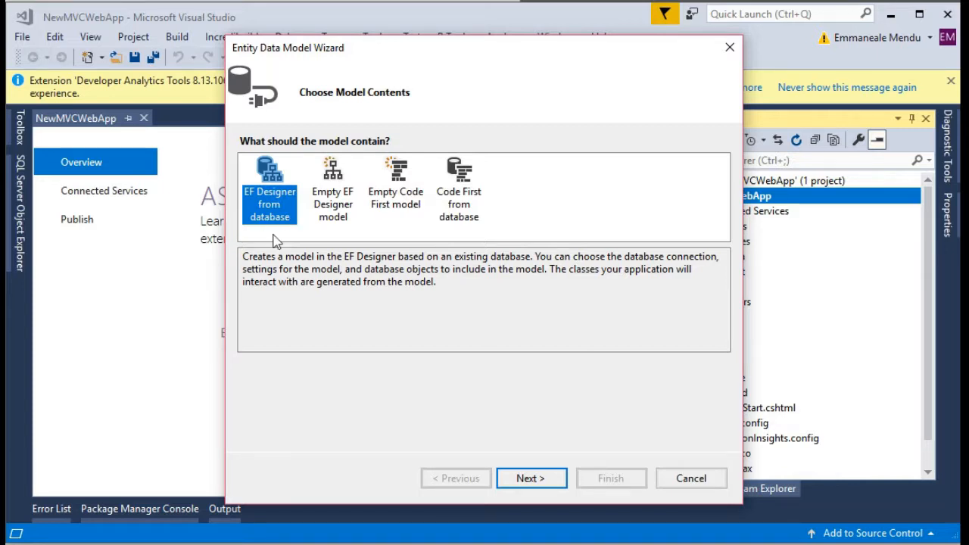
mouse_move(269, 217)
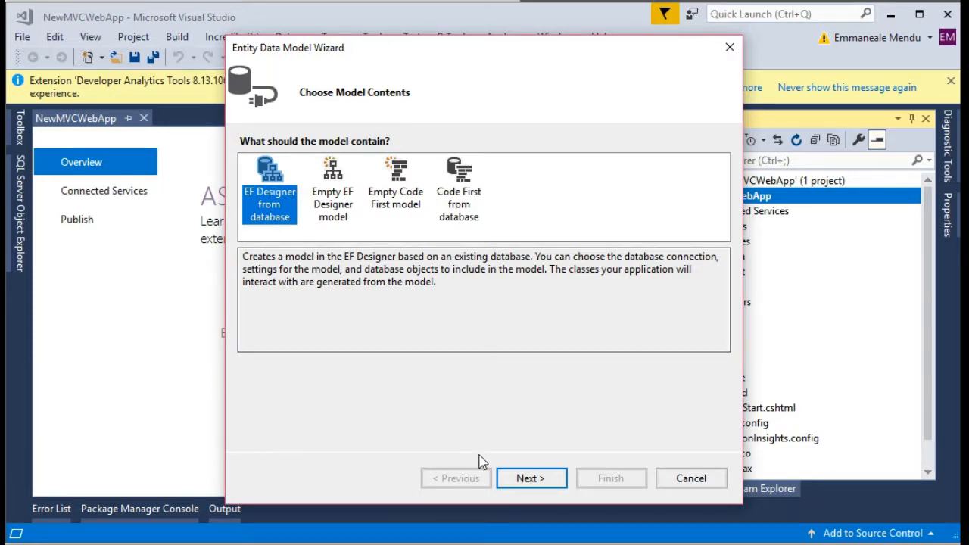
- Choose EF Designer from database and start a New Connection
click(532, 479)
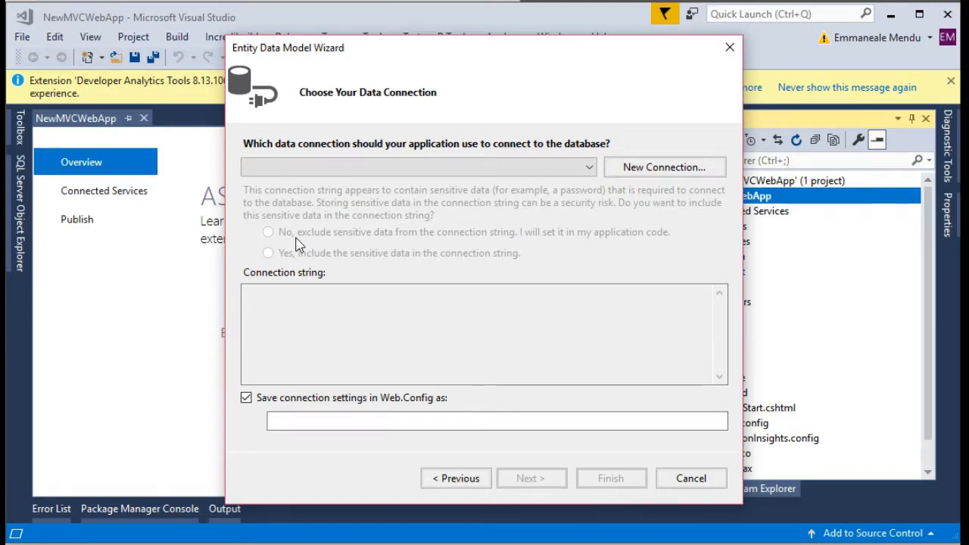
mouse_move(509, 219)
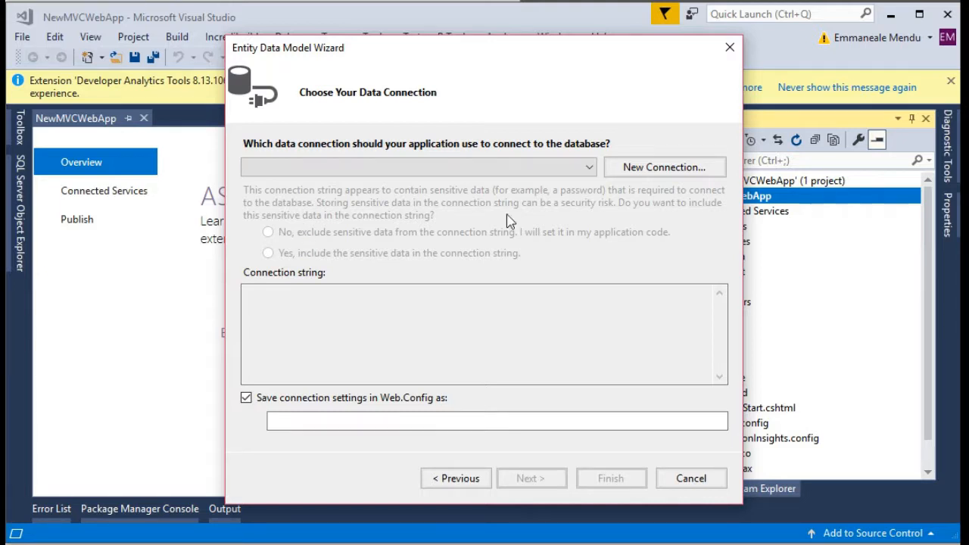
click(665, 166)
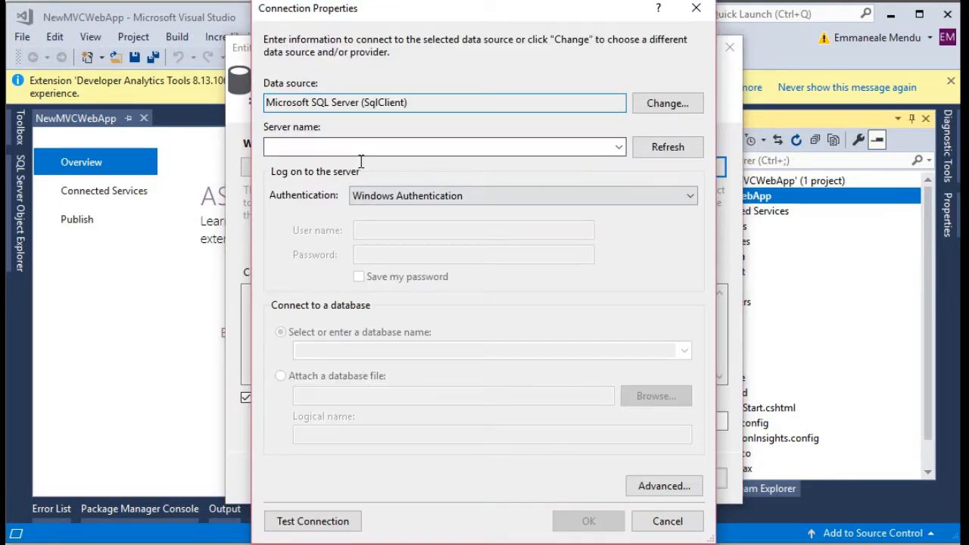
- Connect to the NewMVCAppDB database on the .\sqlexpress server
text(\)
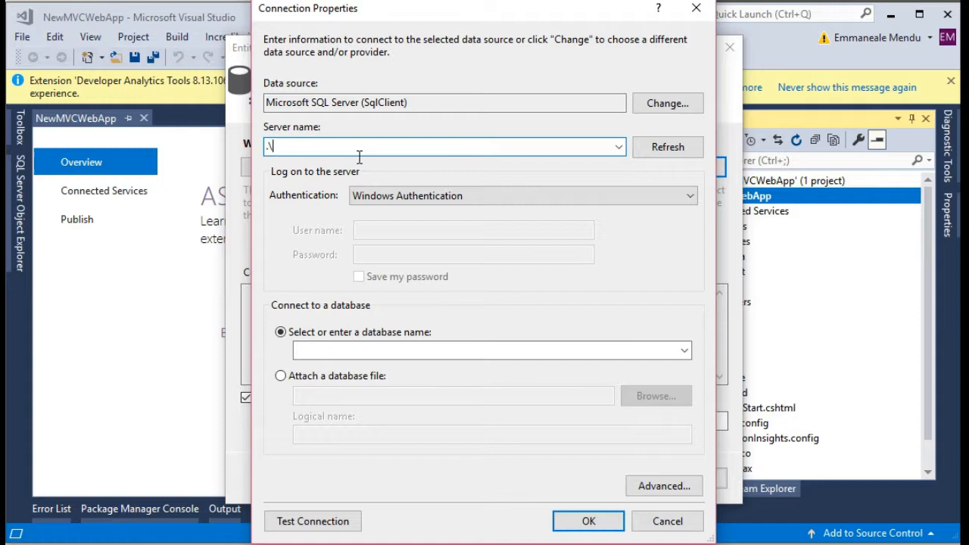
text(sqle)
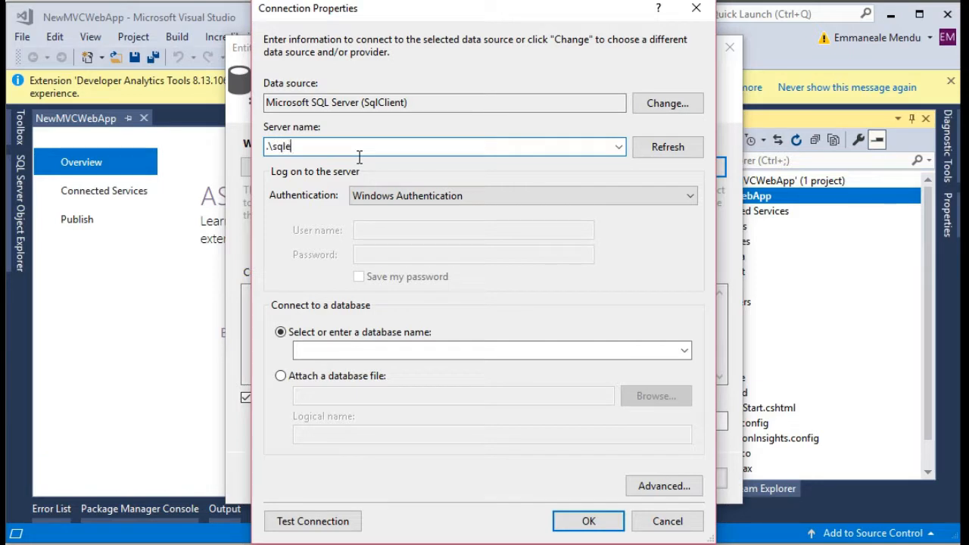
text(xpress)
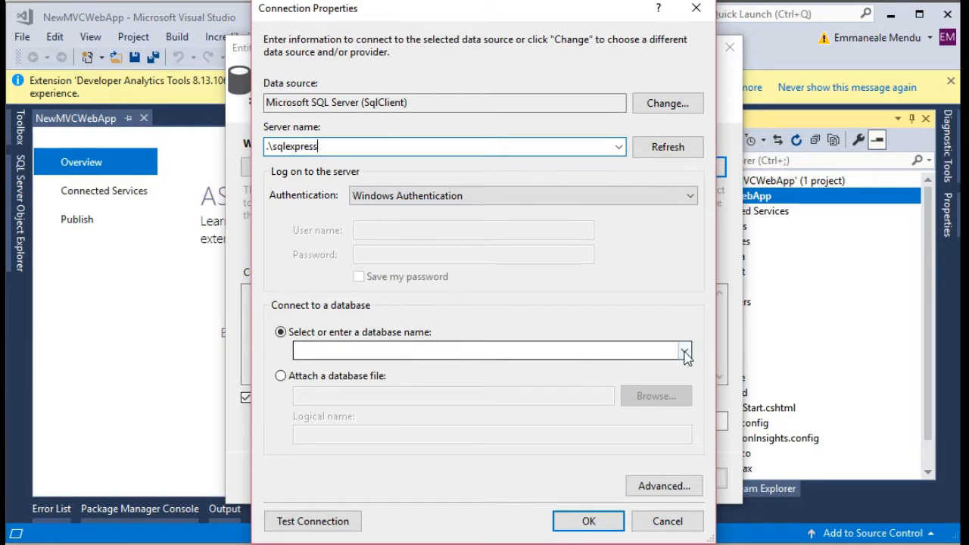
click(684, 351)
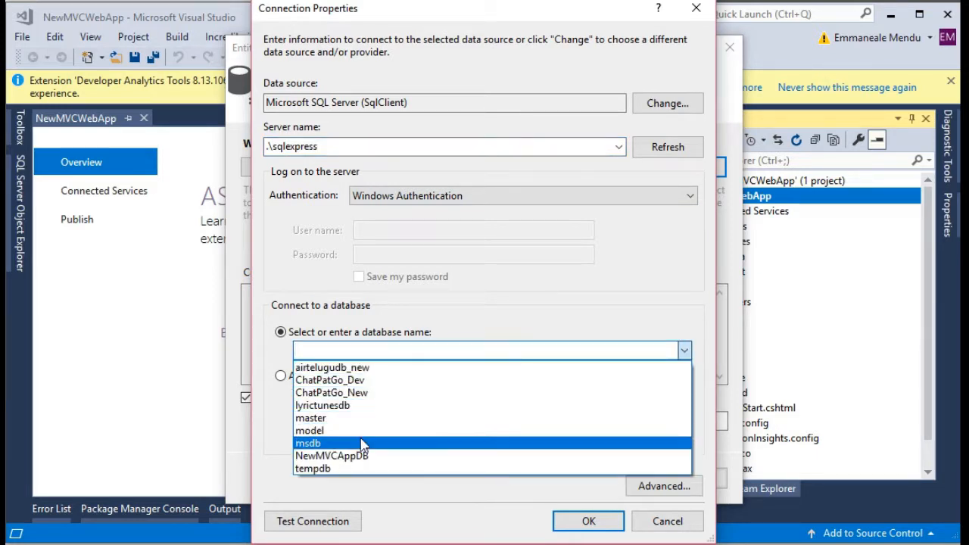
click(331, 455)
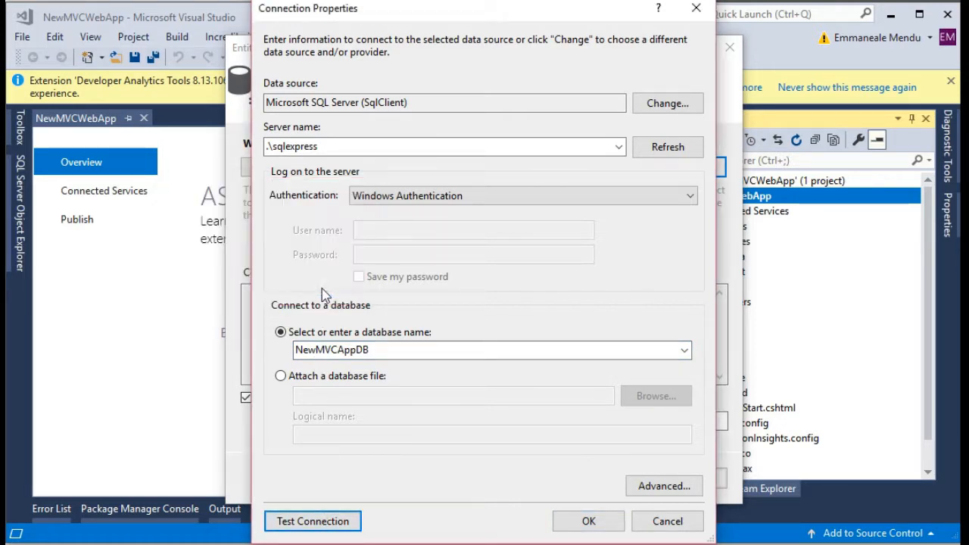
mouse_move(566, 522)
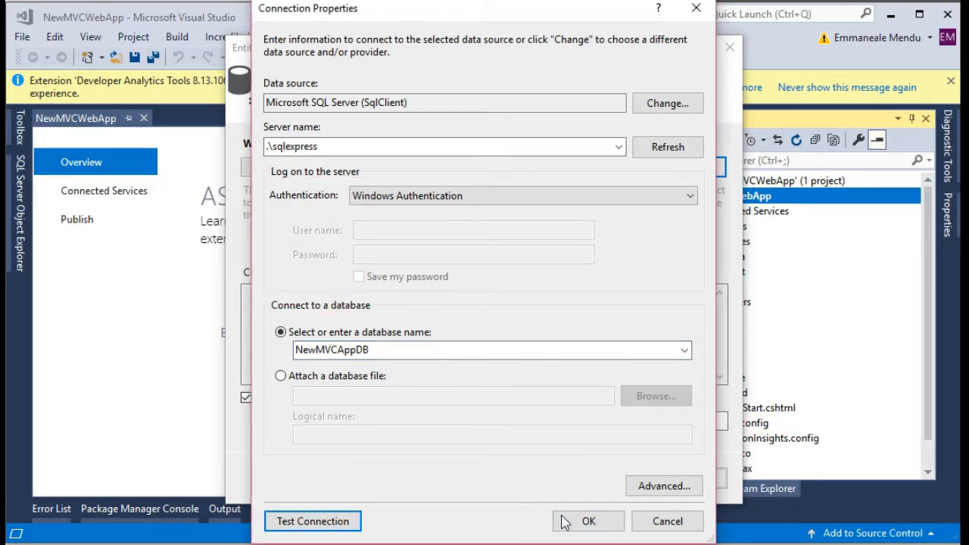
click(594, 520)
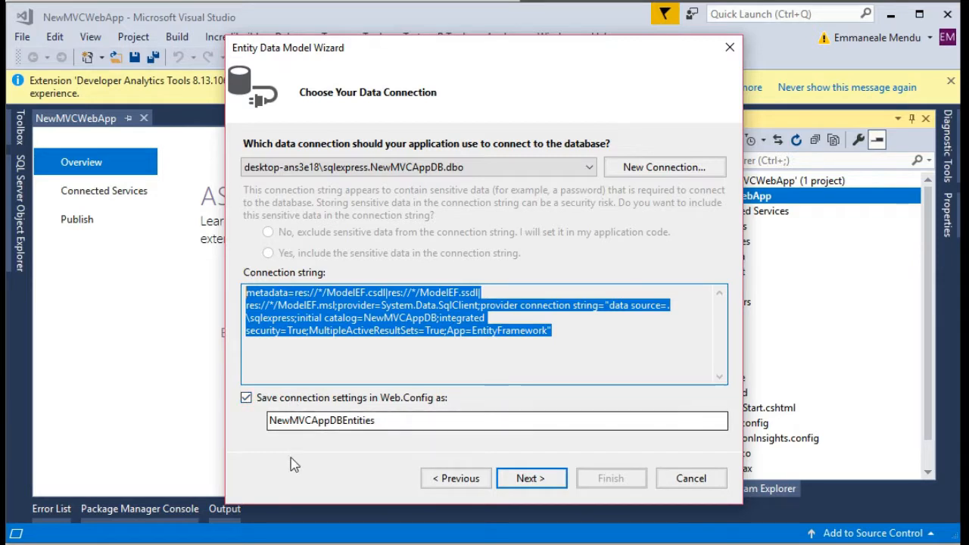
mouse_move(302, 458)
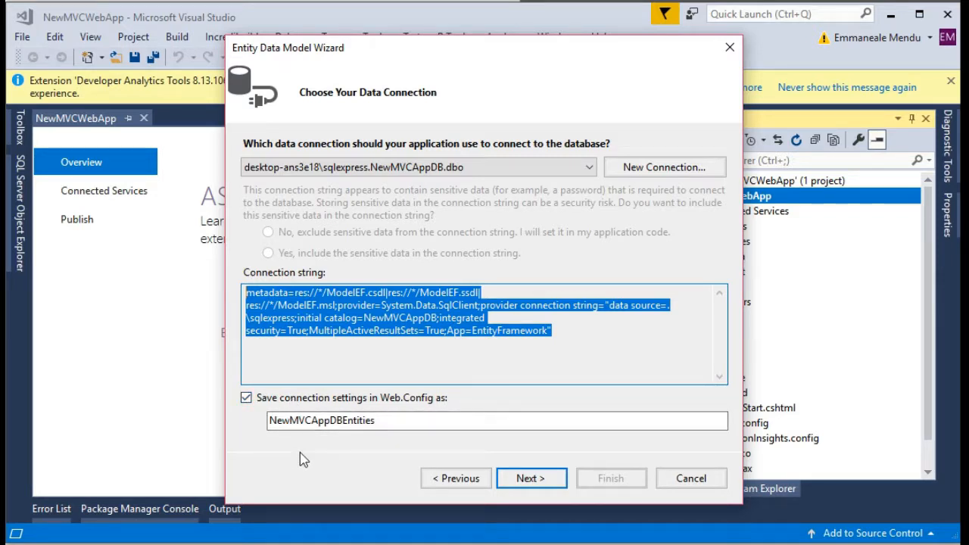
- Copy the NewMVCAppDBEntities connection name and advance past the Entity Framework 6.x choice
click(322, 421)
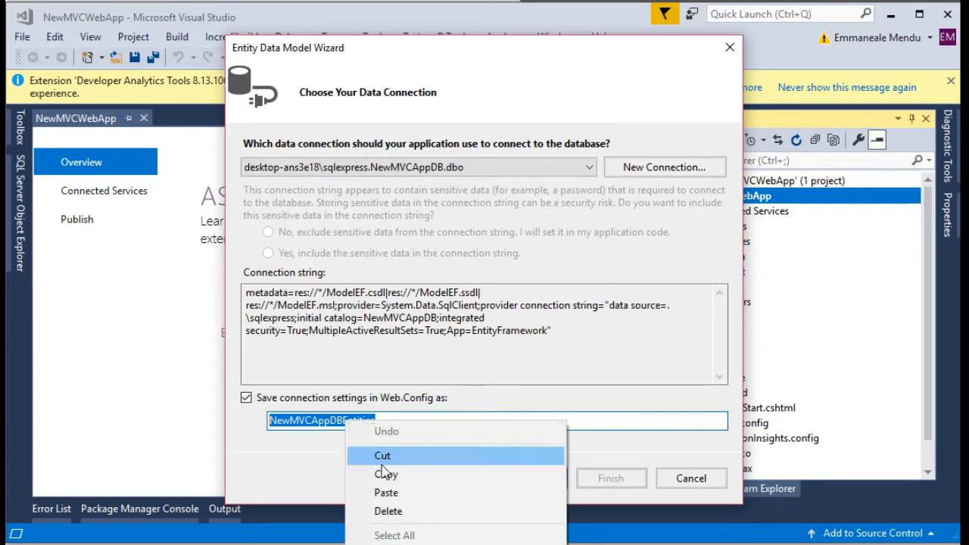
click(337, 469)
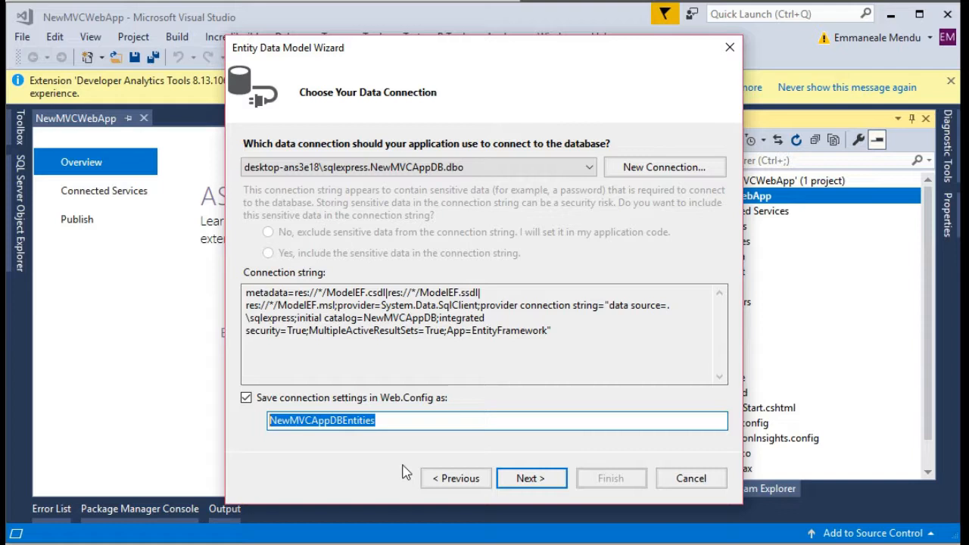
click(531, 478)
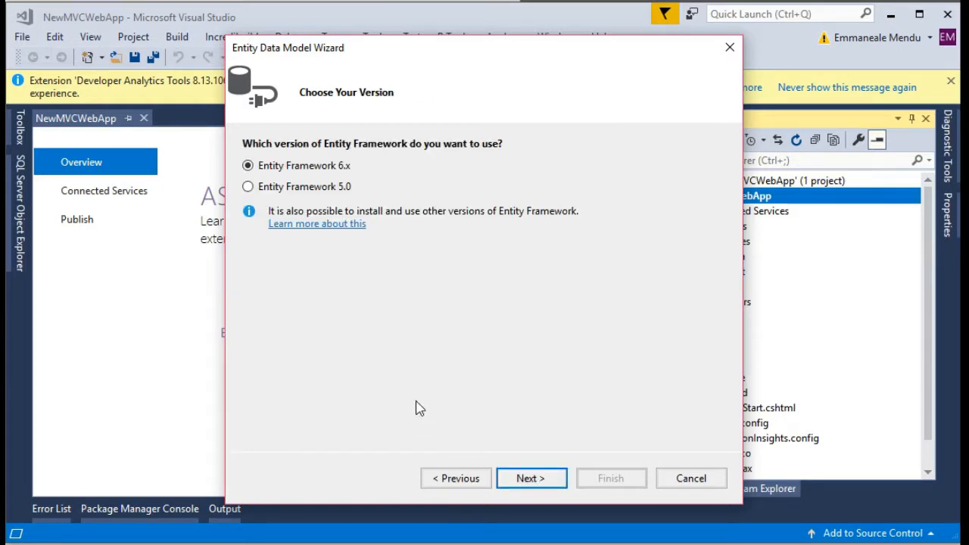
mouse_move(539, 483)
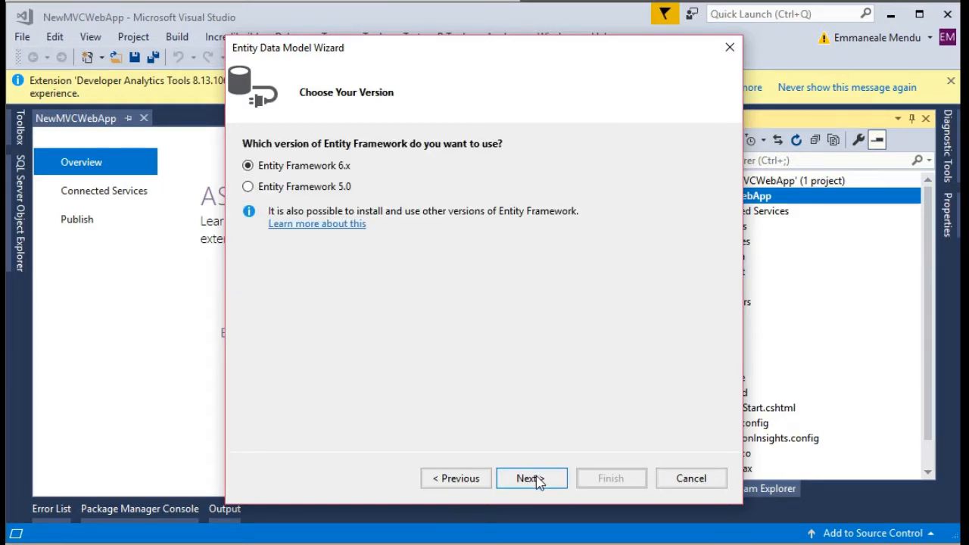
click(531, 478)
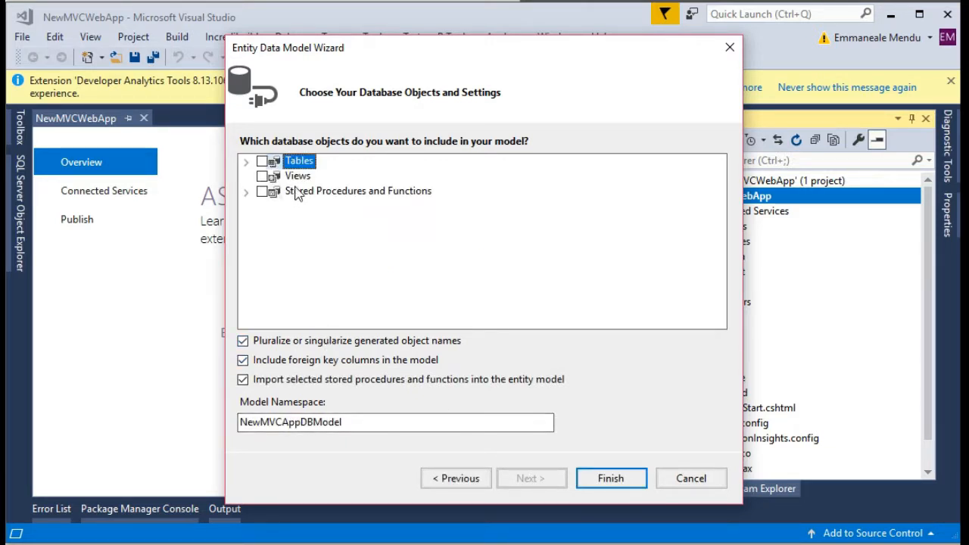
mouse_move(468, 156)
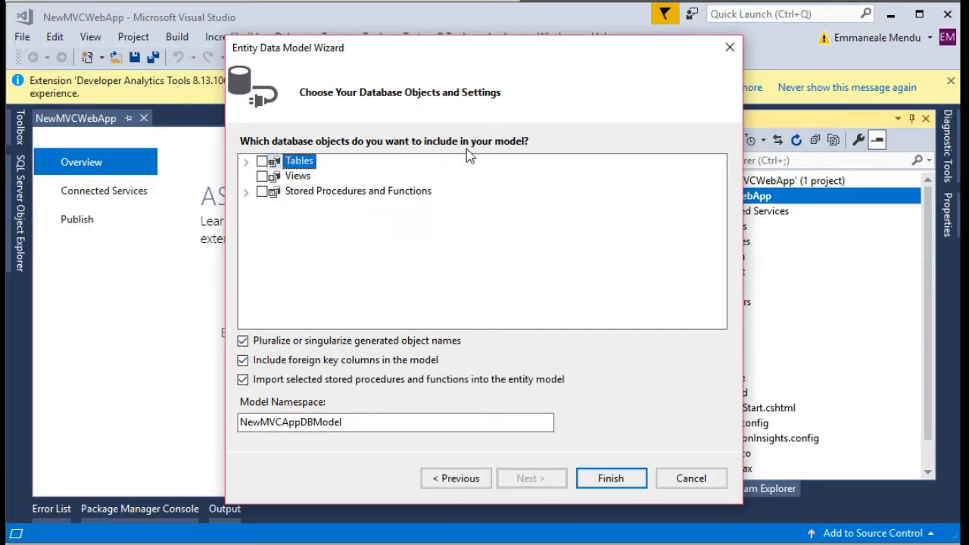
mouse_move(353, 243)
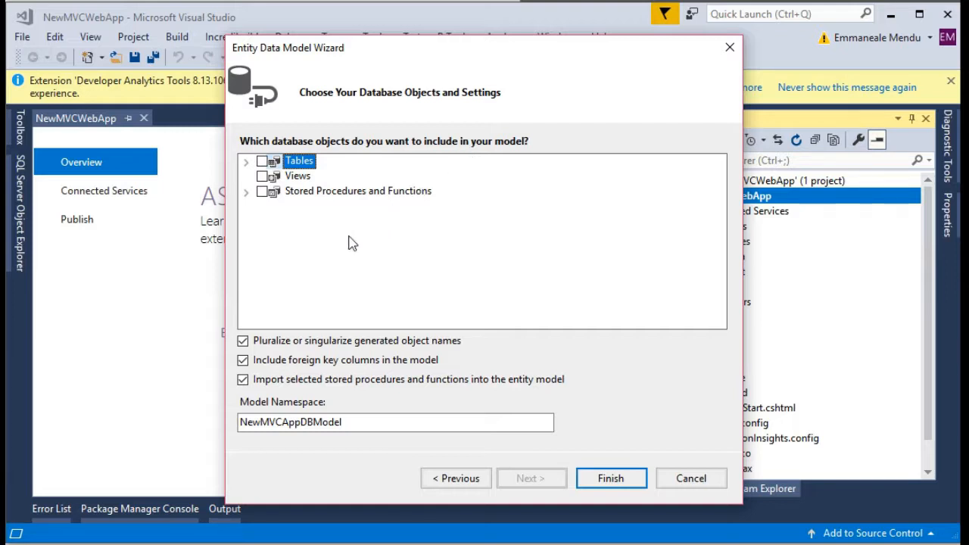
- Include Tables plus Stored Procedures and Functions, and generate ModelEF.edmx
click(262, 191)
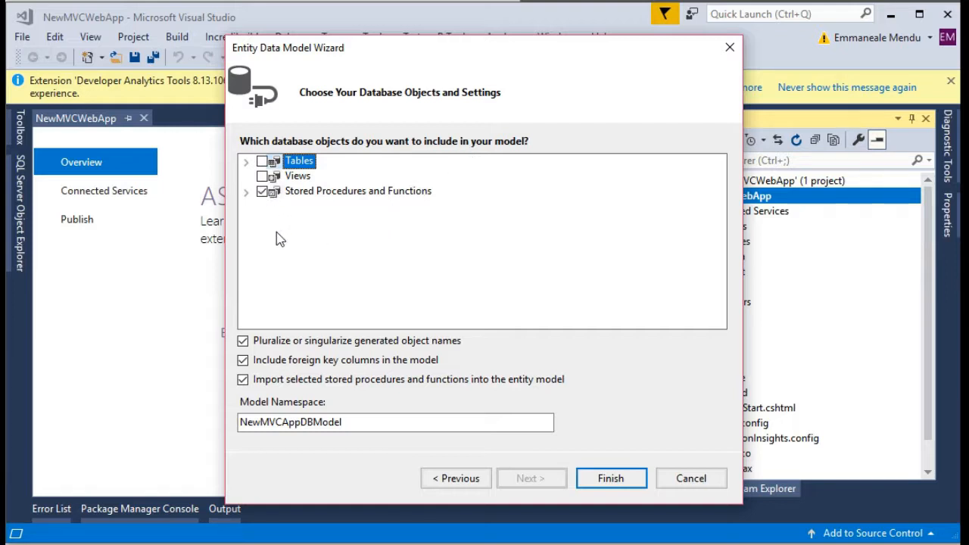
mouse_move(285, 252)
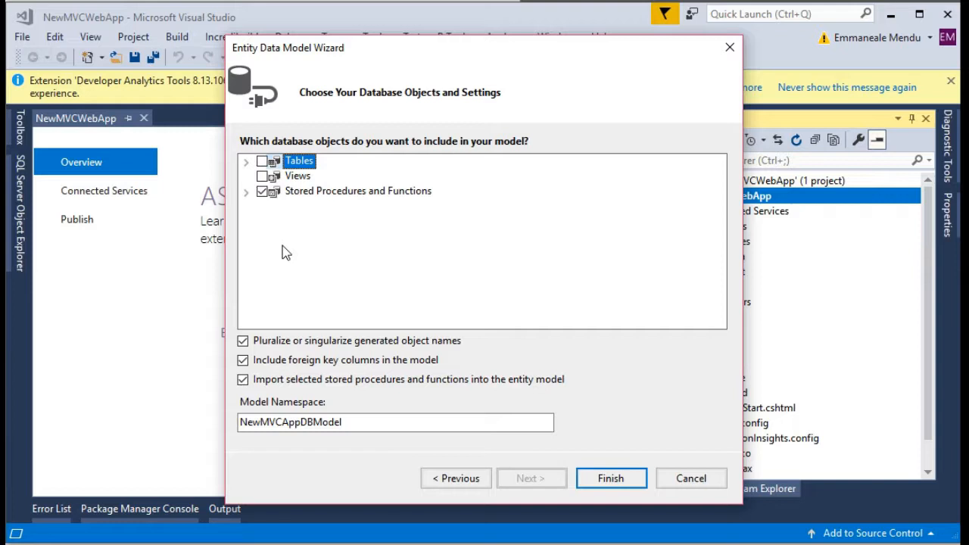
click(261, 160)
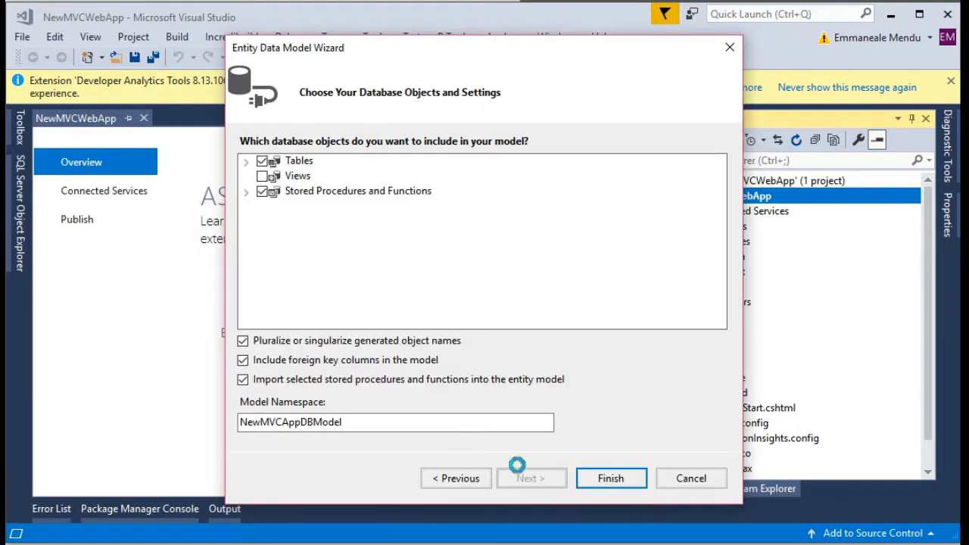
click(610, 477)
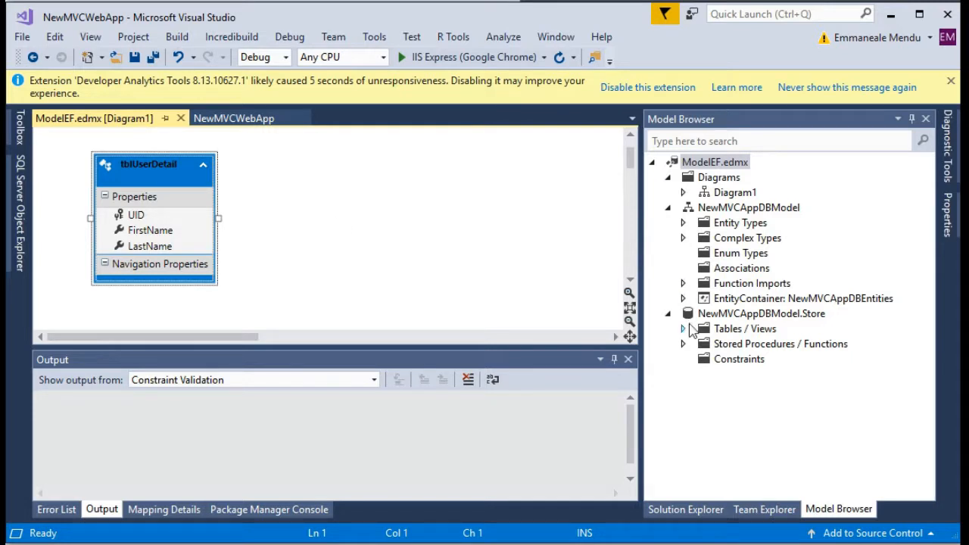
- Expand stored procedures and function imports, opening the GetUserDetails function import settings
click(683, 344)
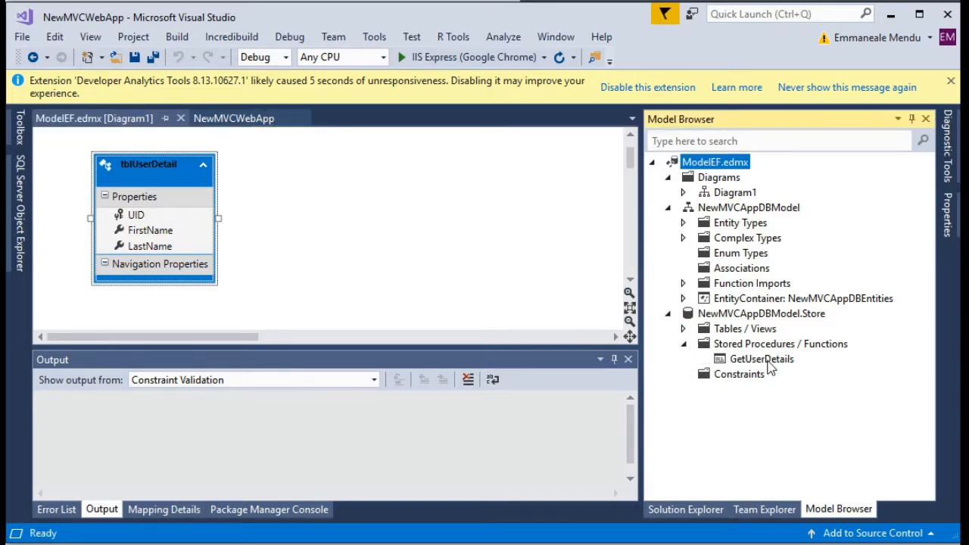
click(762, 359)
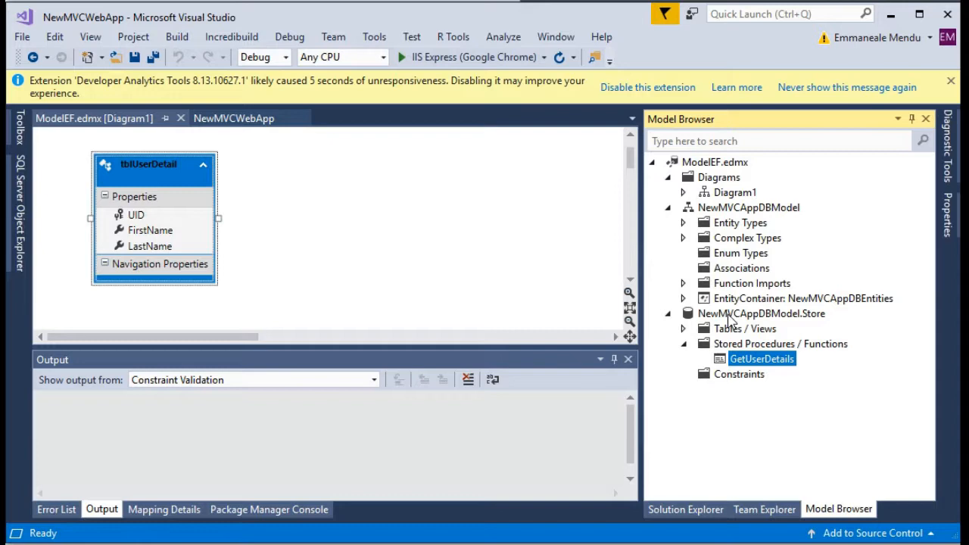
click(683, 283)
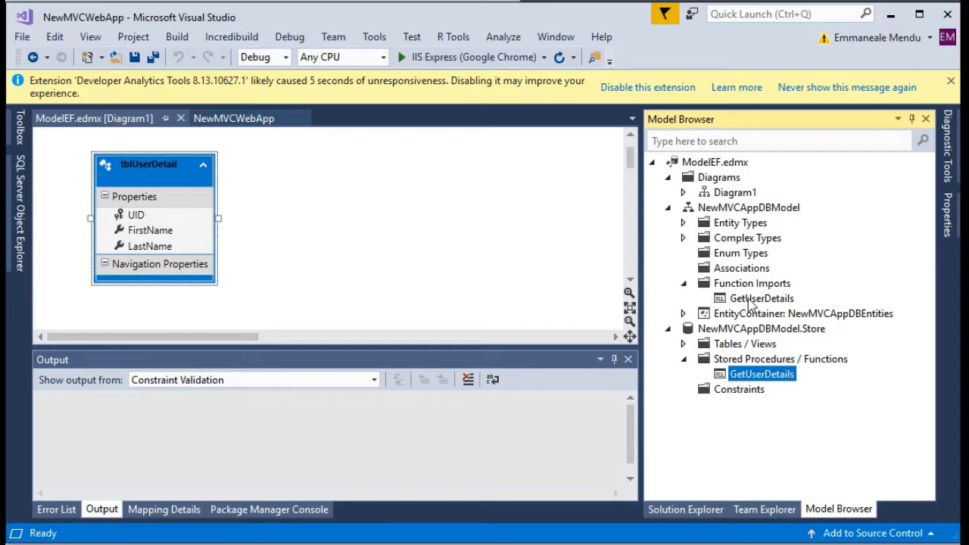
double_click(755, 298)
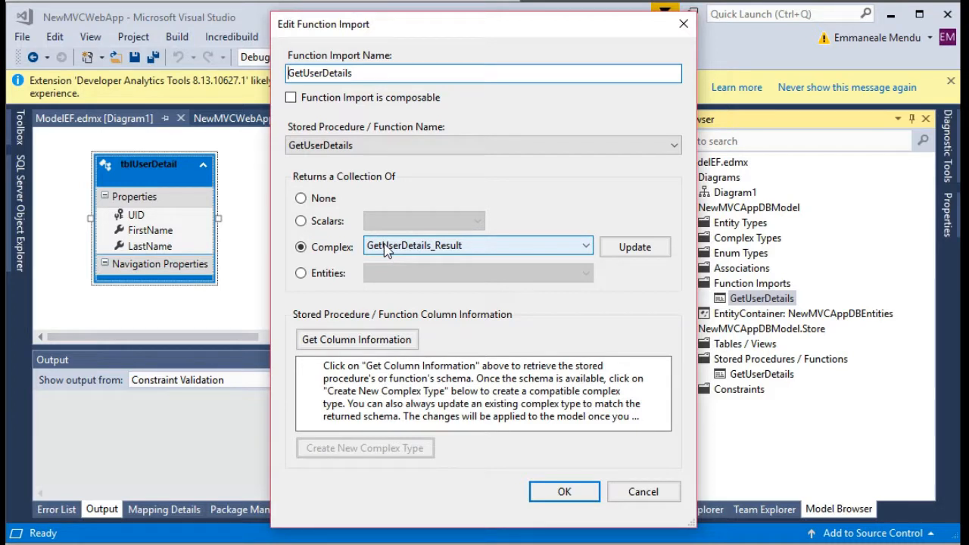
mouse_move(392, 256)
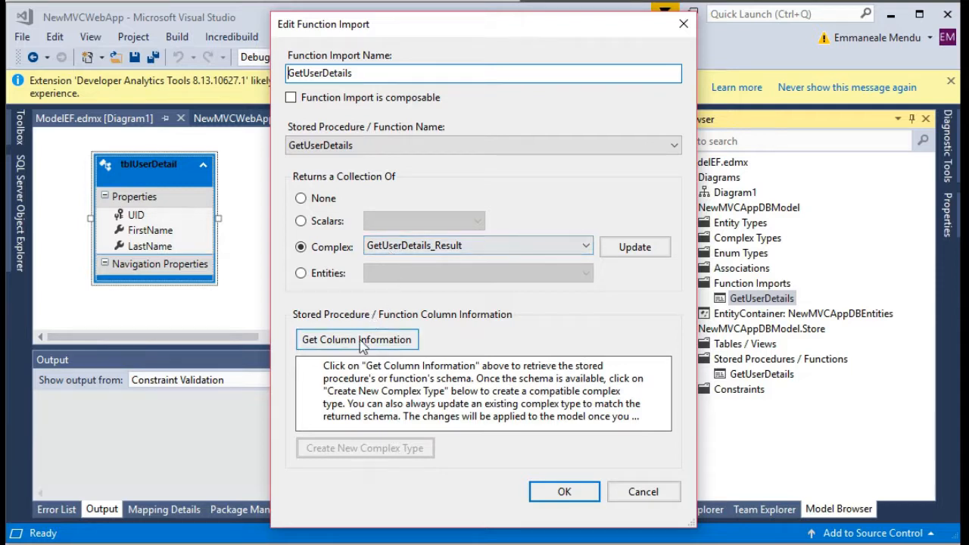
- Get GetUserDetails' column information: UID int, FirstName and LastName varchar(50)
click(356, 339)
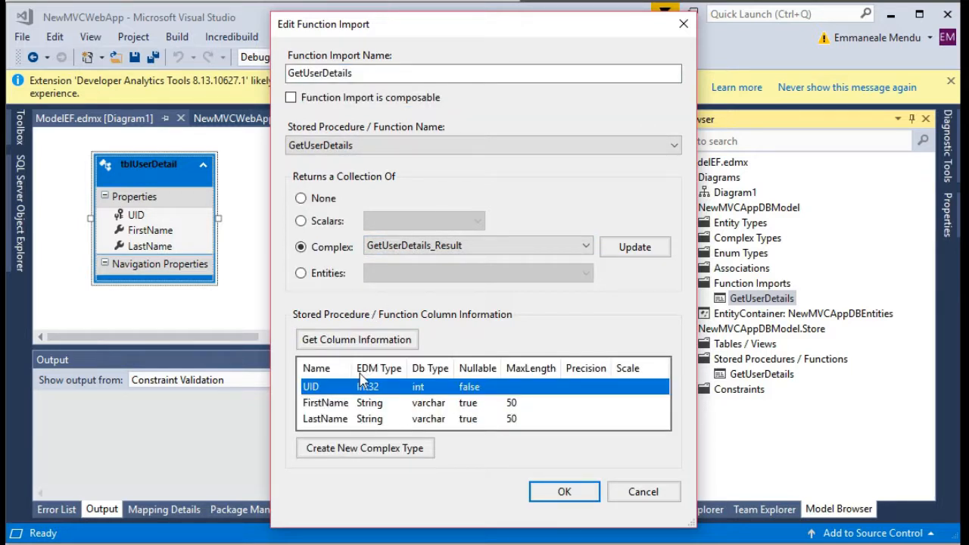
mouse_move(336, 409)
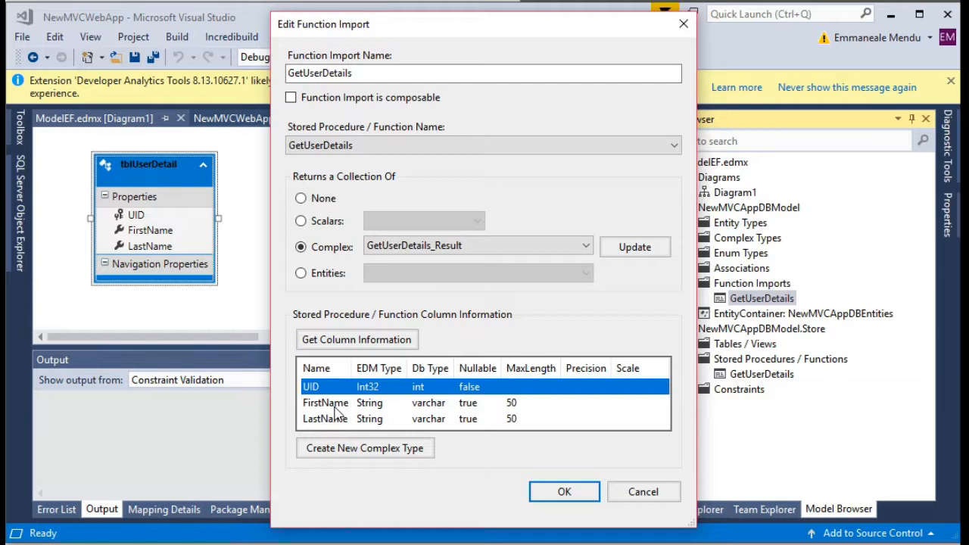
mouse_move(326, 422)
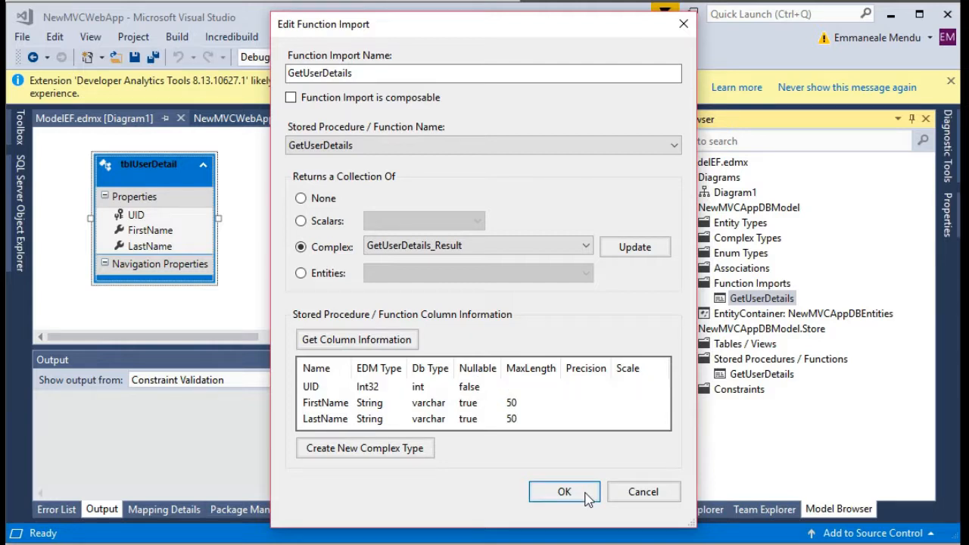
- Check GetUserDetails_Result's FirstName, LastName and UID fields, then show Solution Explorer
click(564, 492)
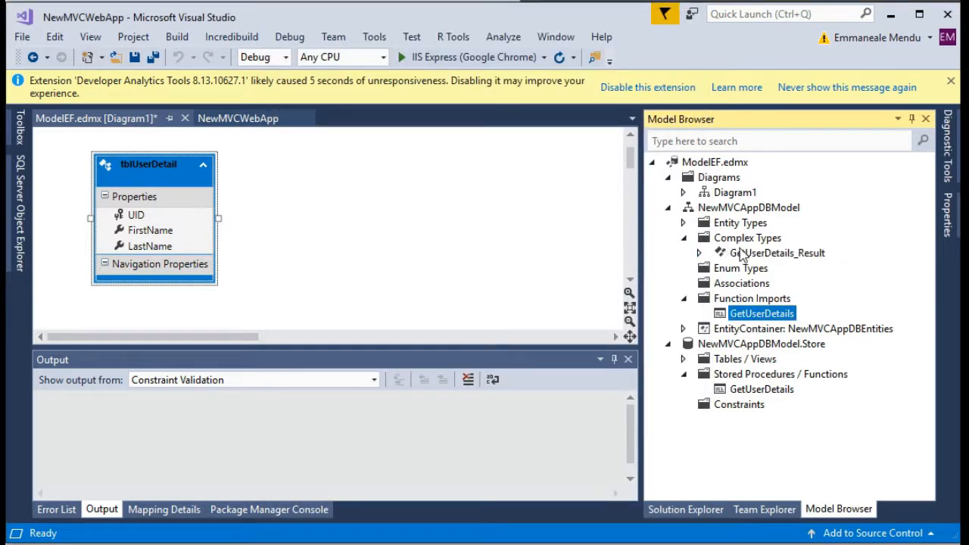
click(772, 253)
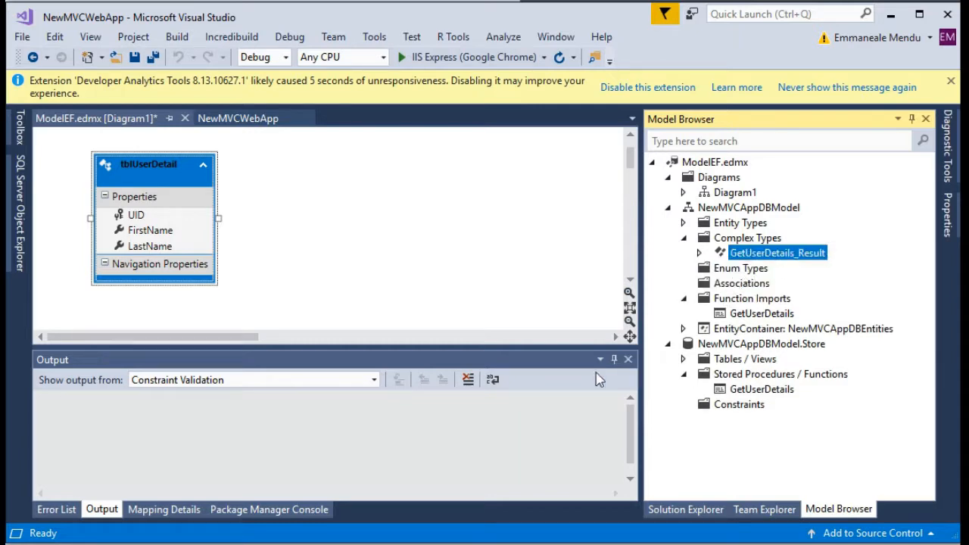
double_click(760, 313)
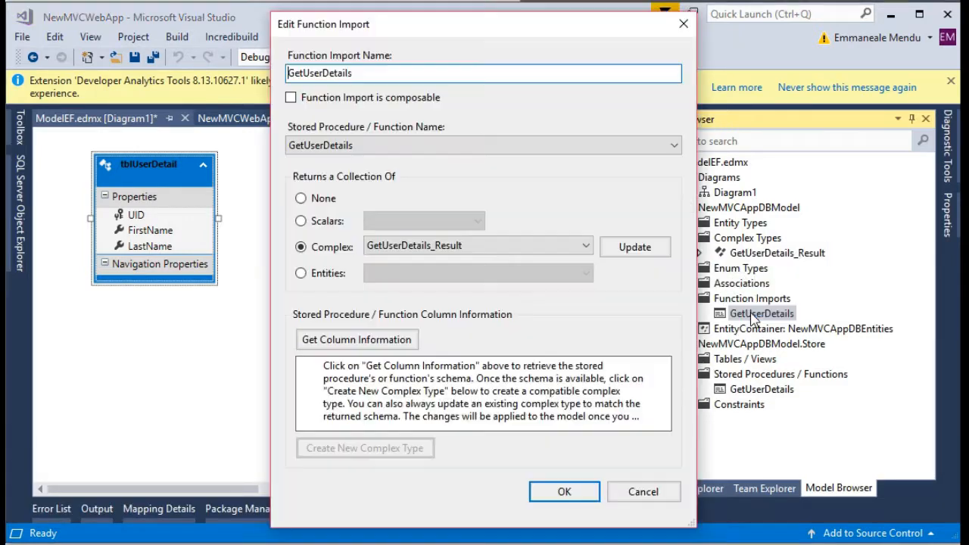
click(564, 491)
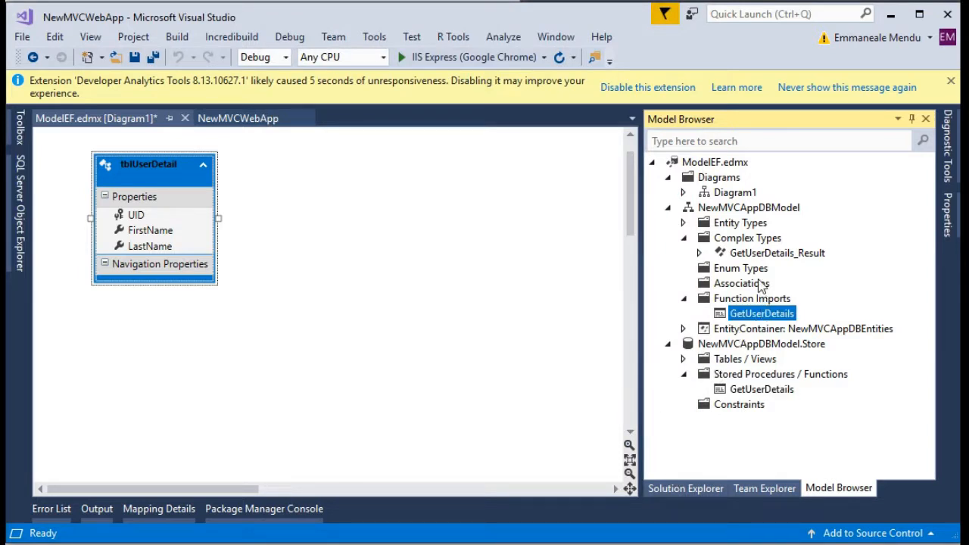
click(695, 253)
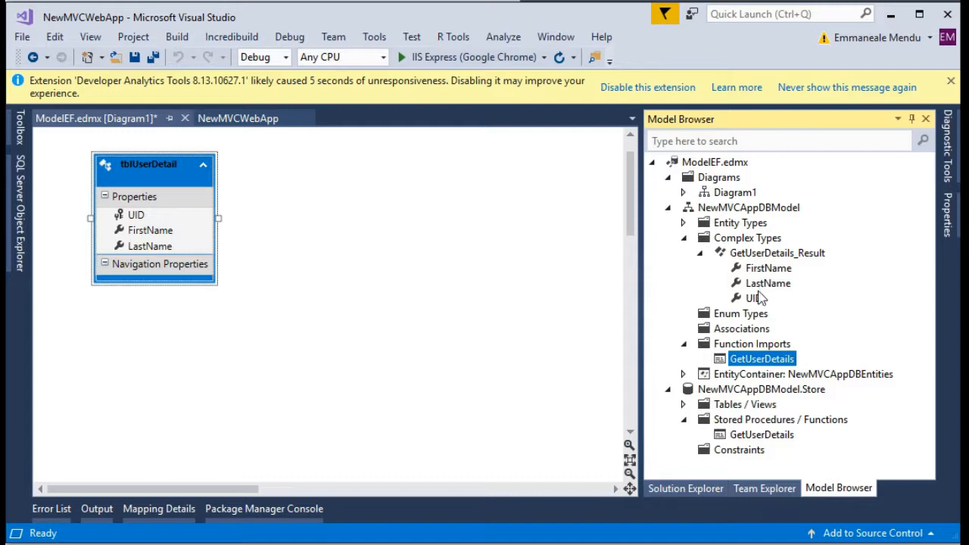
mouse_move(760, 267)
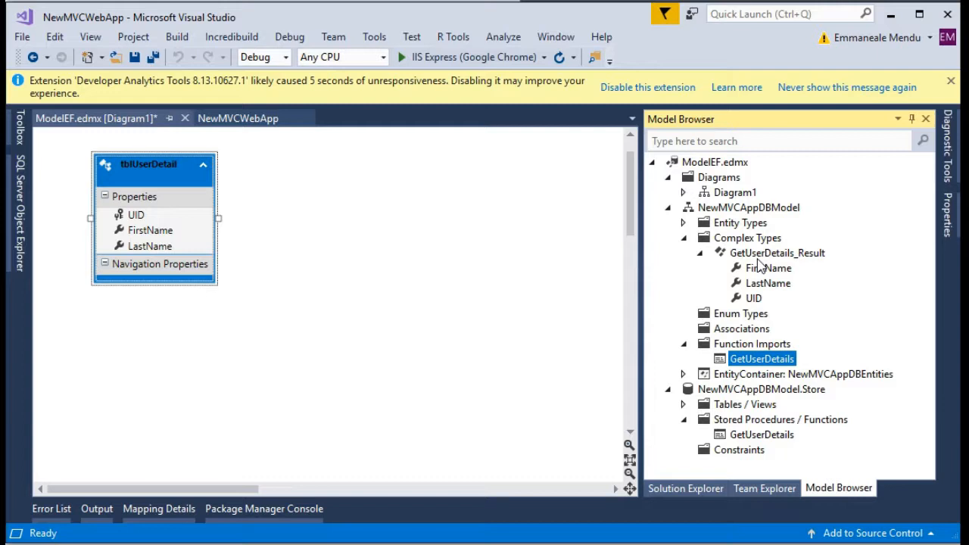
mouse_move(736, 305)
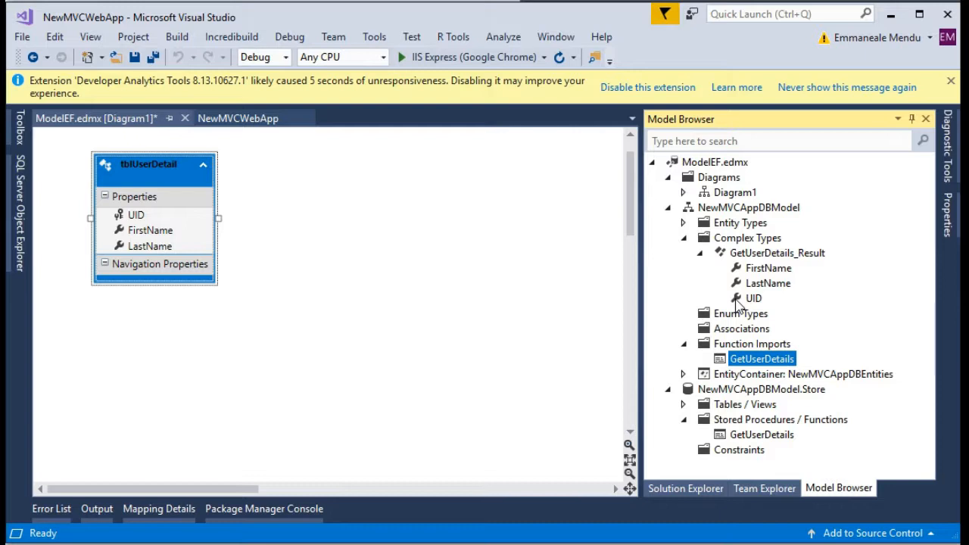
mouse_move(671, 294)
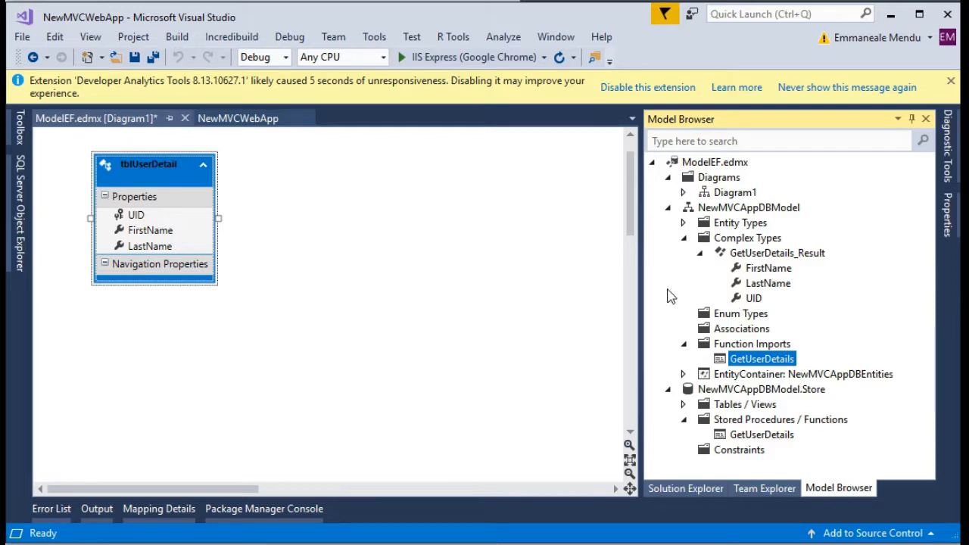
click(685, 488)
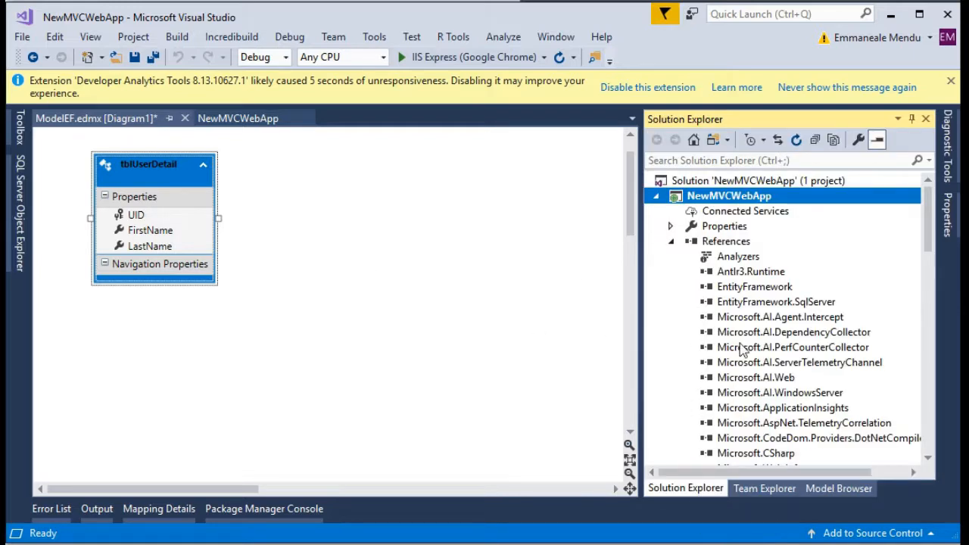
- Add a controller named NameController to the Controllers folder
scroll(down, 3)
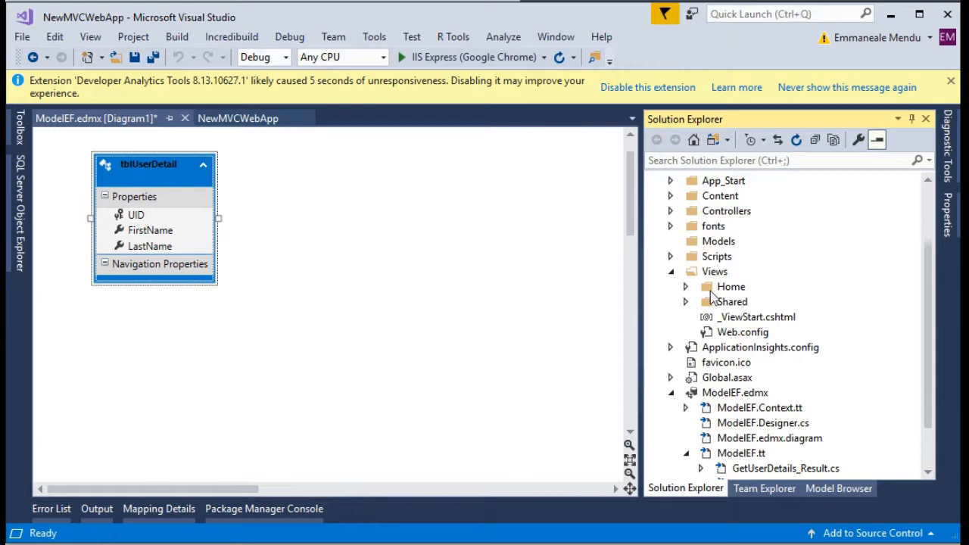
right_click(725, 211)
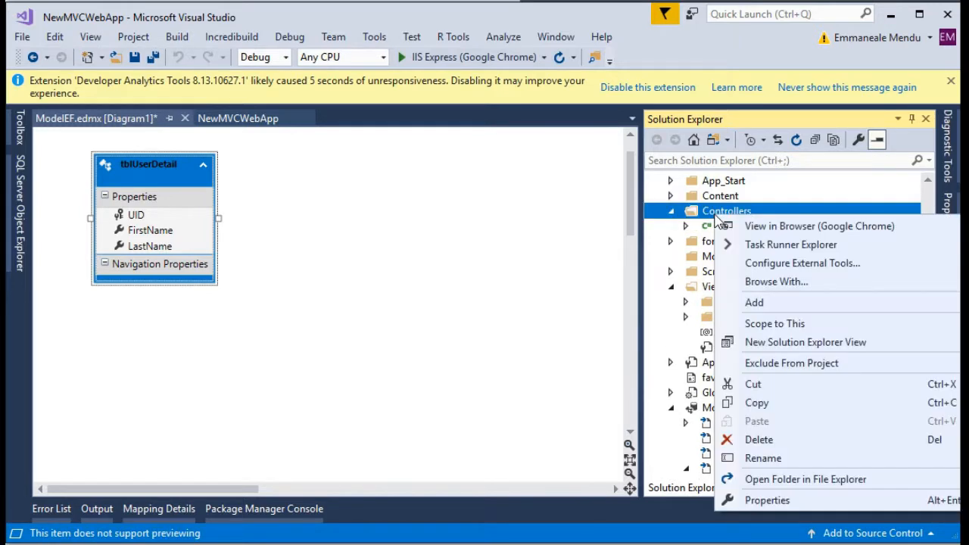
click(753, 302)
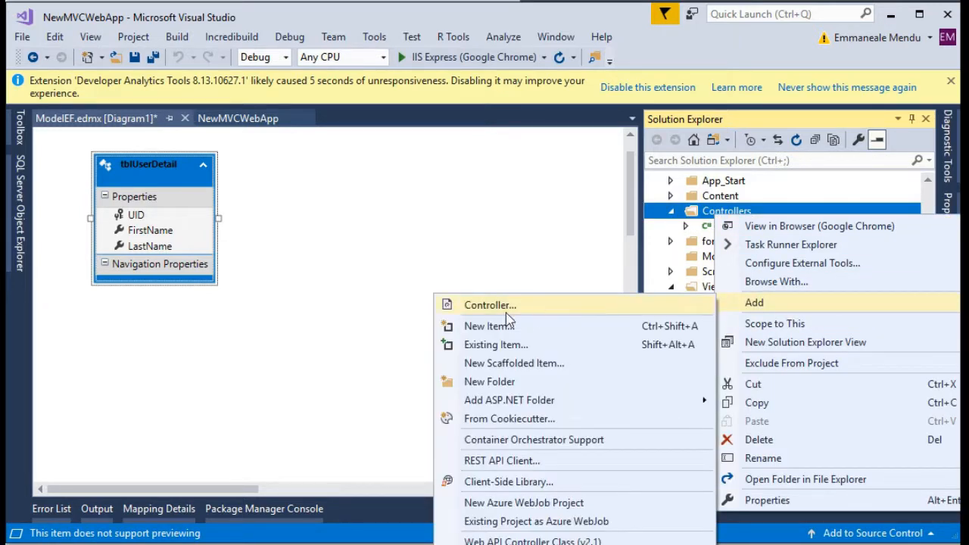
click(489, 304)
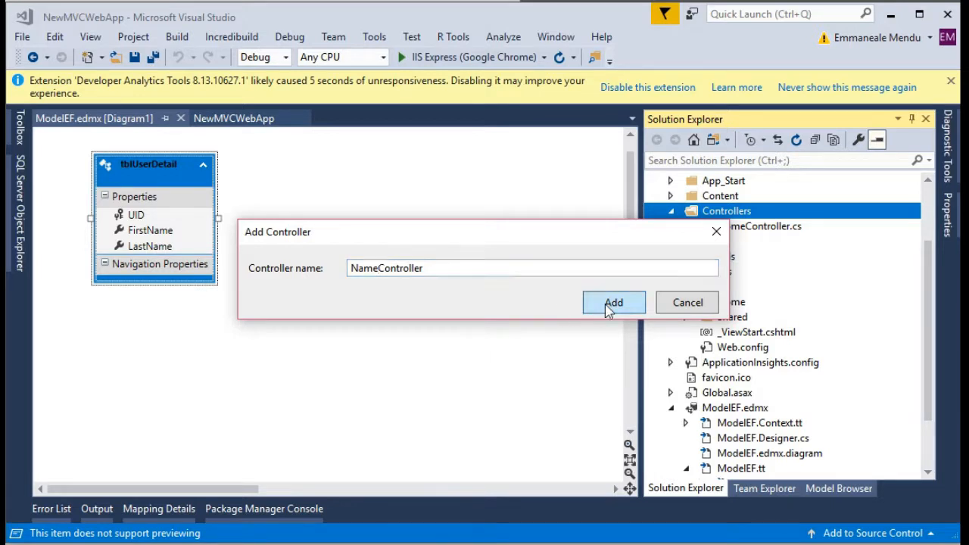
click(613, 302)
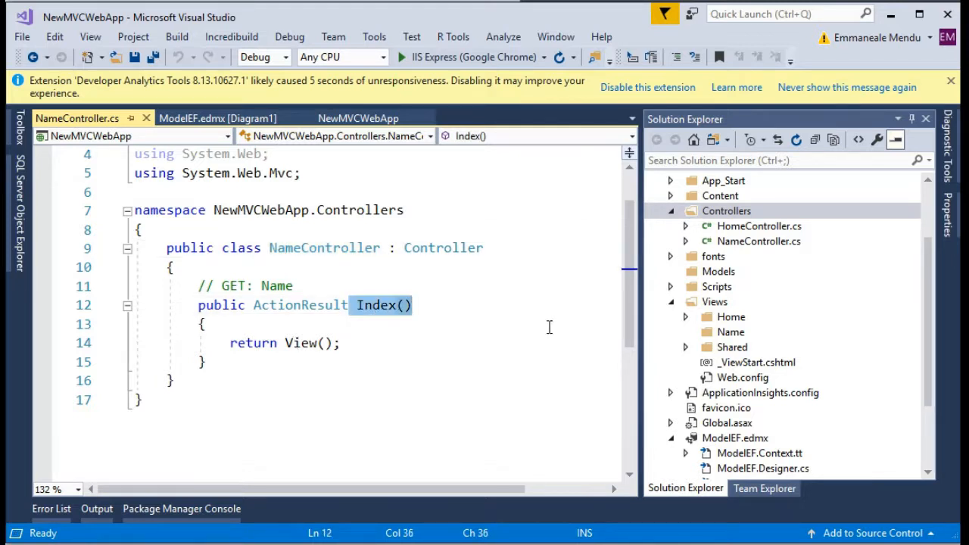
- Add an empty, model-less Index view for the Index action without a layout page
click(342, 343)
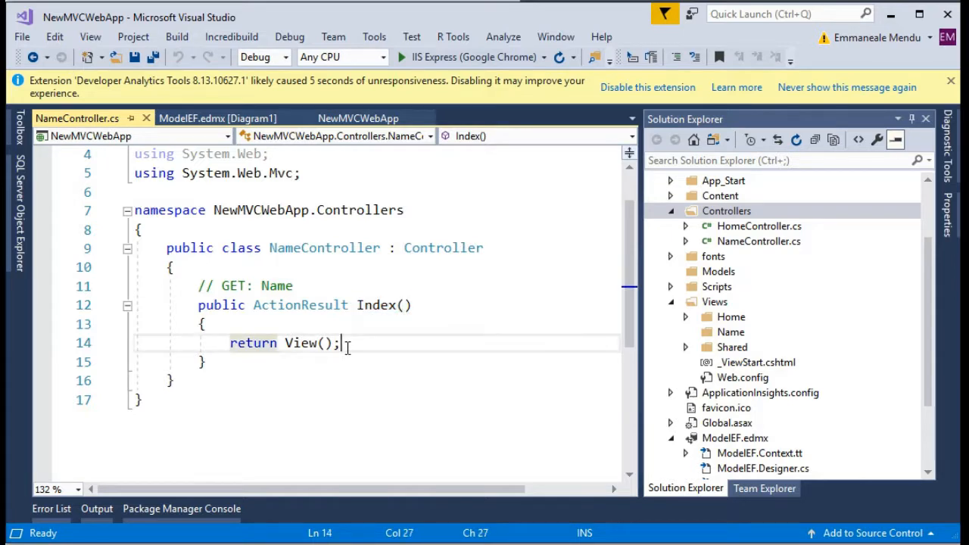
right_click(341, 323)
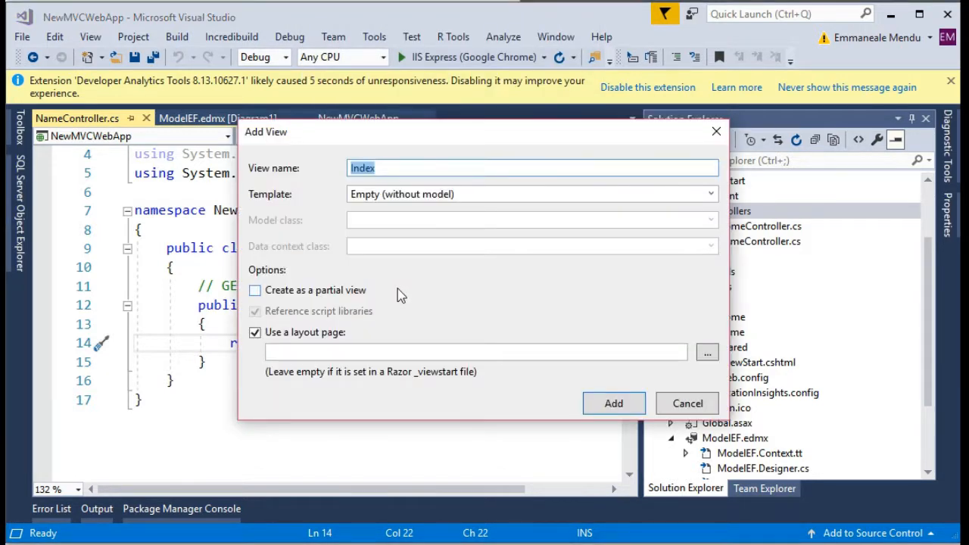
mouse_move(451, 313)
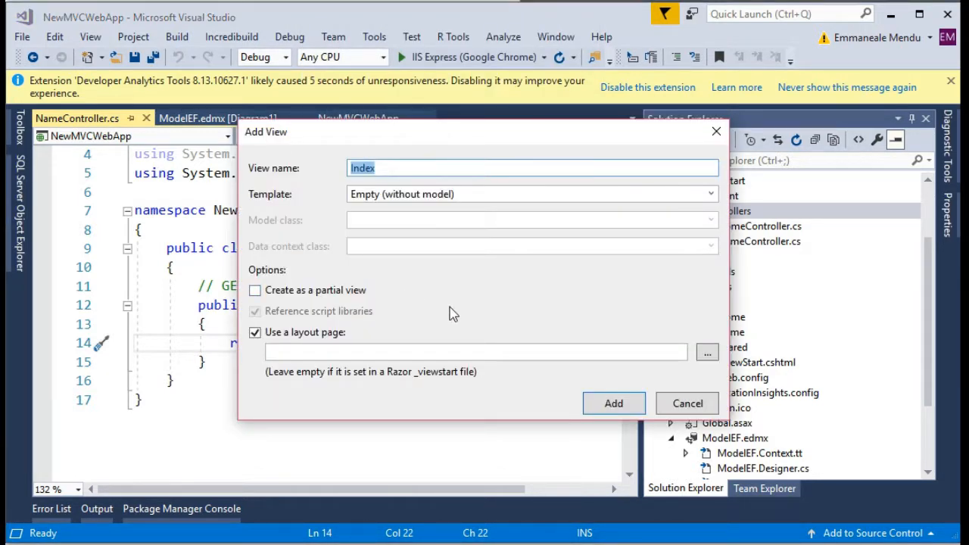
click(706, 194)
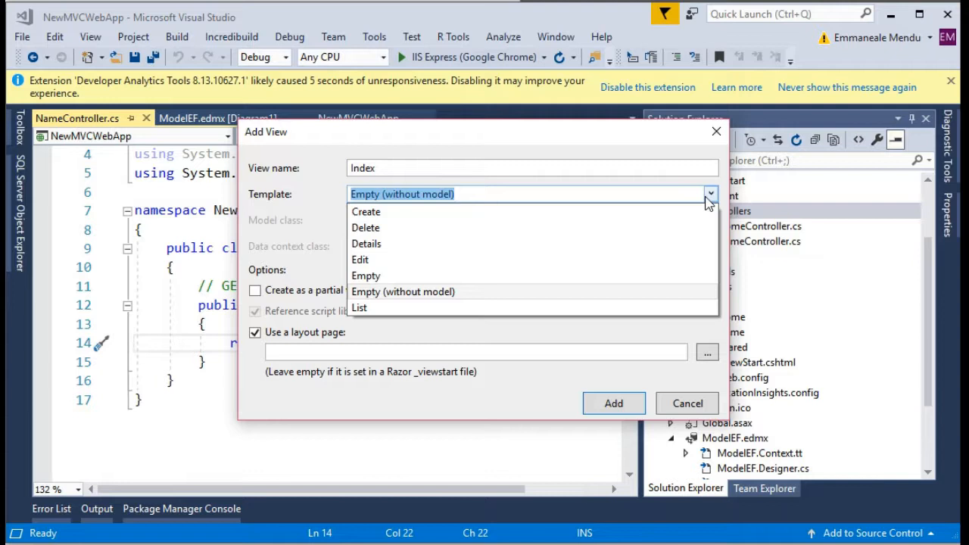
click(402, 291)
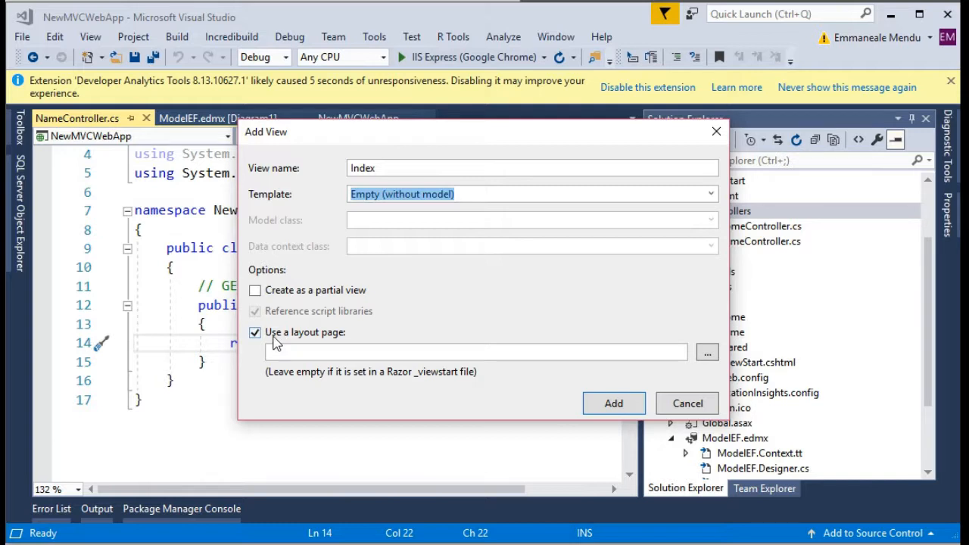
click(255, 333)
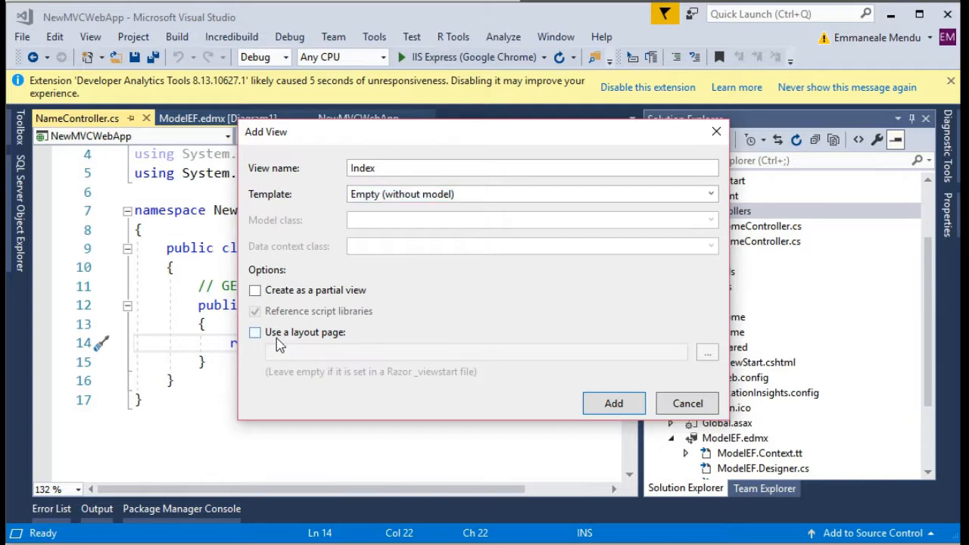
click(613, 402)
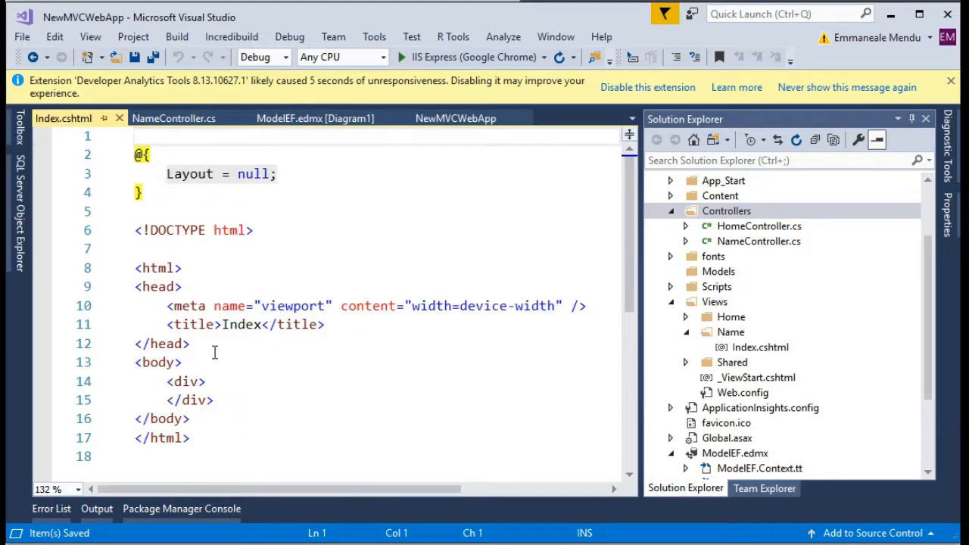
- Review Index.cshtml, then return to NameController.cs and begin declaring a NewMVCAppDBEntities field
scroll(down, 3)
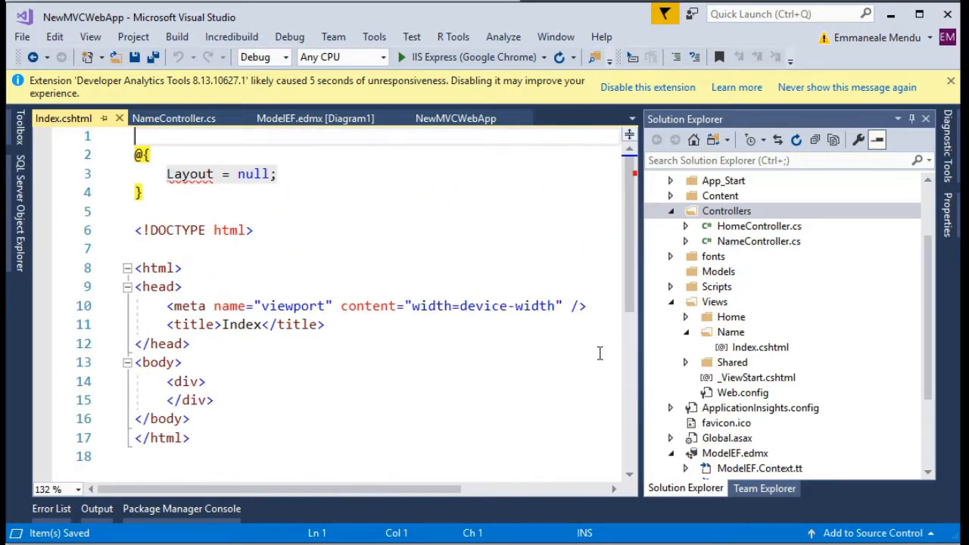
click(174, 118)
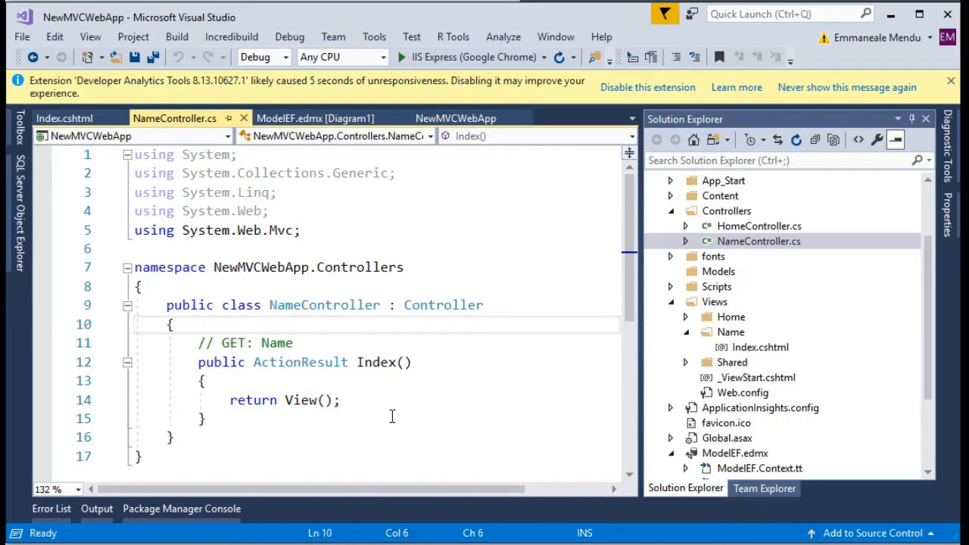
text(NewMVCAppDBEntities)
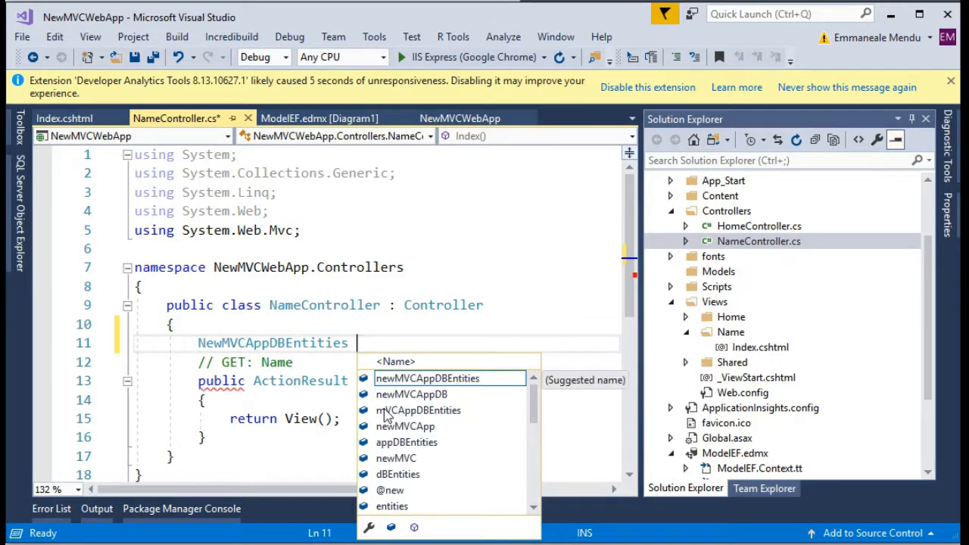
- Instantiate the db field and call db.GetUserDetails() inside the Index action
text(db = new NewMVCAppDBEntities)
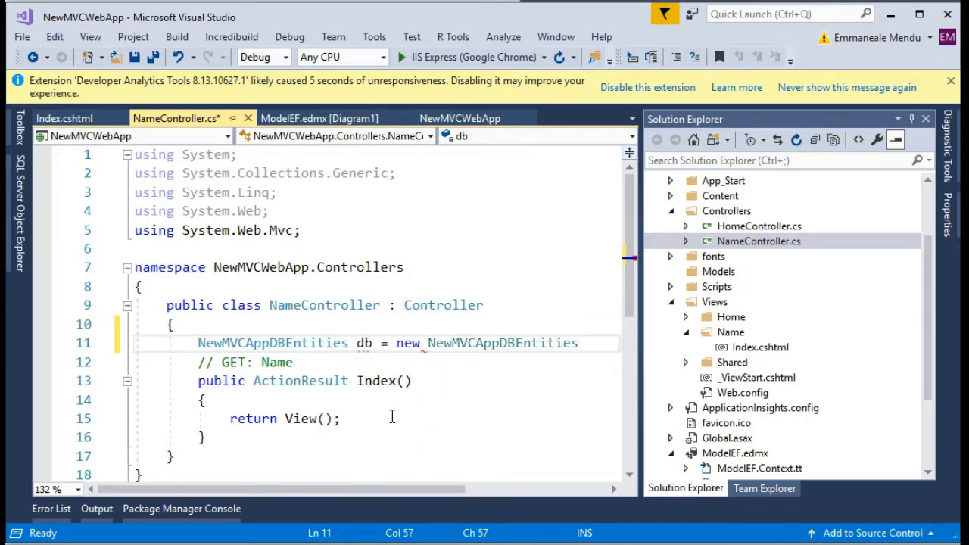
text(();)
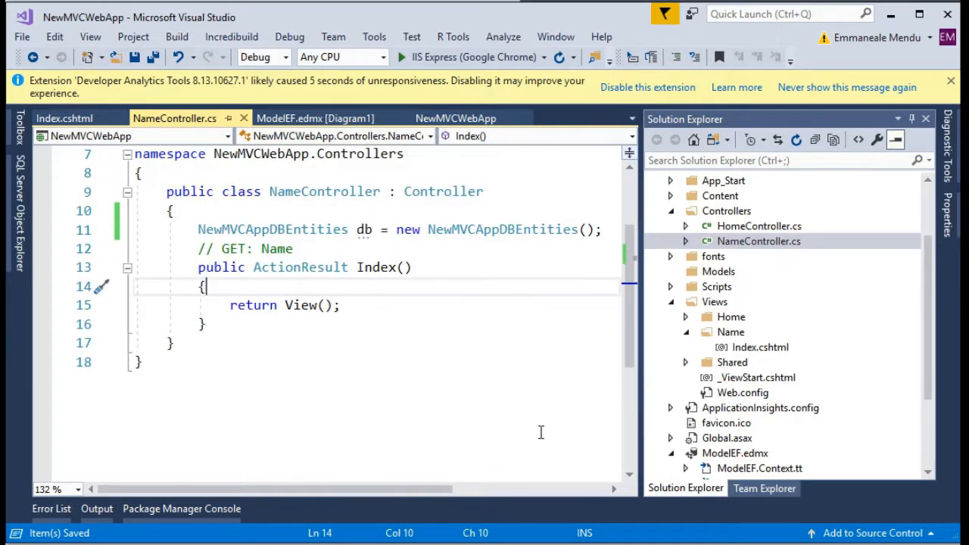
text(d)
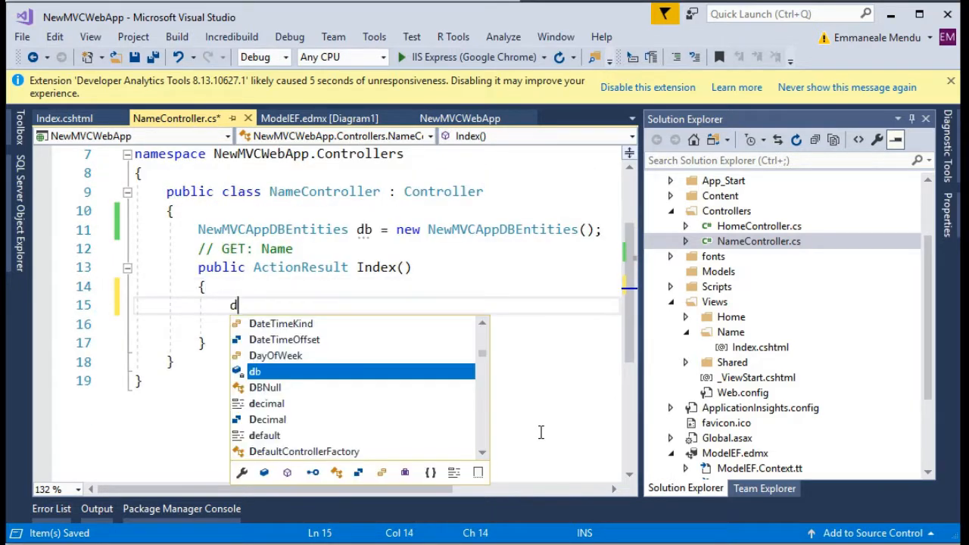
text(b.)
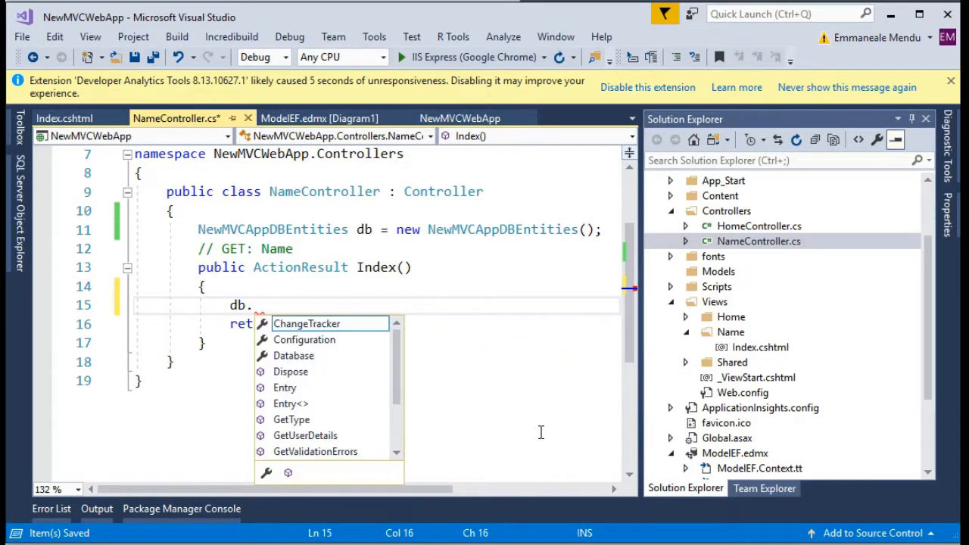
text(get)
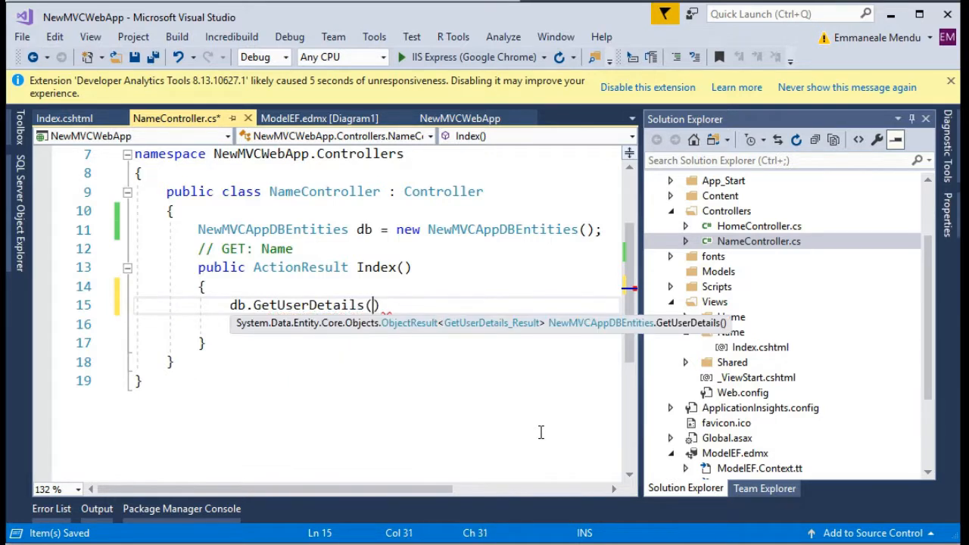
text(;)
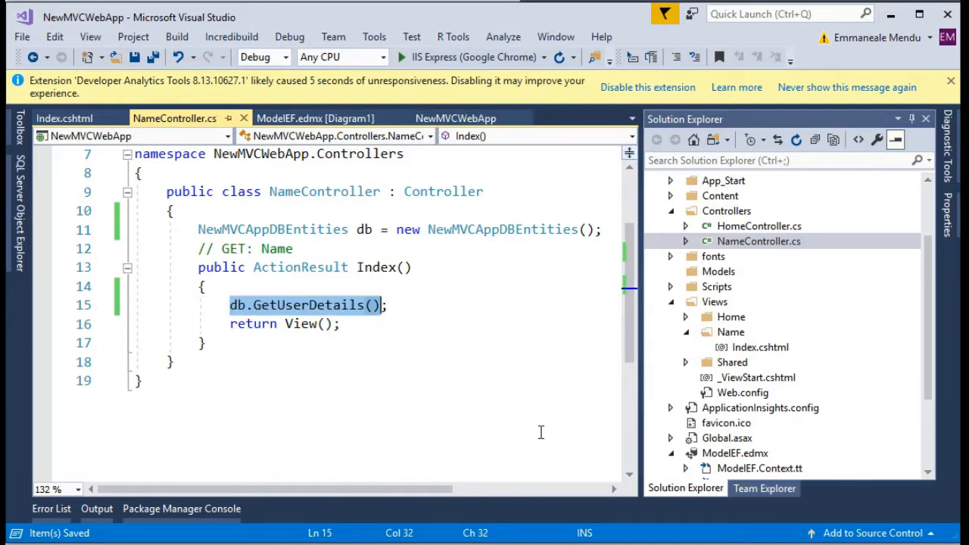
- Store the call's results in returnData and return View(returnData)
text(var returnData =)
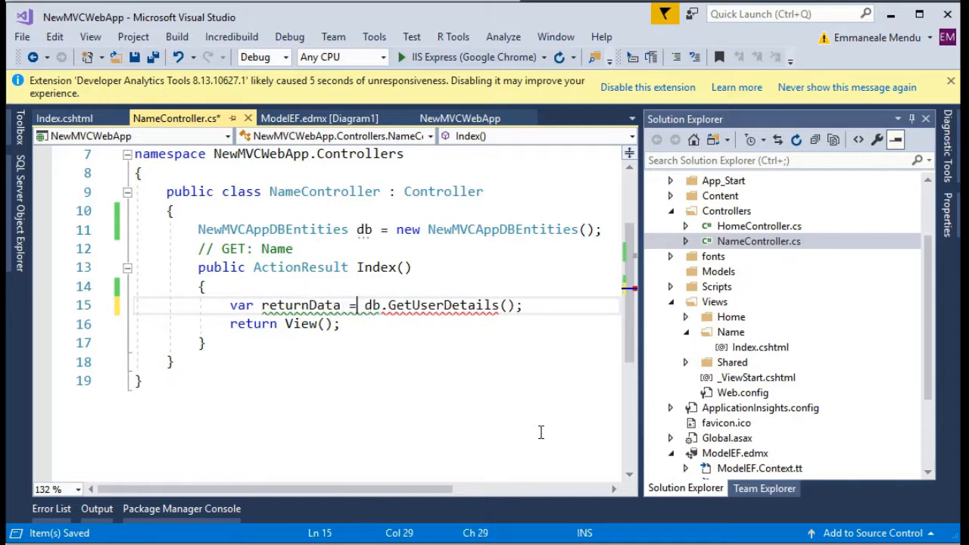
double_click(301, 305)
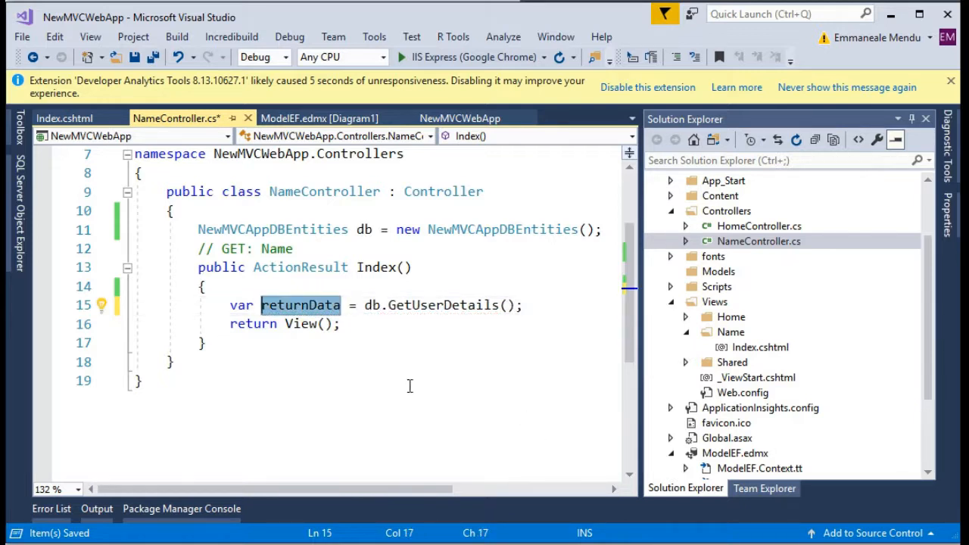
text(returnData)
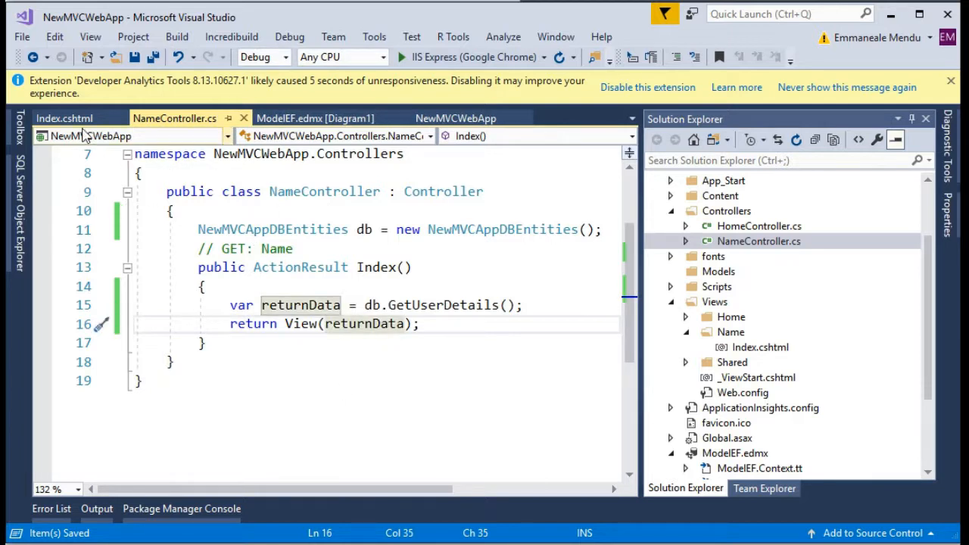
click(64, 118)
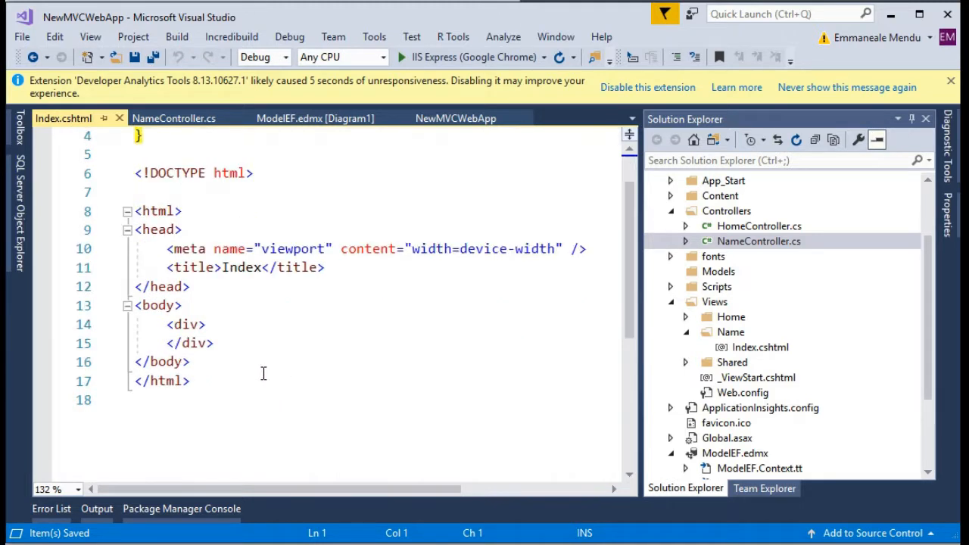
click(214, 324)
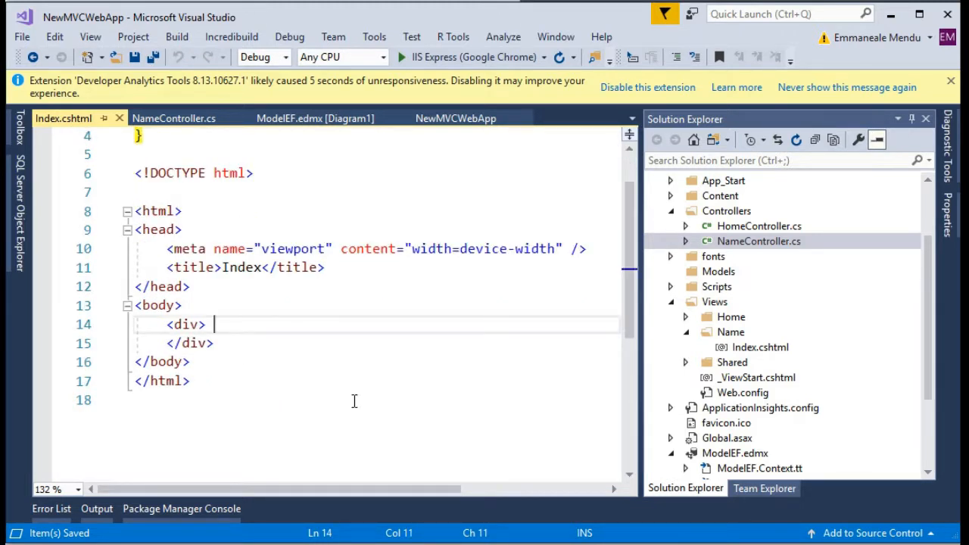
key(Enter)
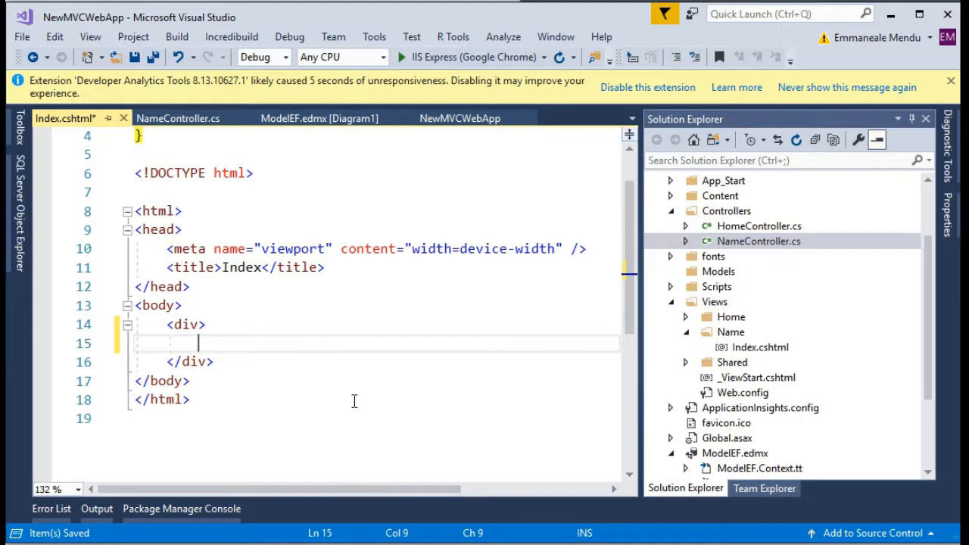
text(@mo)
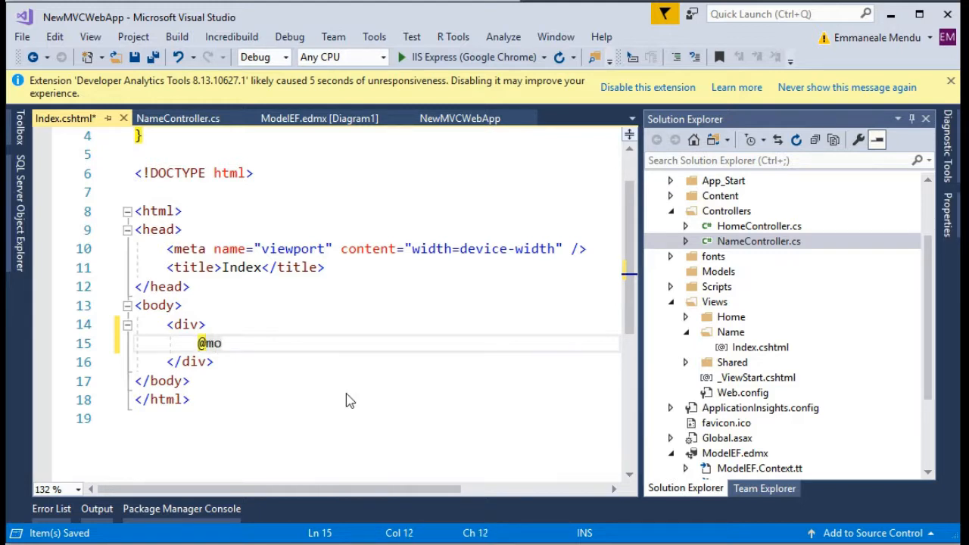
text(del I)
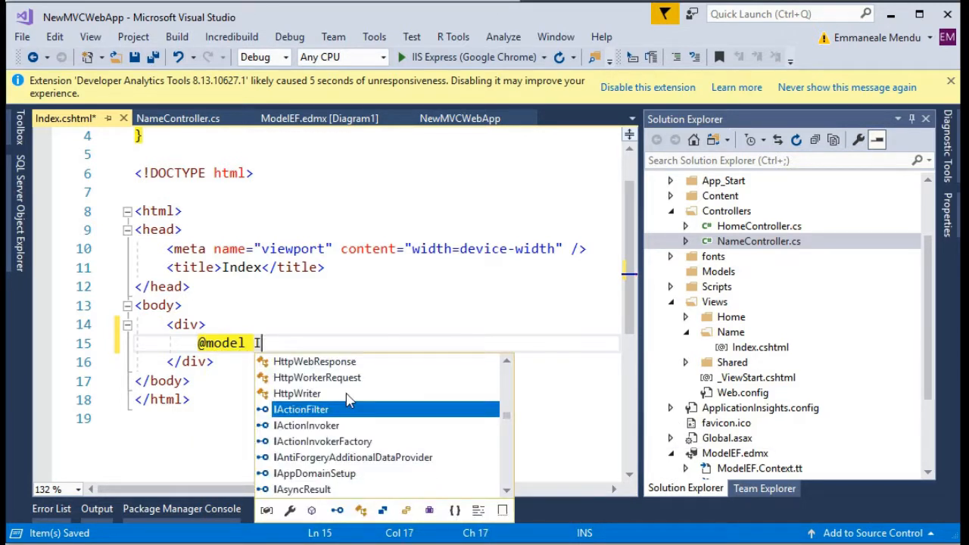
text(enum)
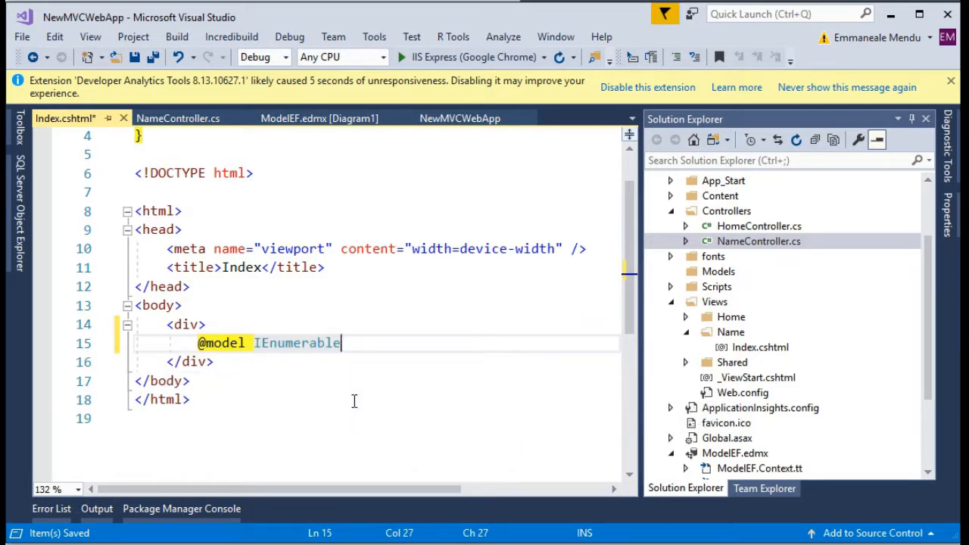
text(<>)
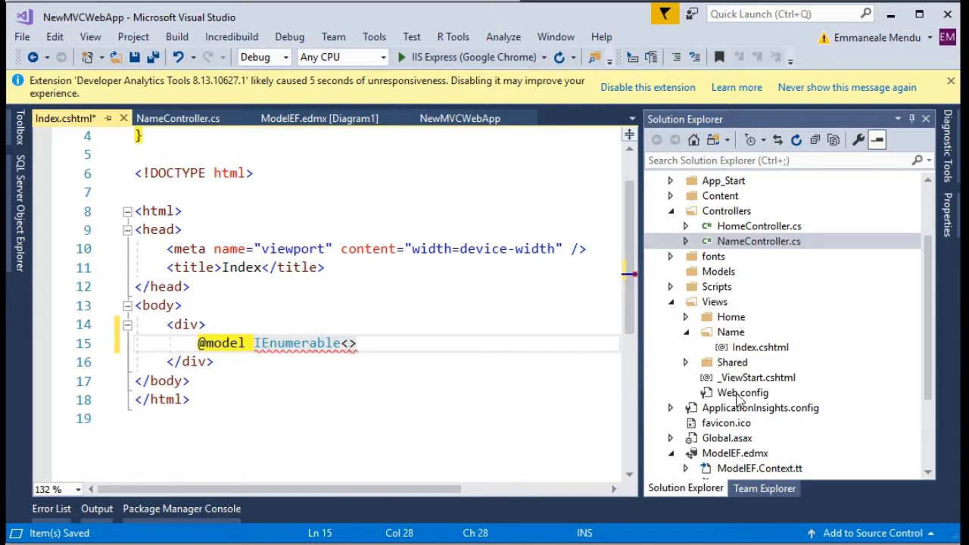
click(731, 452)
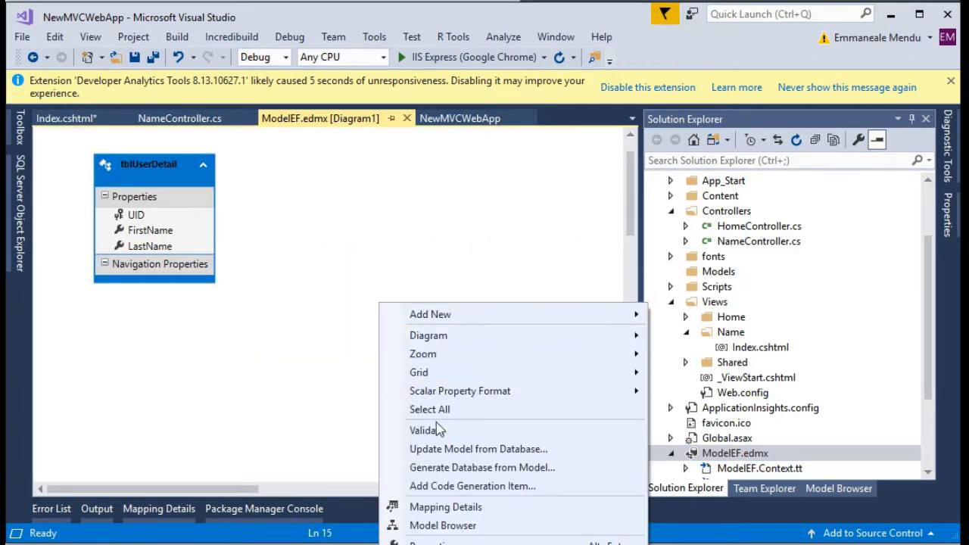
click(442, 525)
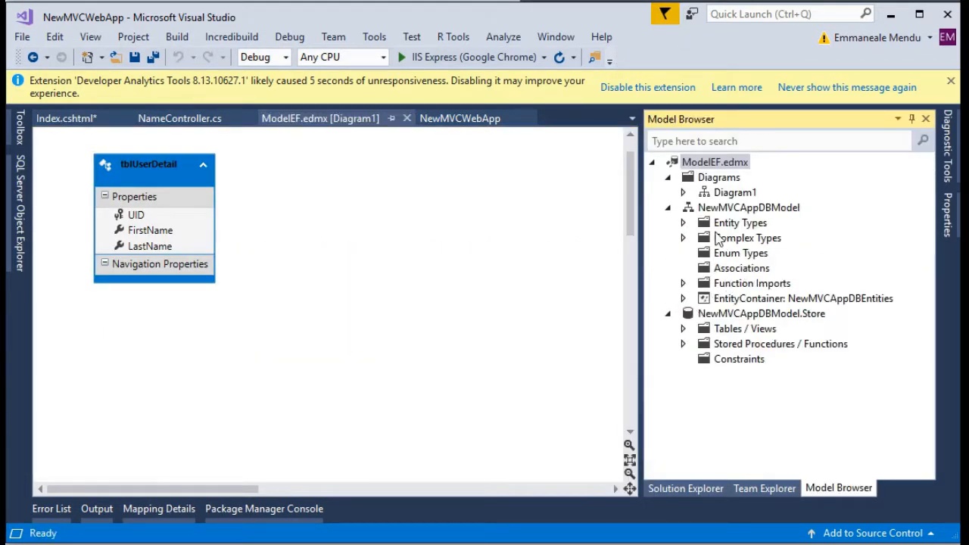
click(683, 238)
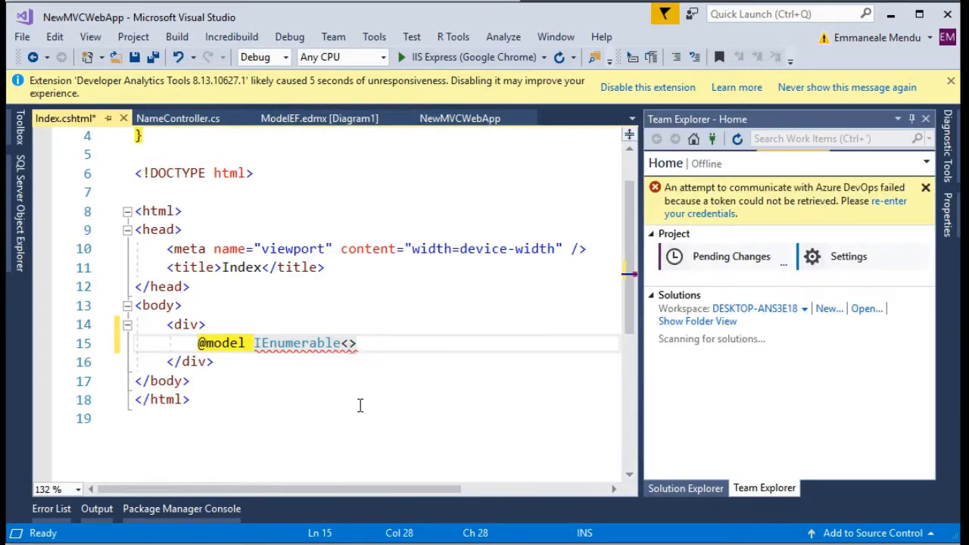
- Complete the model declaration as IEnumerable<GetUserDetails_Result> and add a blank line below
text(GetU)
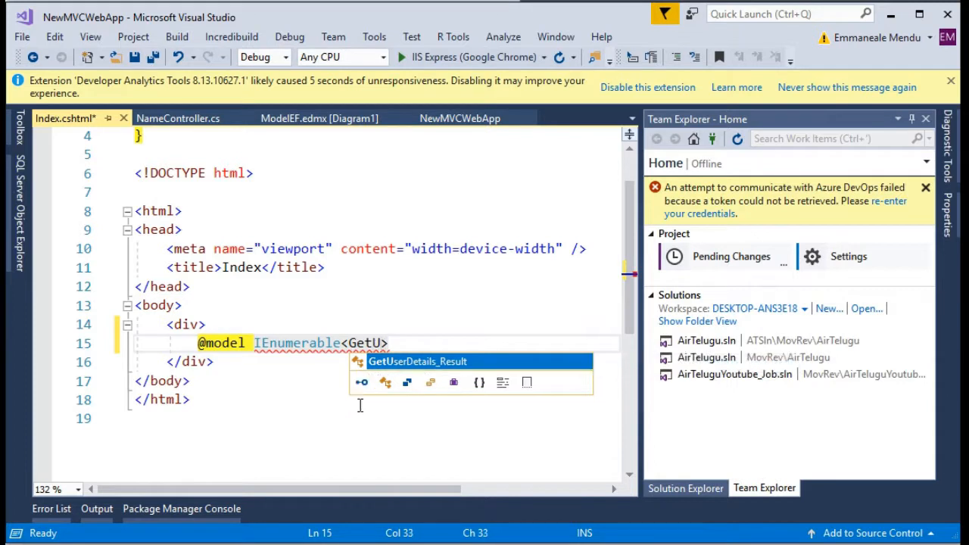
key(Tab)
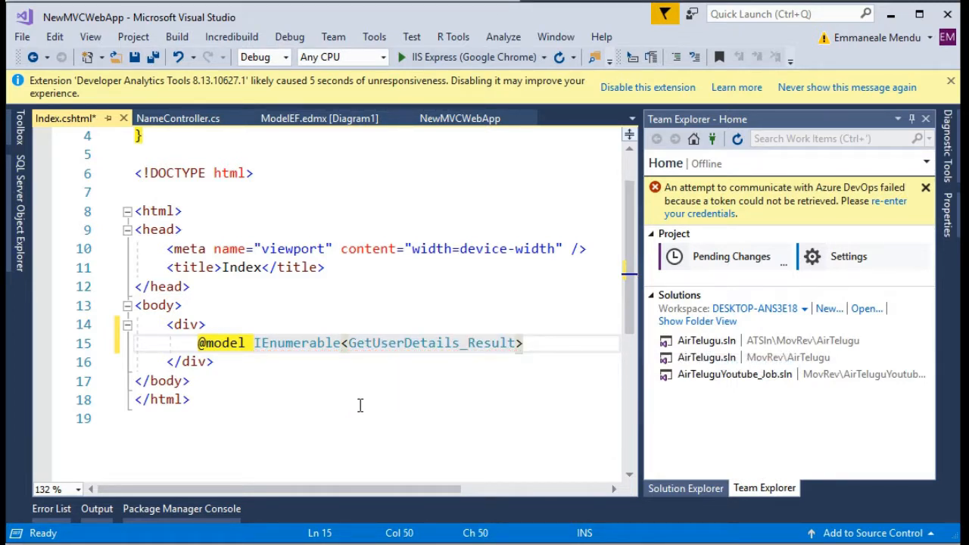
key(Return)
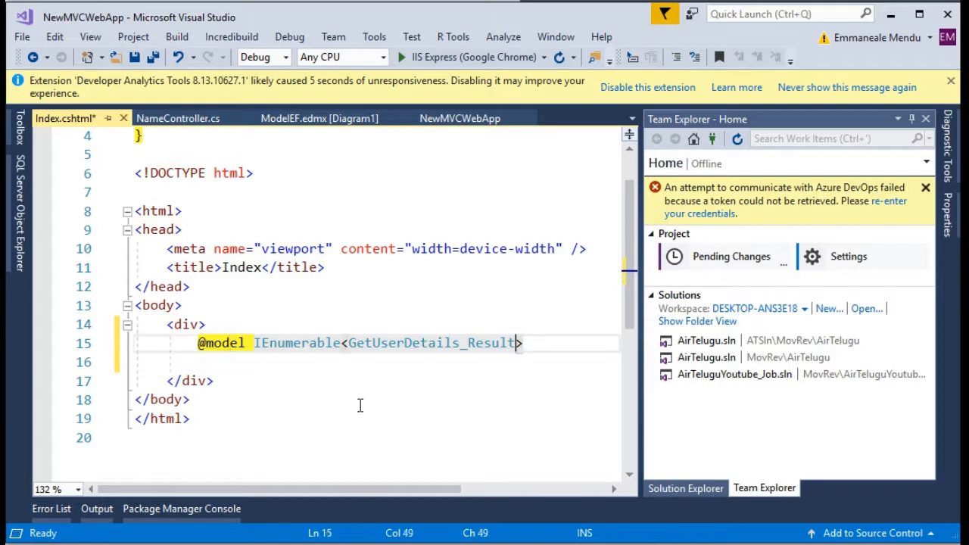
key(Enter)
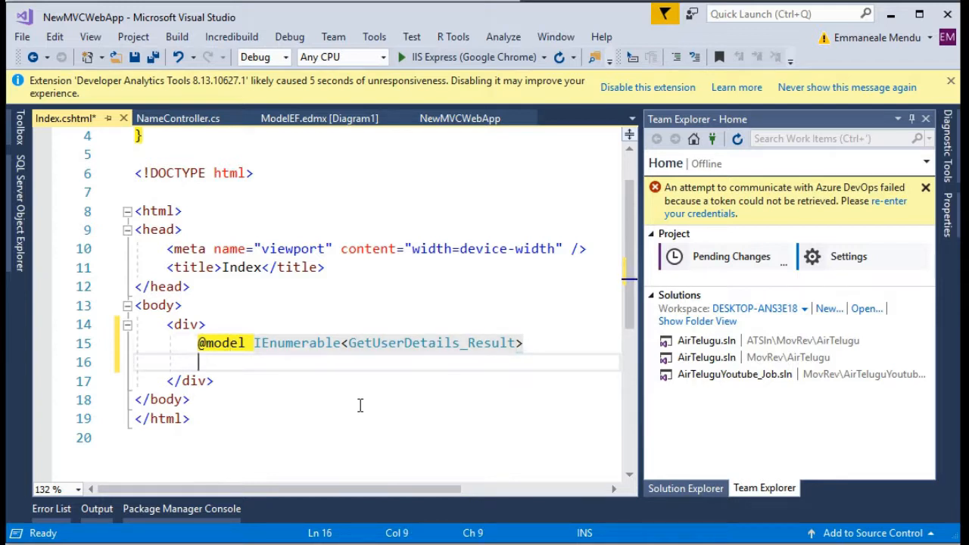
text(@)
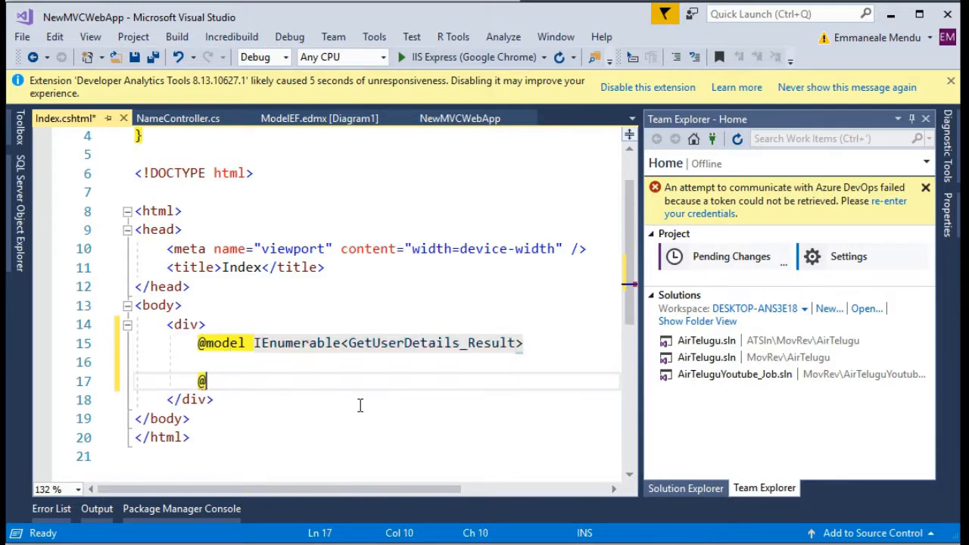
text(for)
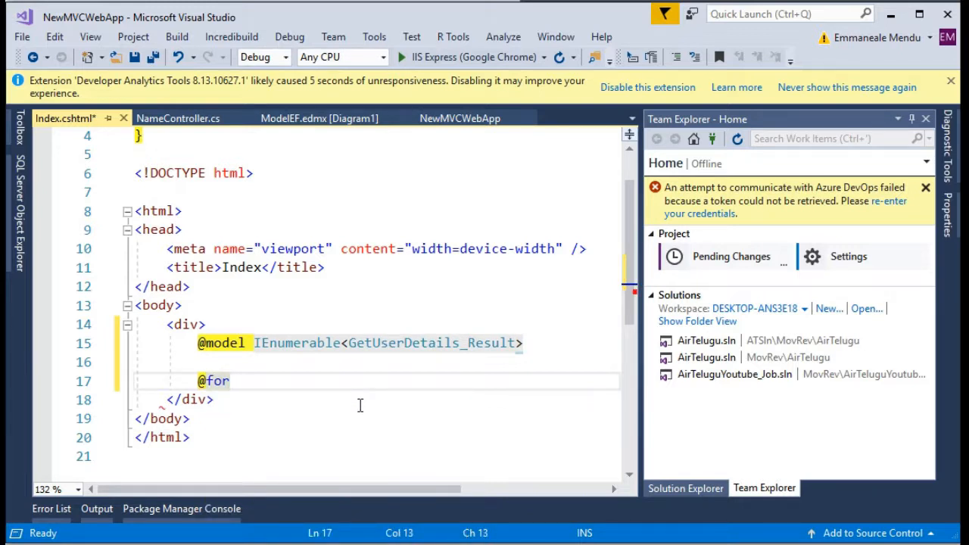
text(each)
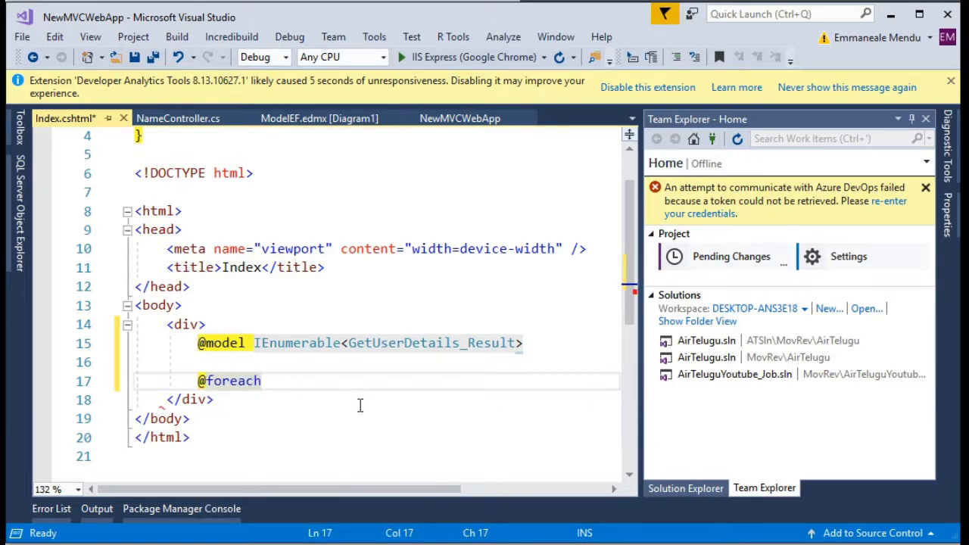
text(()
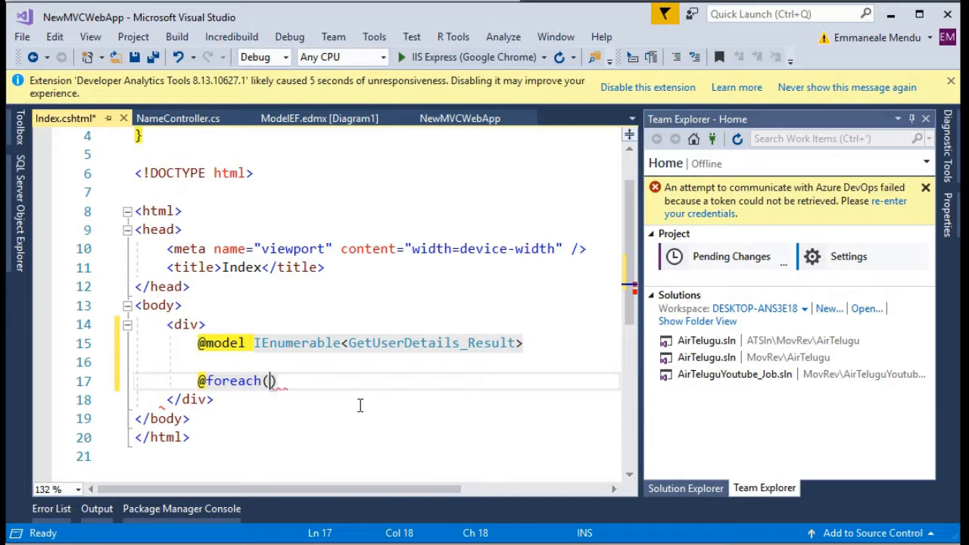
double_click(431, 343)
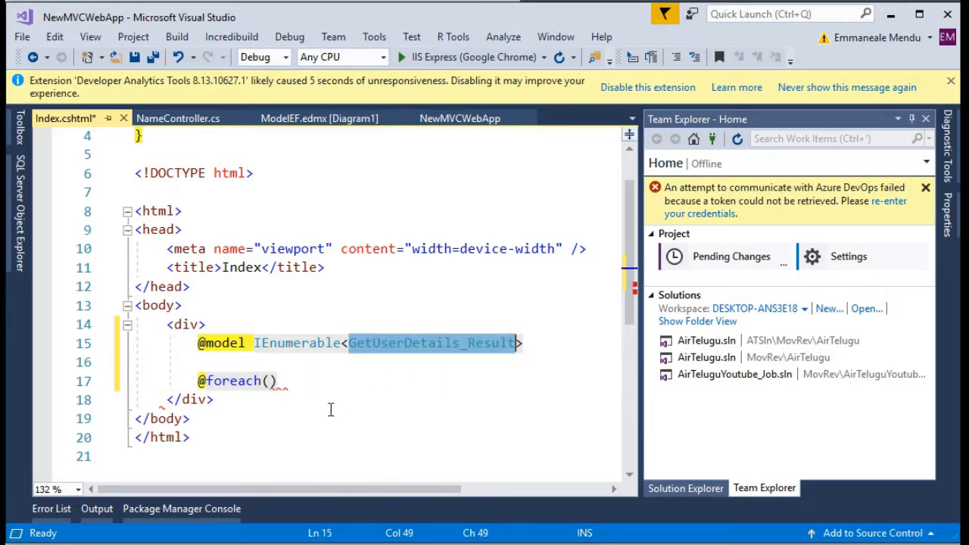
text(GetUserDetails_Result)
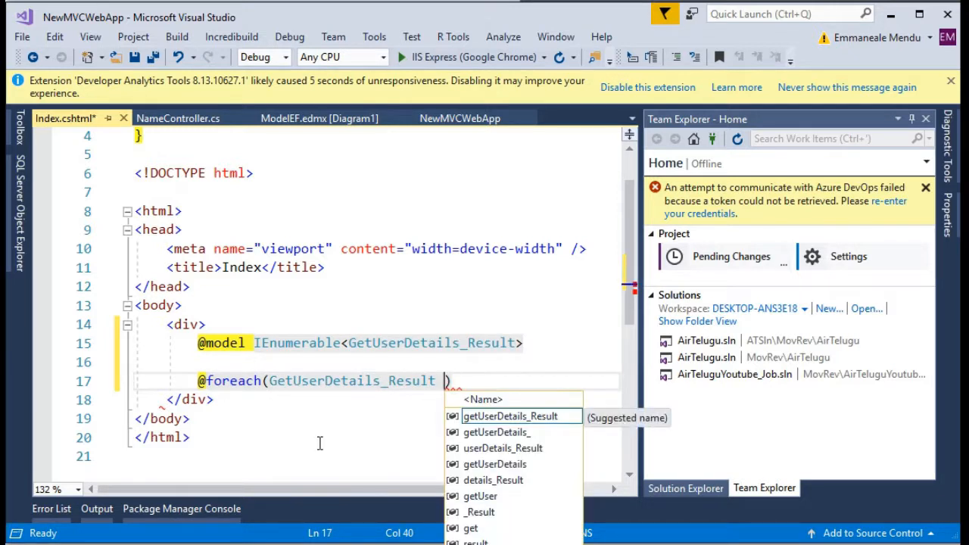
text(item in)
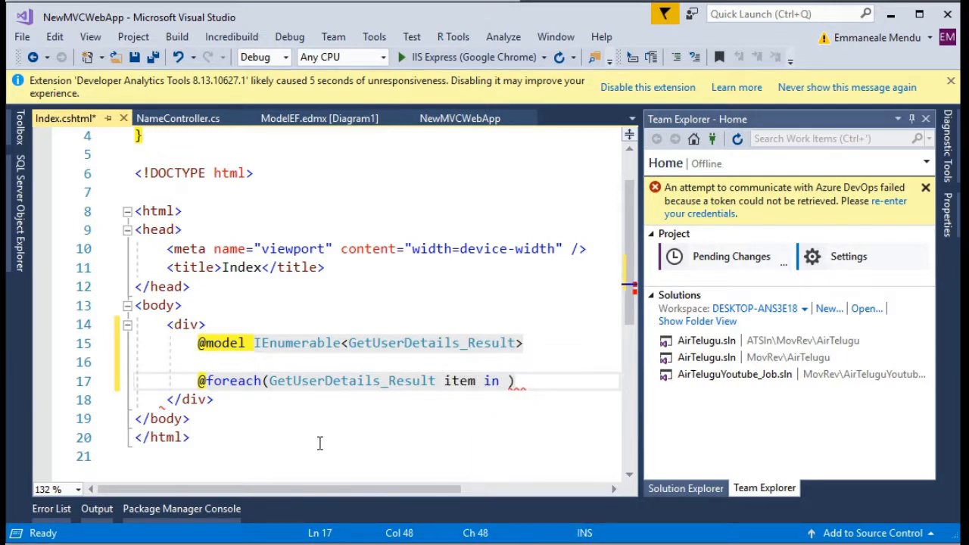
text(Model)
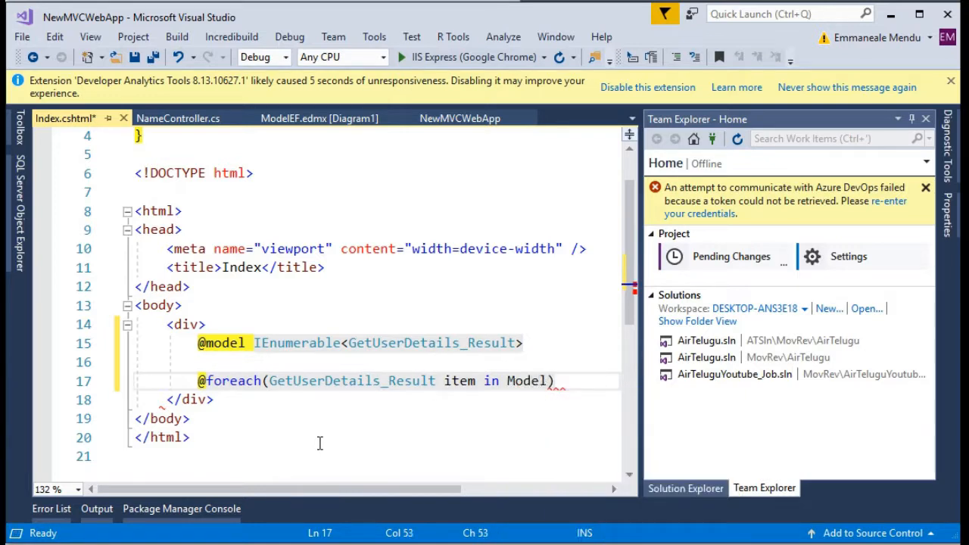
text({)
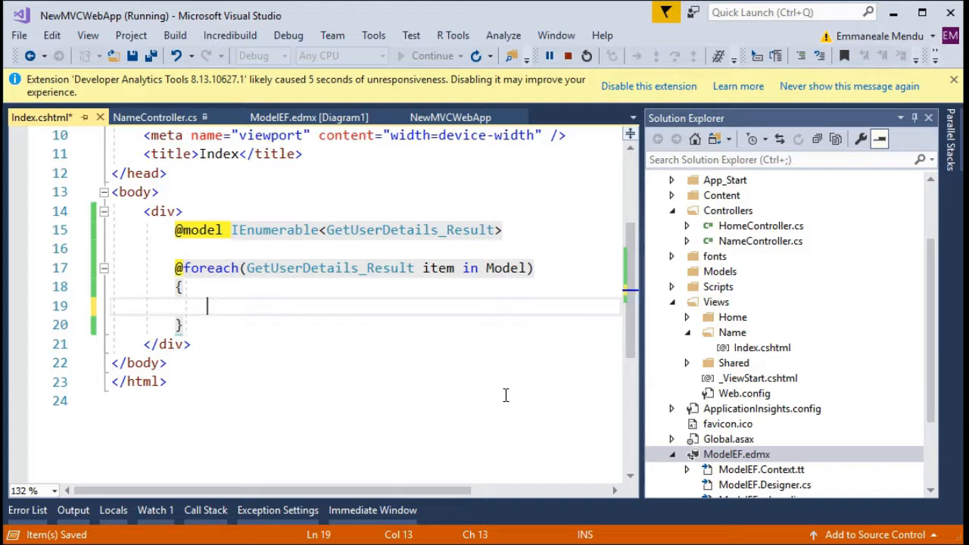
text(@)
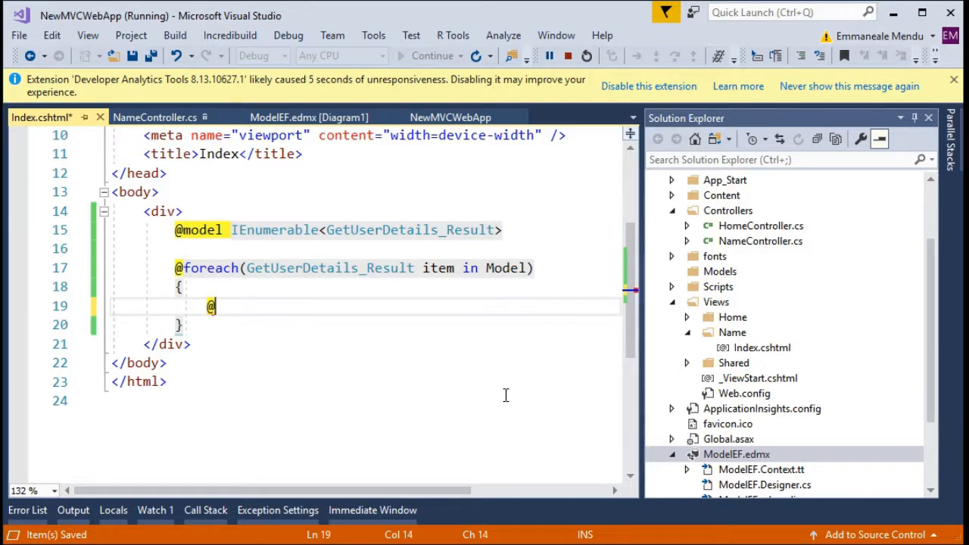
text(item.FirstName)
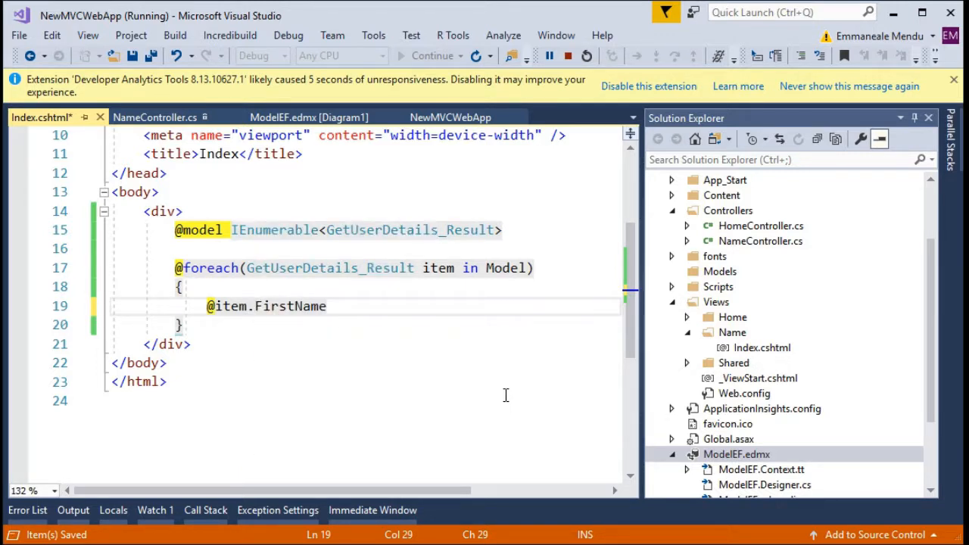
text(<br/>)
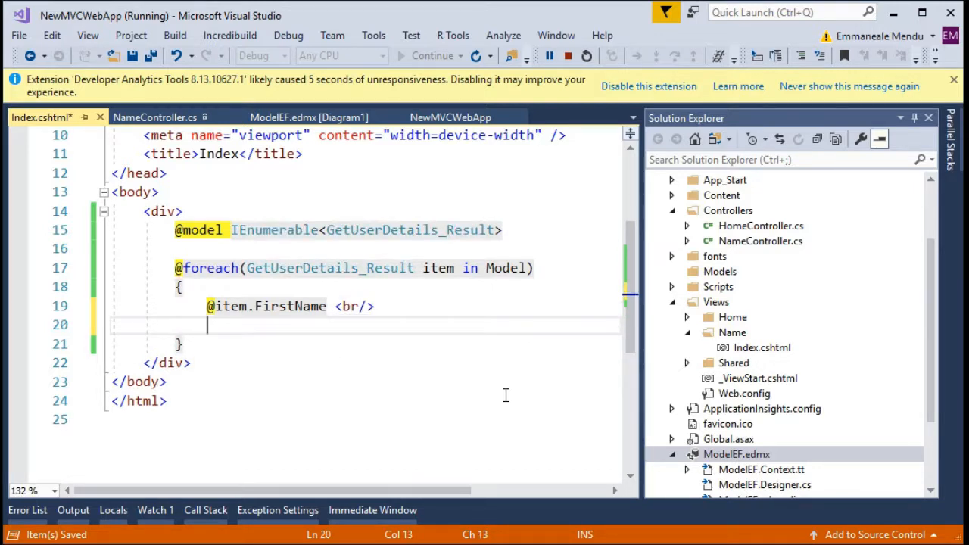
text(@item.La)
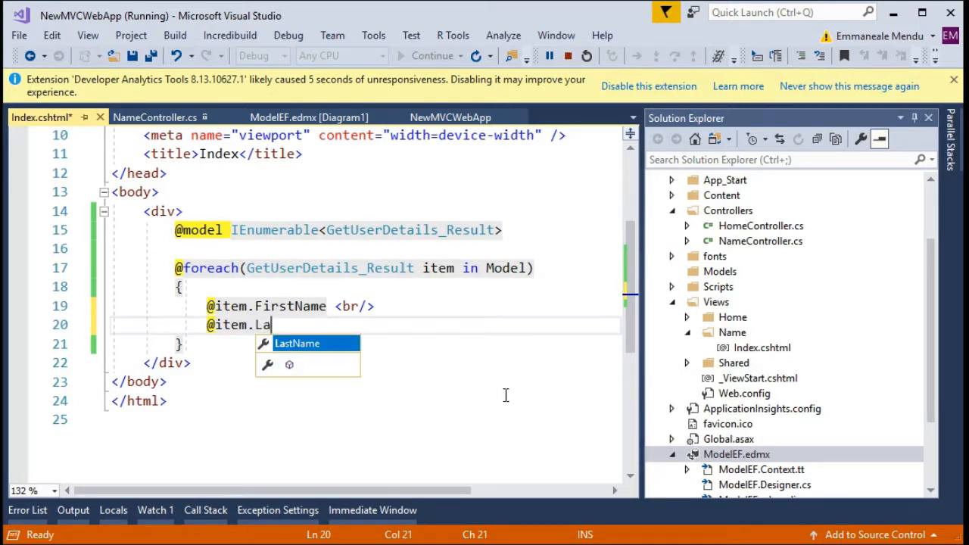
key(Enter)
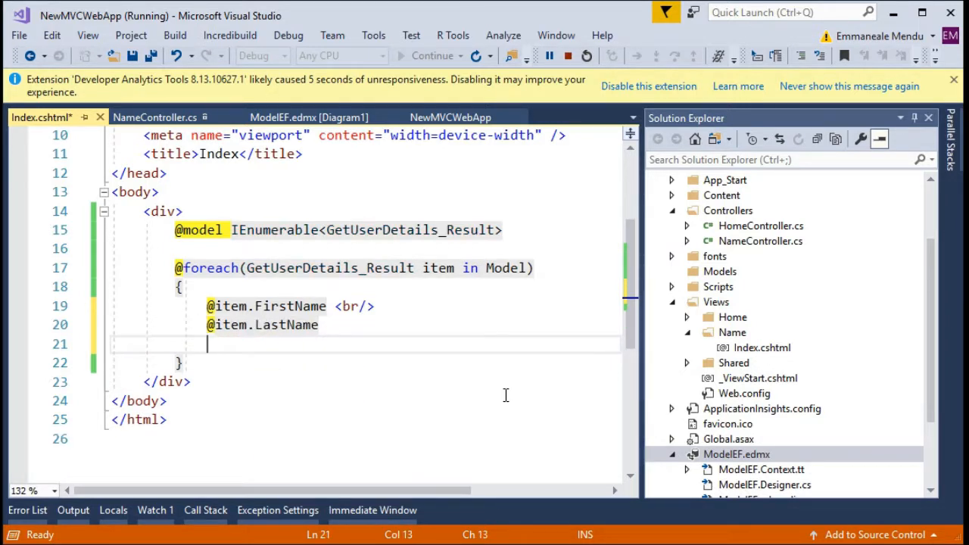
text(<hr)
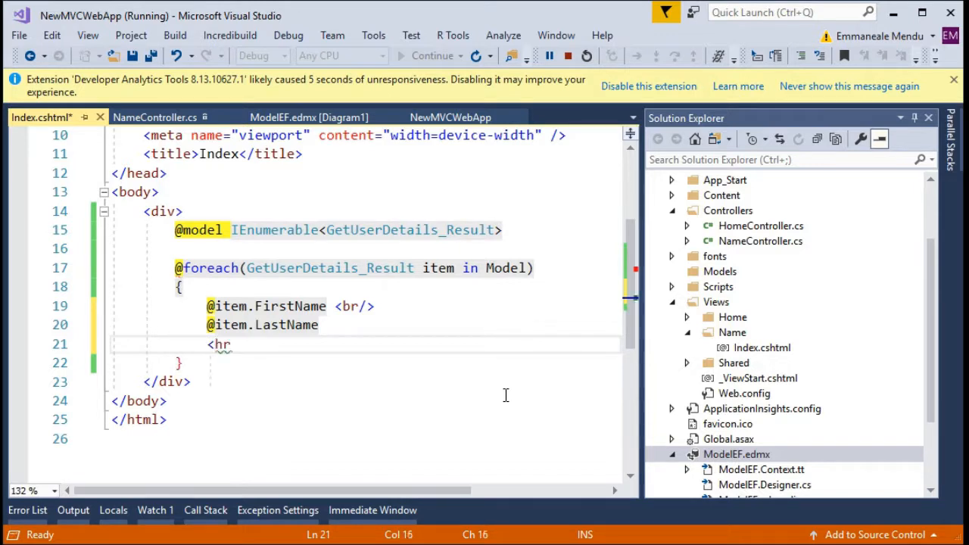
text(/>)
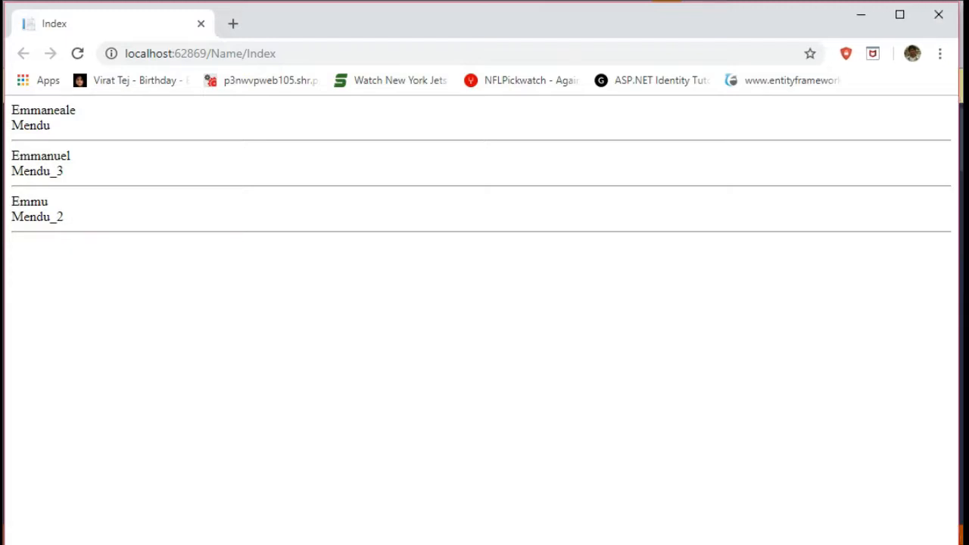
mouse_move(197, 316)
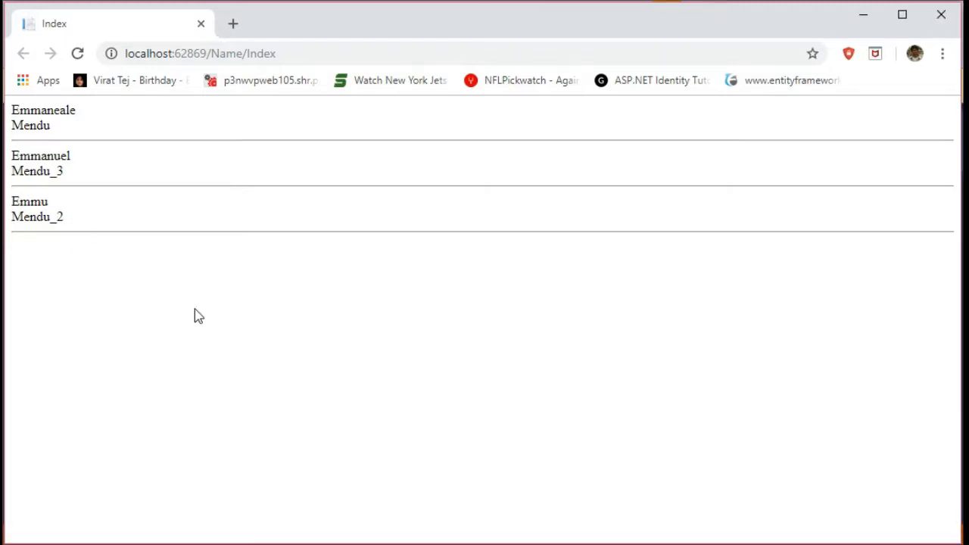
mouse_move(178, 307)
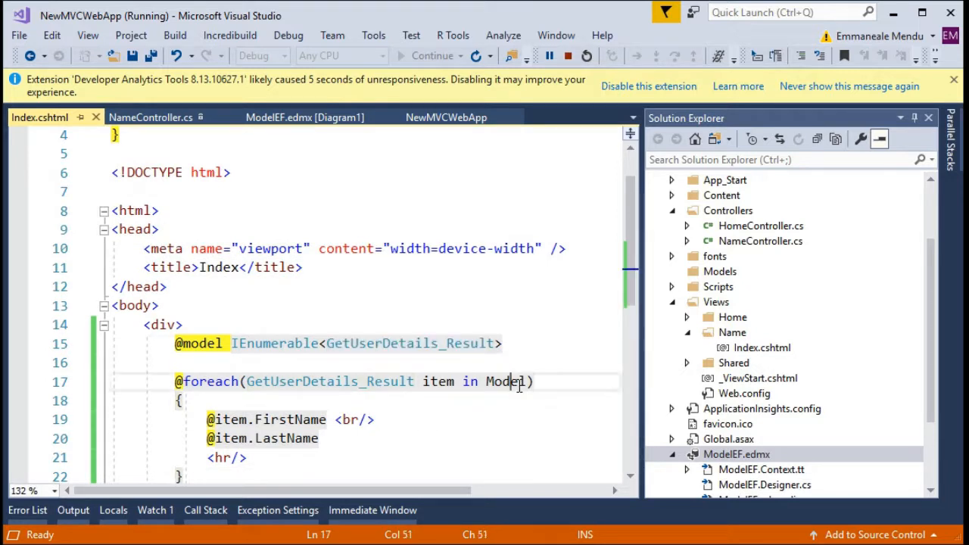
double_click(508, 382)
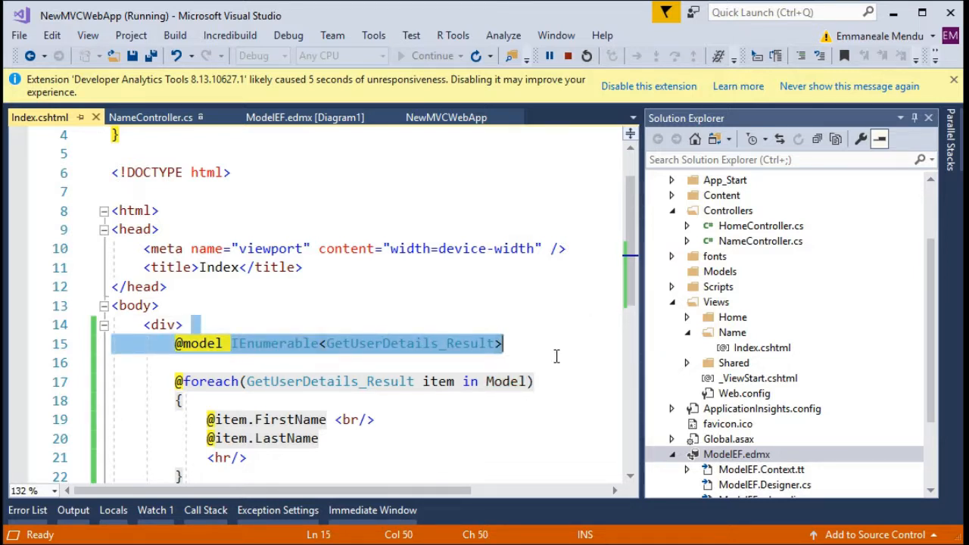
key(Delete)
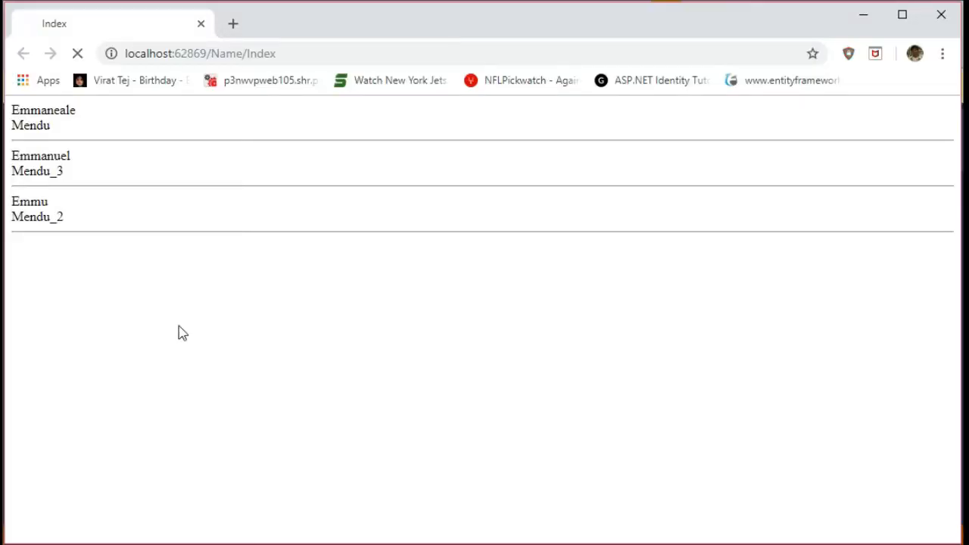
click(78, 53)
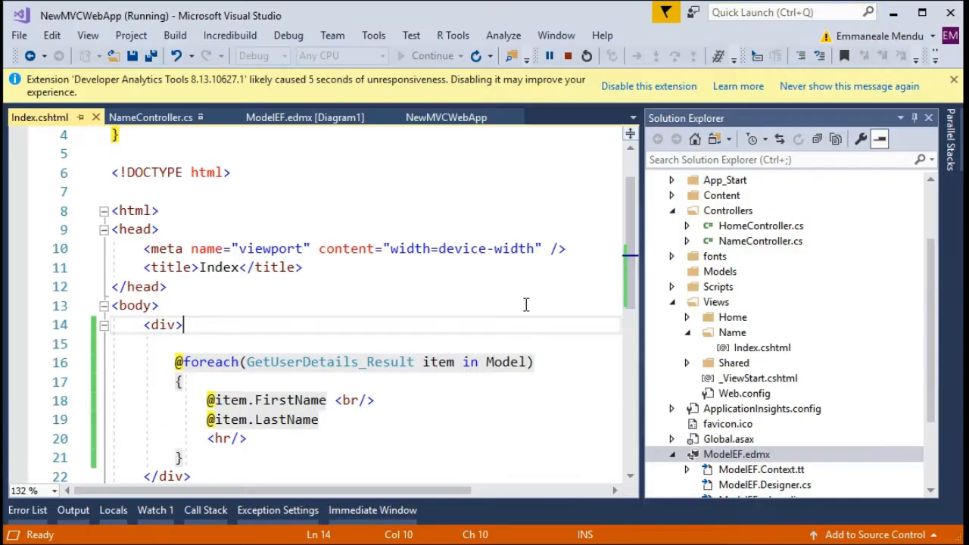
- Set a breakpoint on line 14 at the start of NameController's Index action
double_click(507, 362)
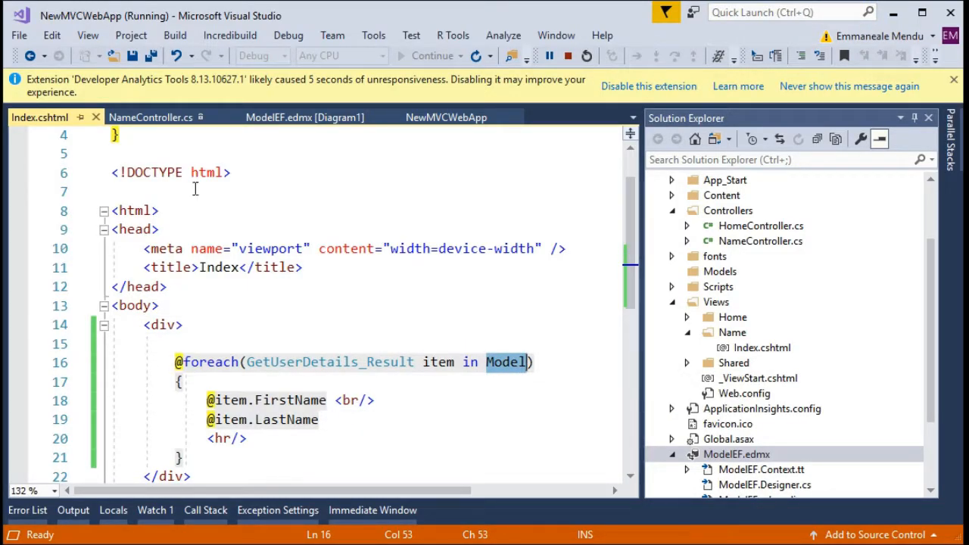
click(151, 117)
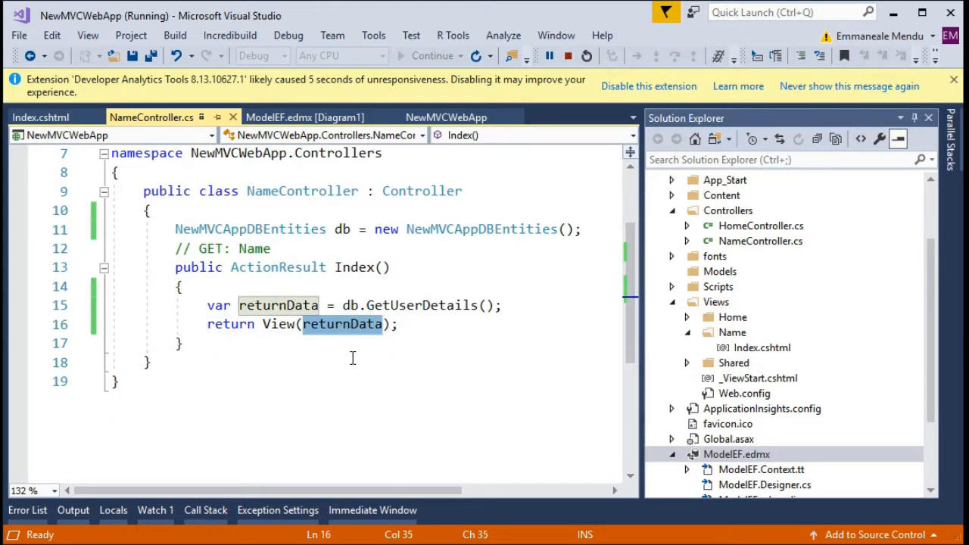
mouse_move(22, 291)
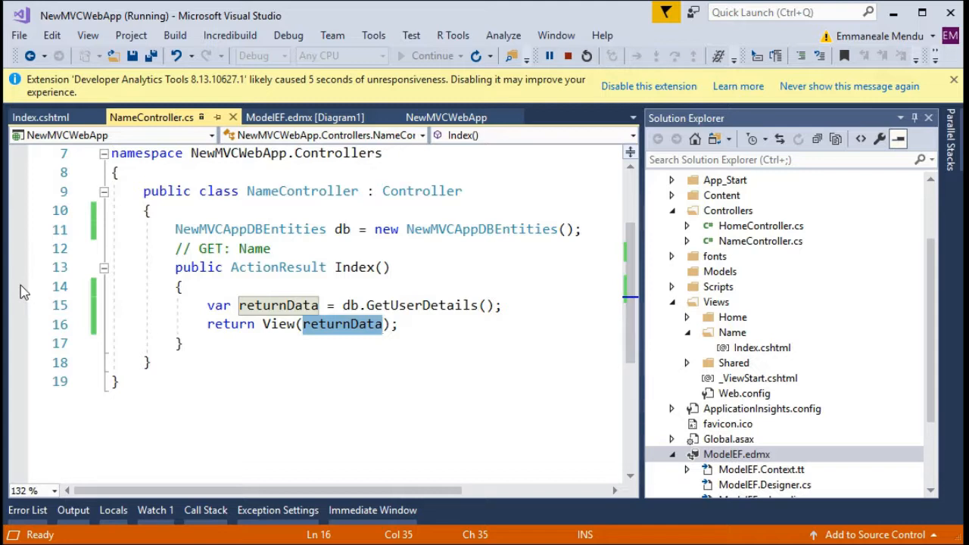
click(18, 286)
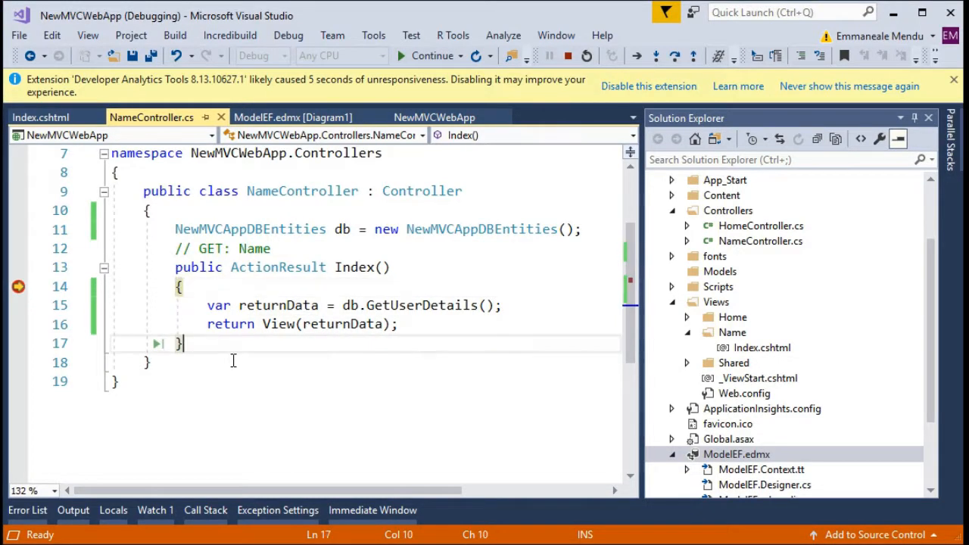
key(F10)
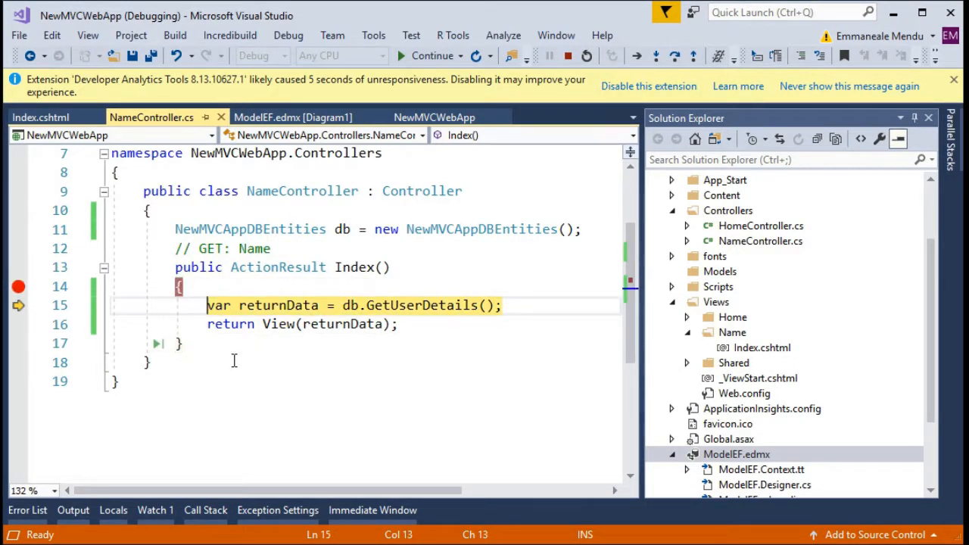
key(F10)
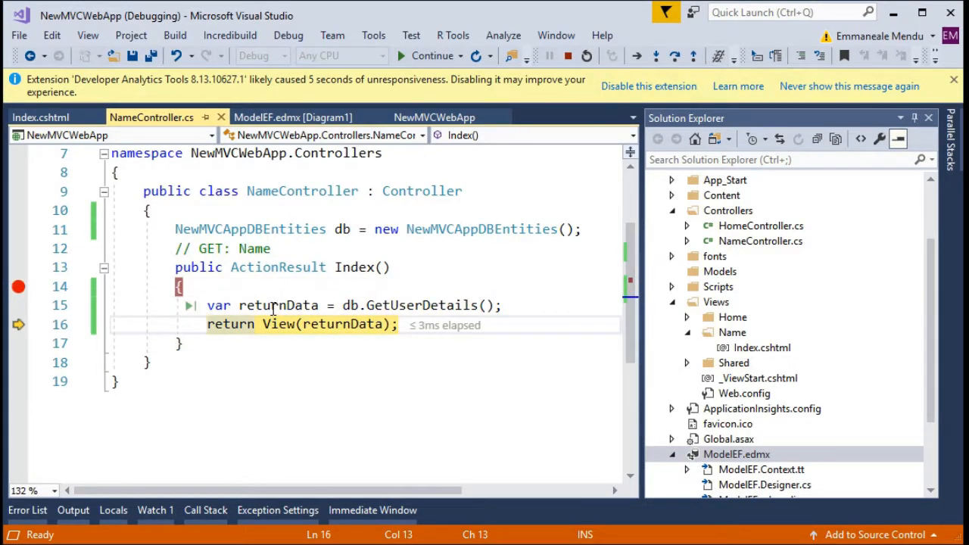
mouse_move(278, 305)
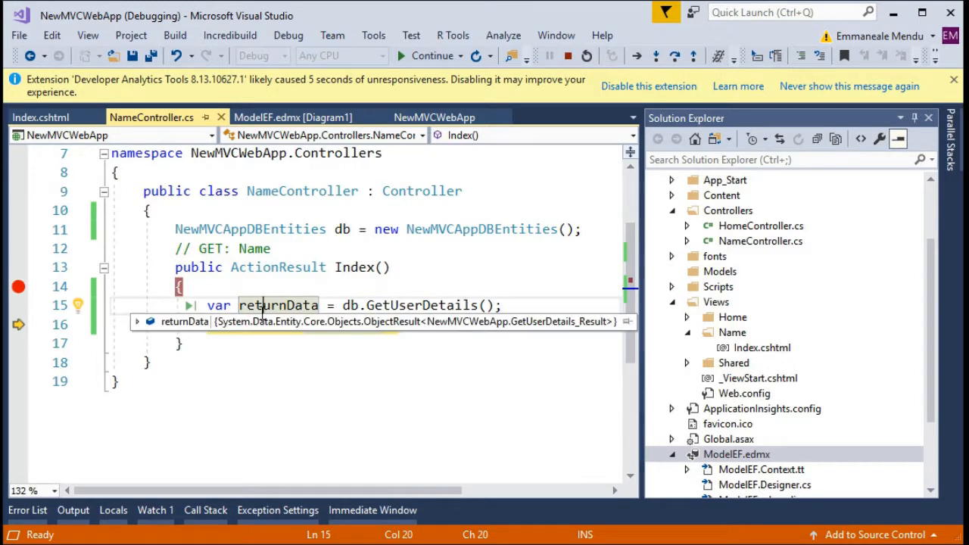
click(137, 322)
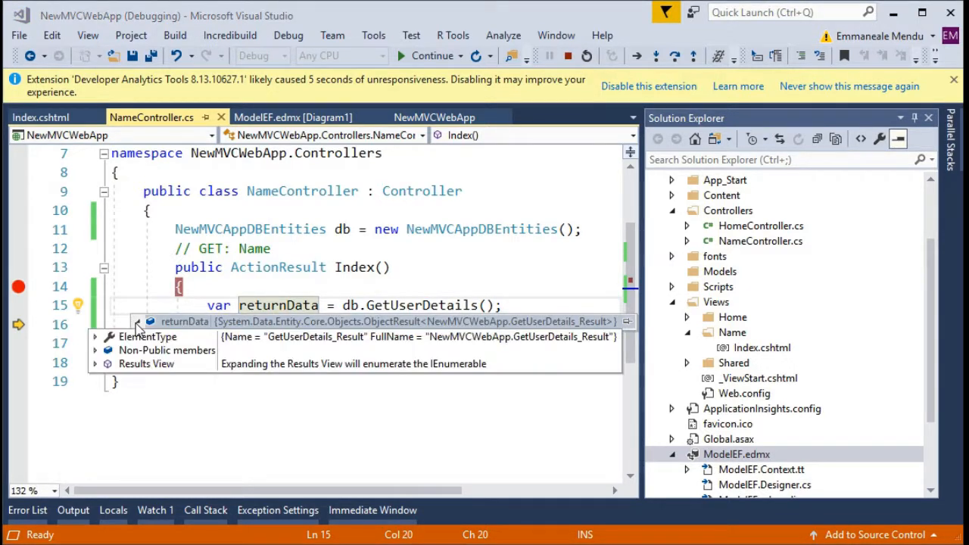
mouse_move(136, 363)
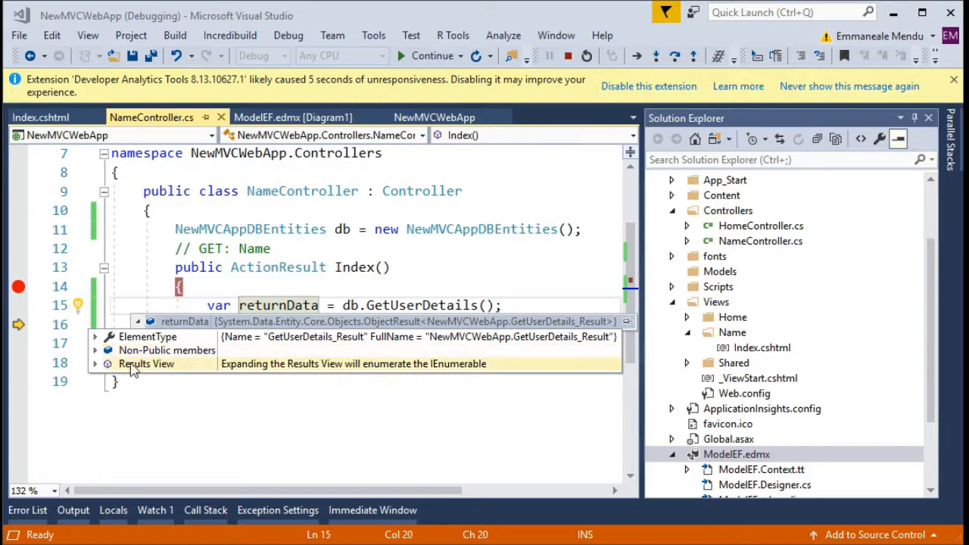
click(94, 363)
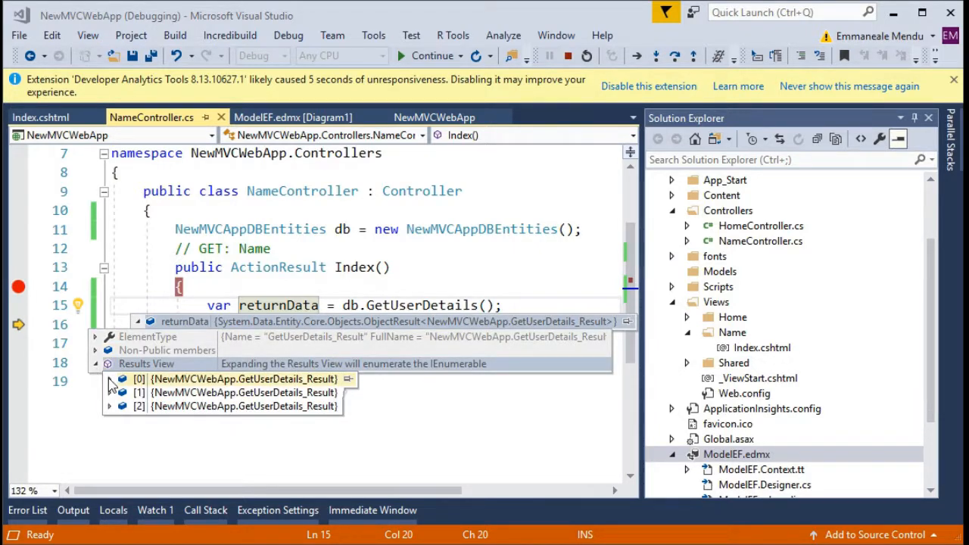
click(108, 392)
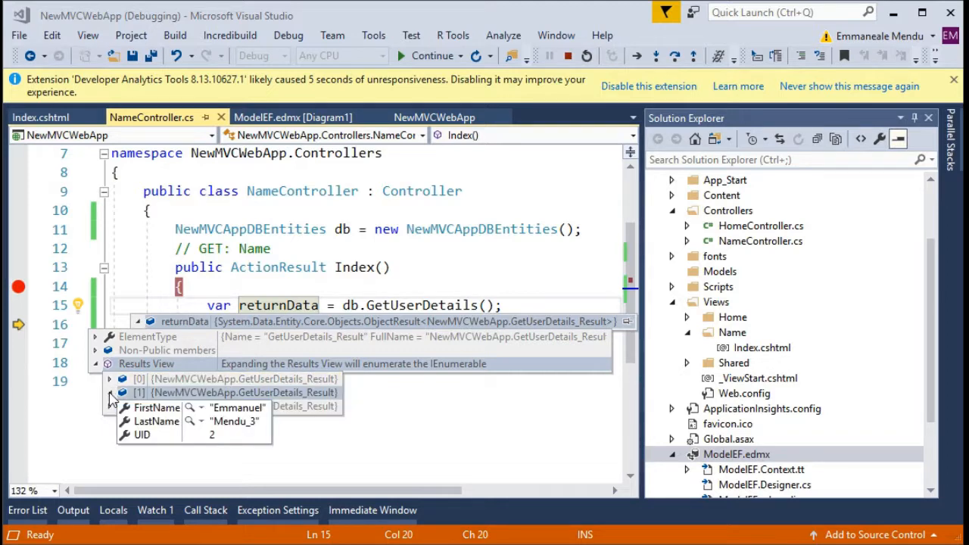
click(109, 406)
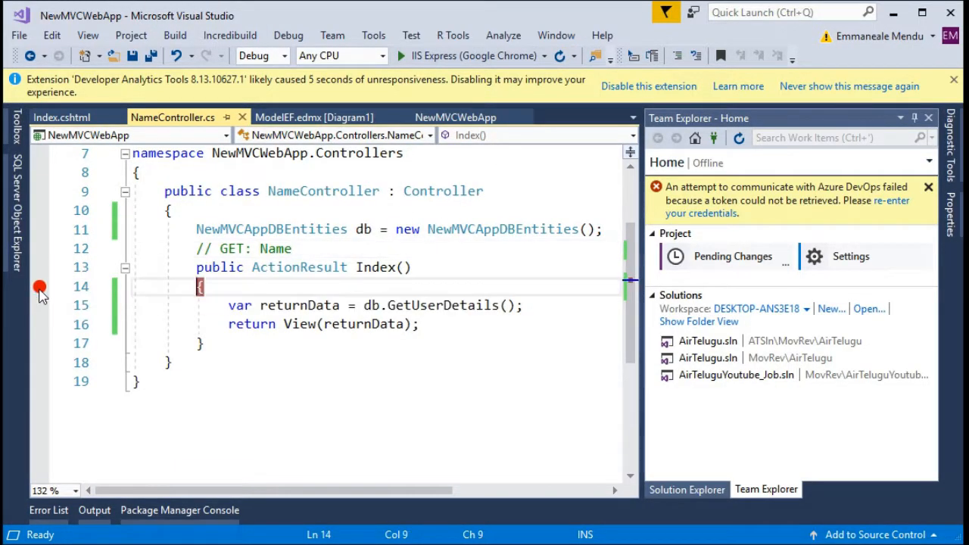
click(61, 117)
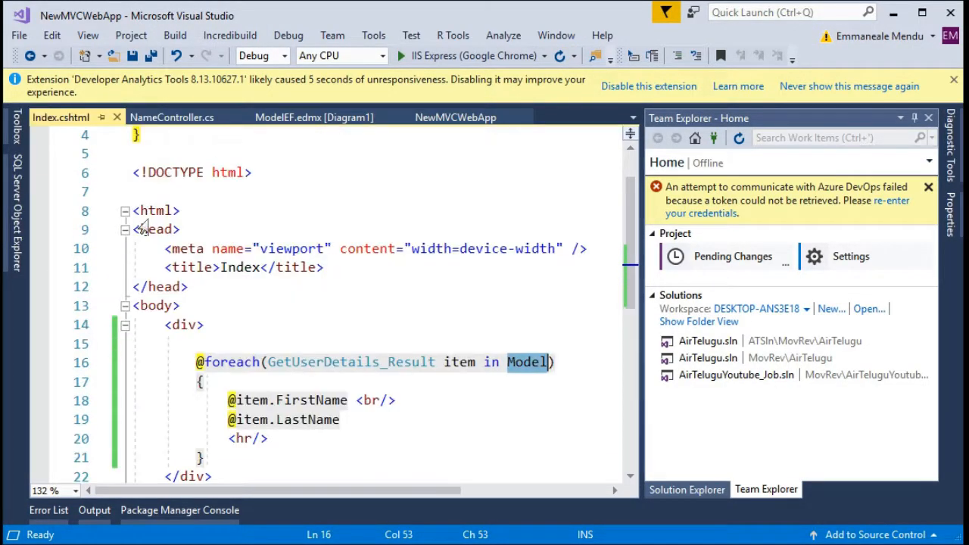